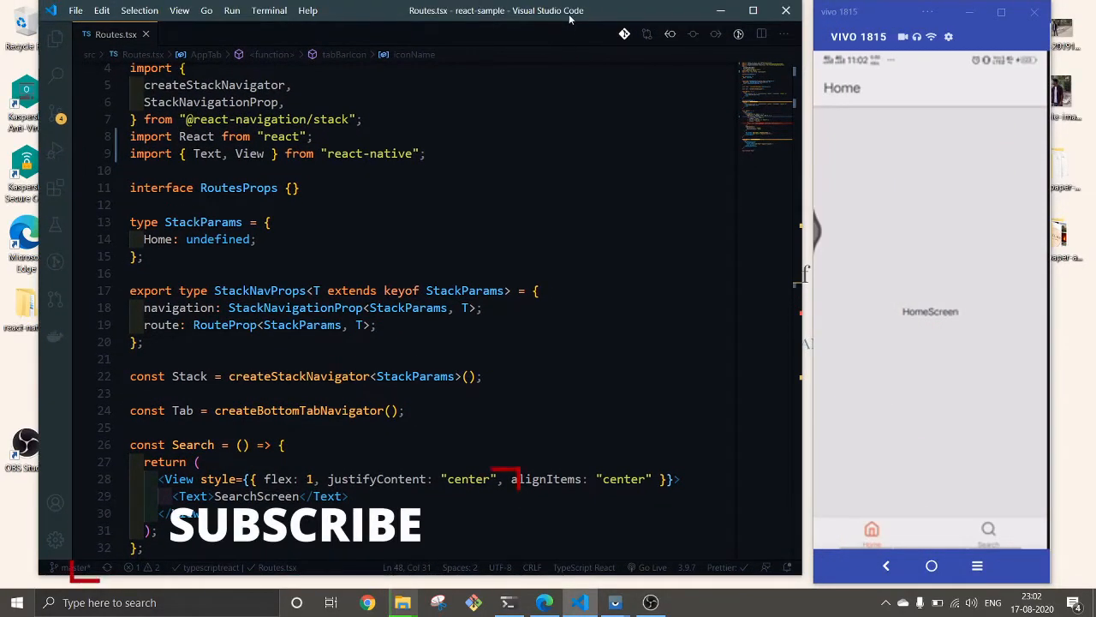
pyautogui.moveTo(587, 17)
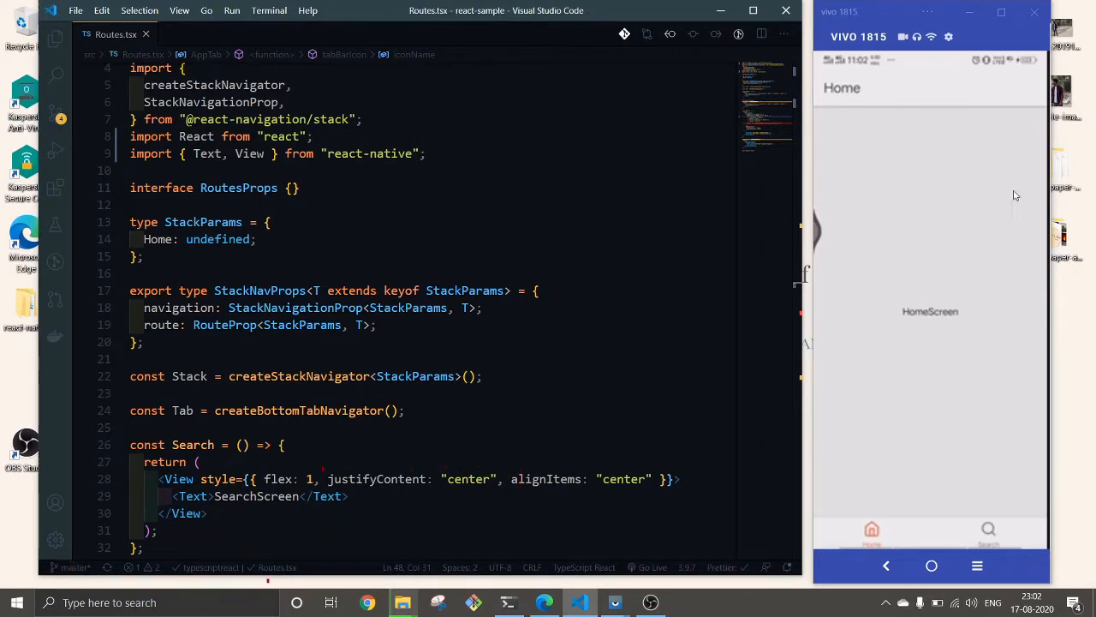
pyautogui.moveTo(854, 102)
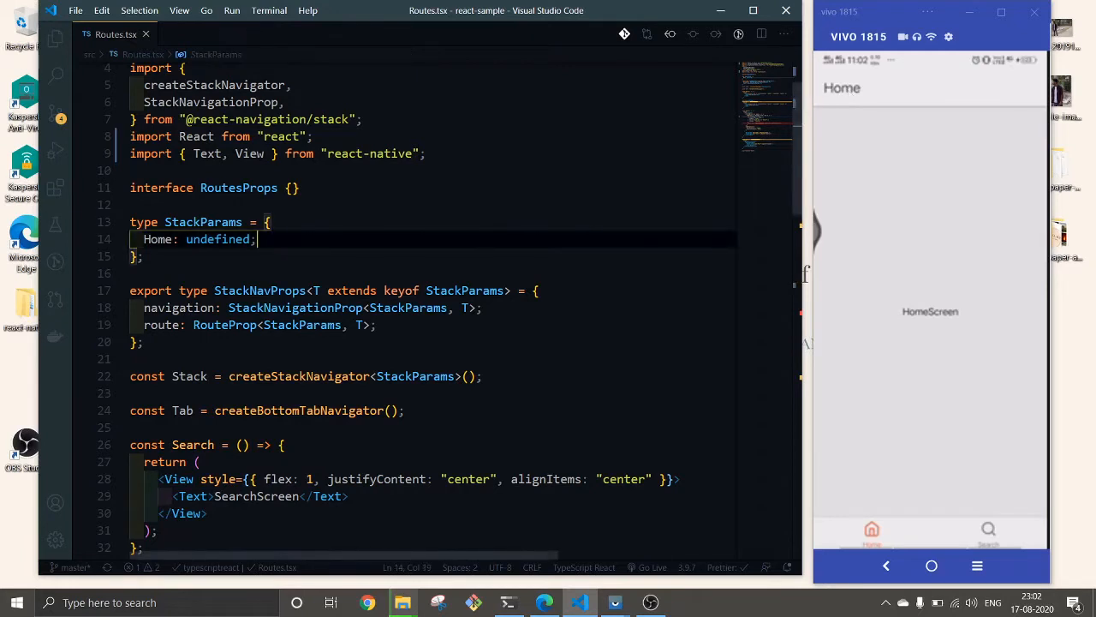
# - Show the React Navigation Drawer guide with its yarn install command and minimal example
pyautogui.scroll(3)
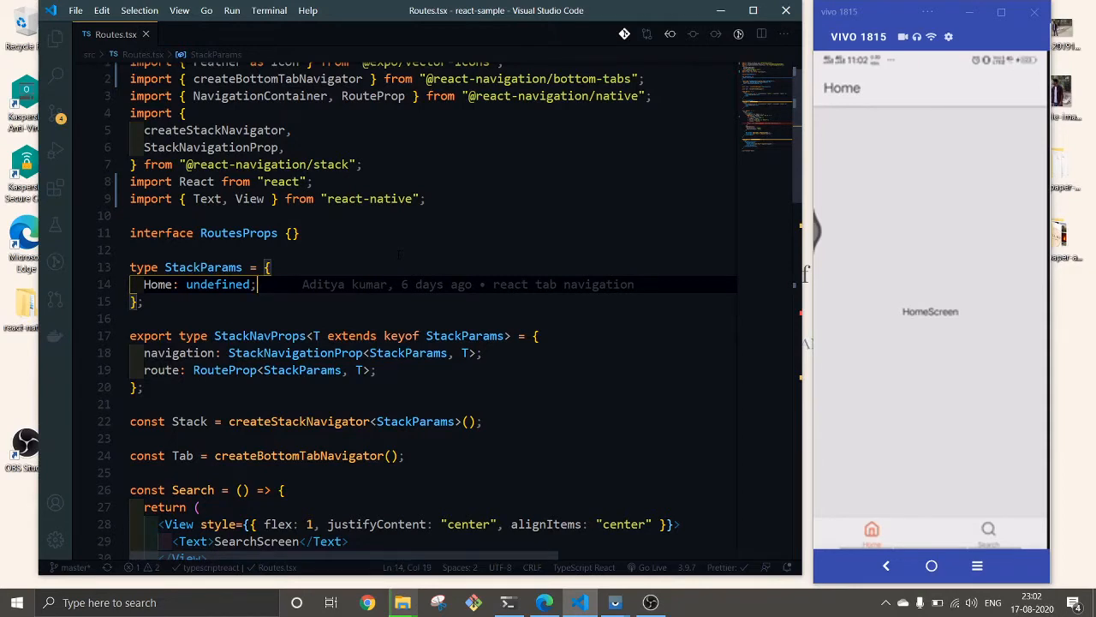
pyautogui.scroll(-3)
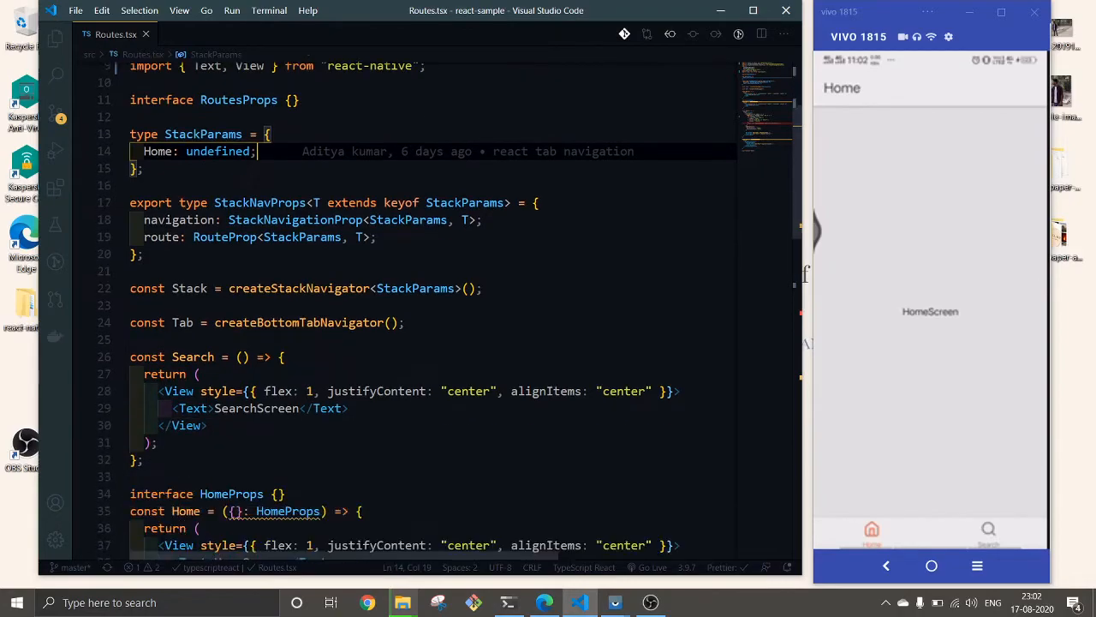
pyautogui.click(545, 602)
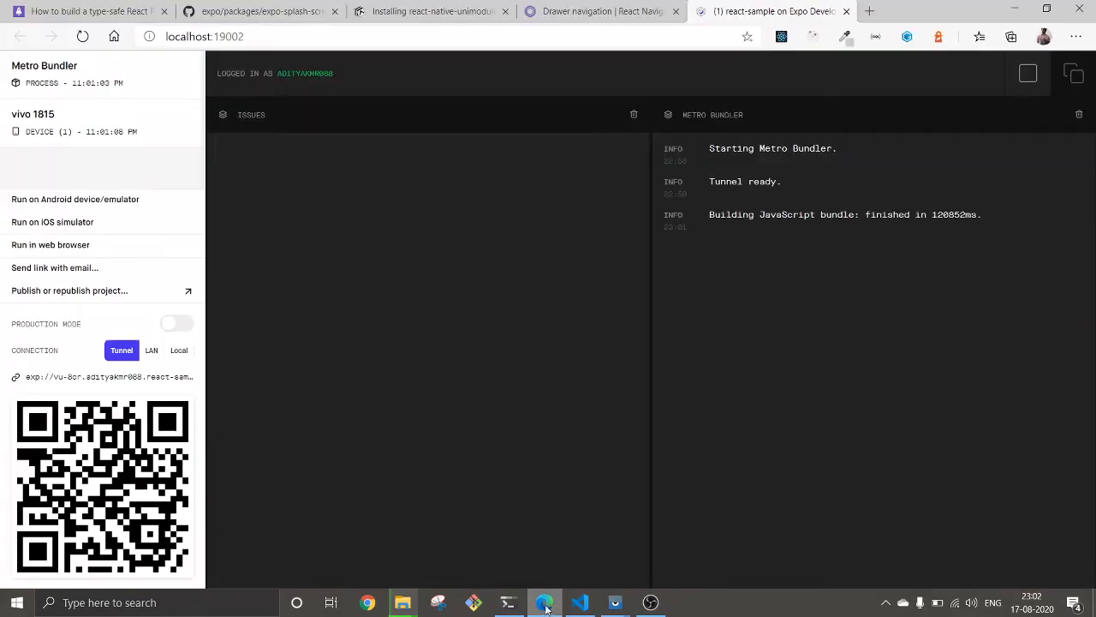
pyautogui.click(600, 11)
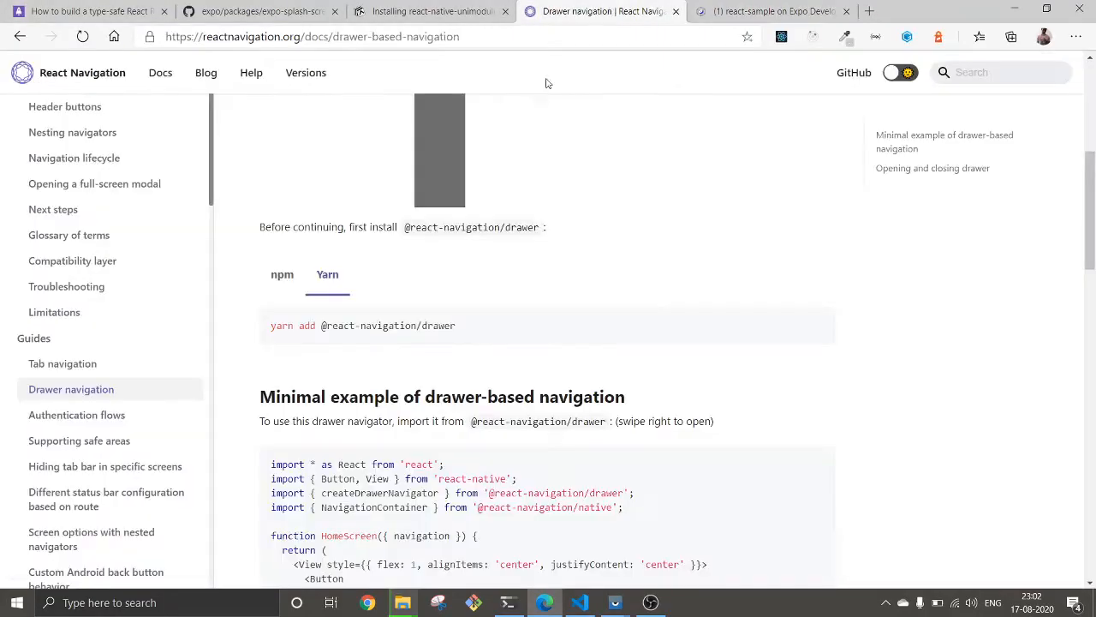
pyautogui.moveTo(79, 400)
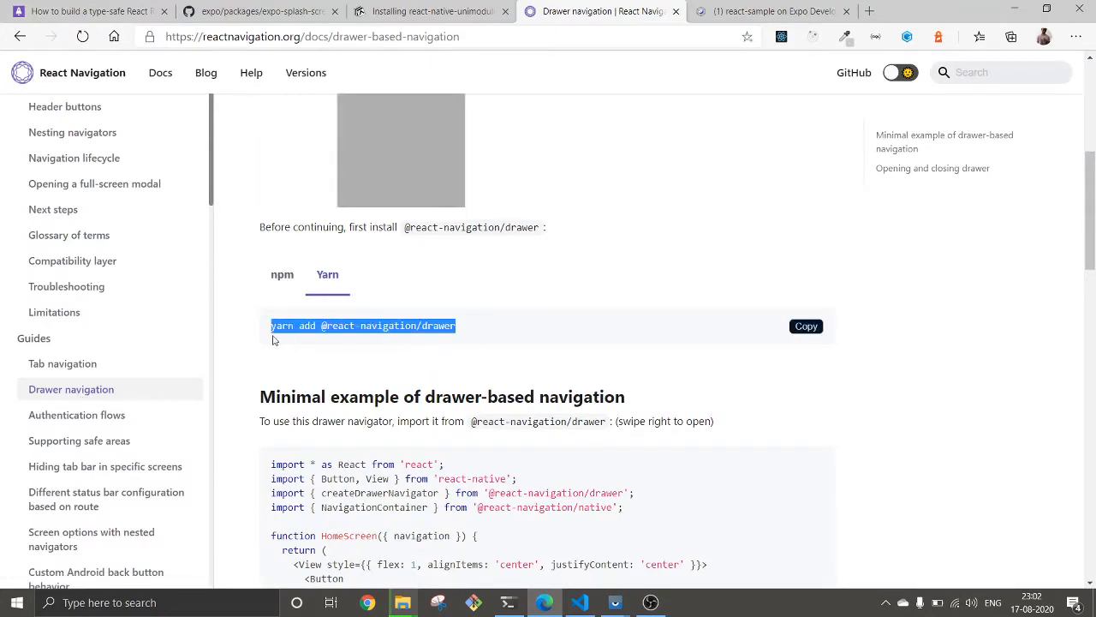
pyautogui.scroll(-3)
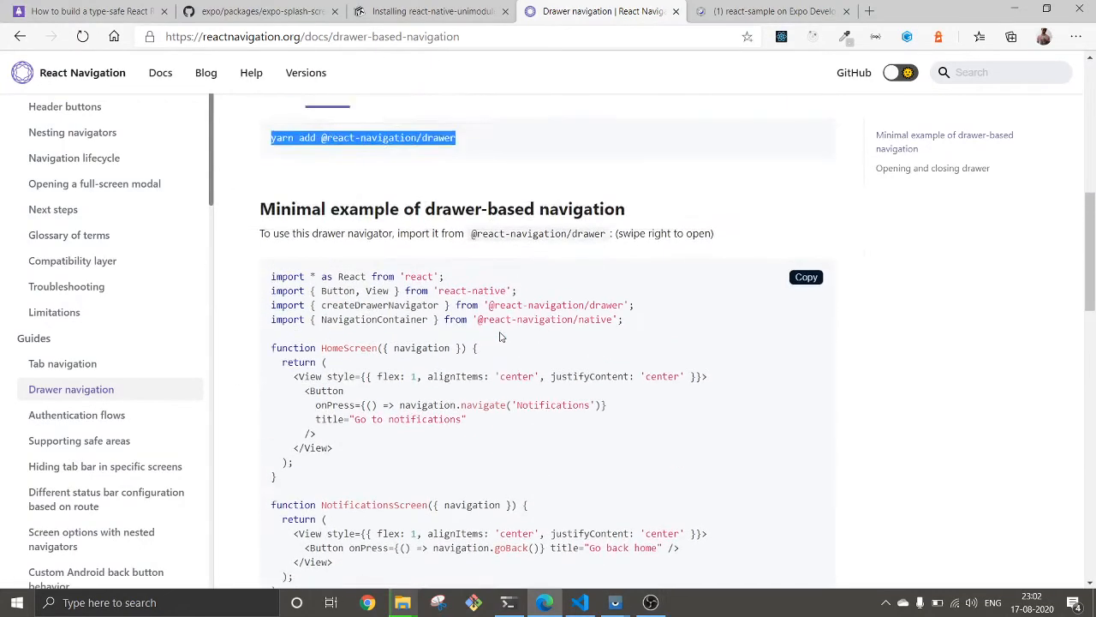
pyautogui.click(580, 602)
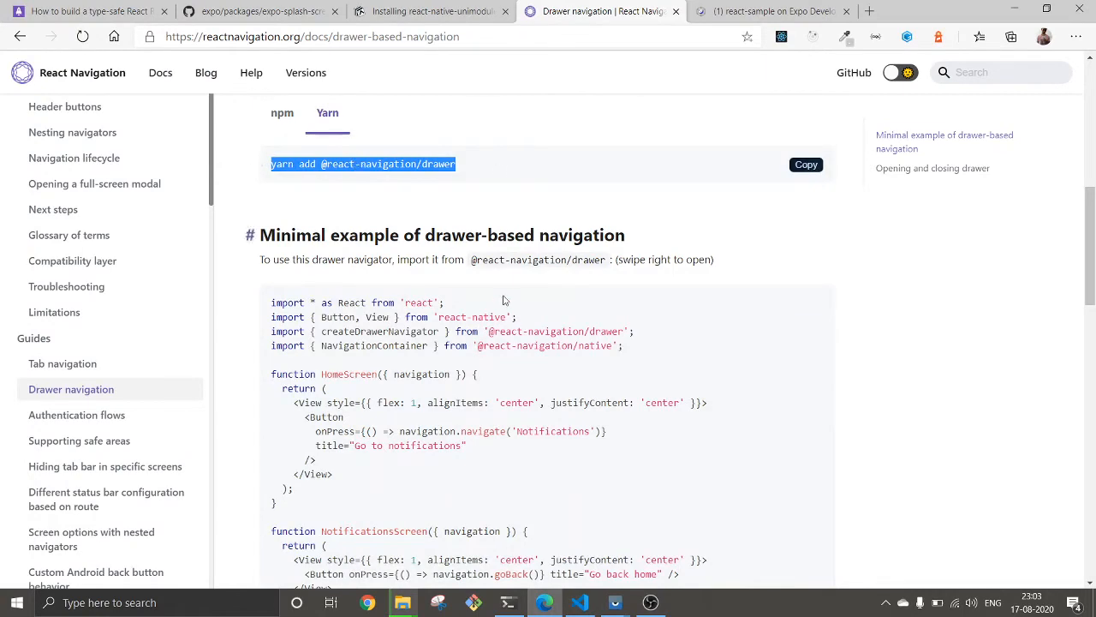
pyautogui.click(580, 602)
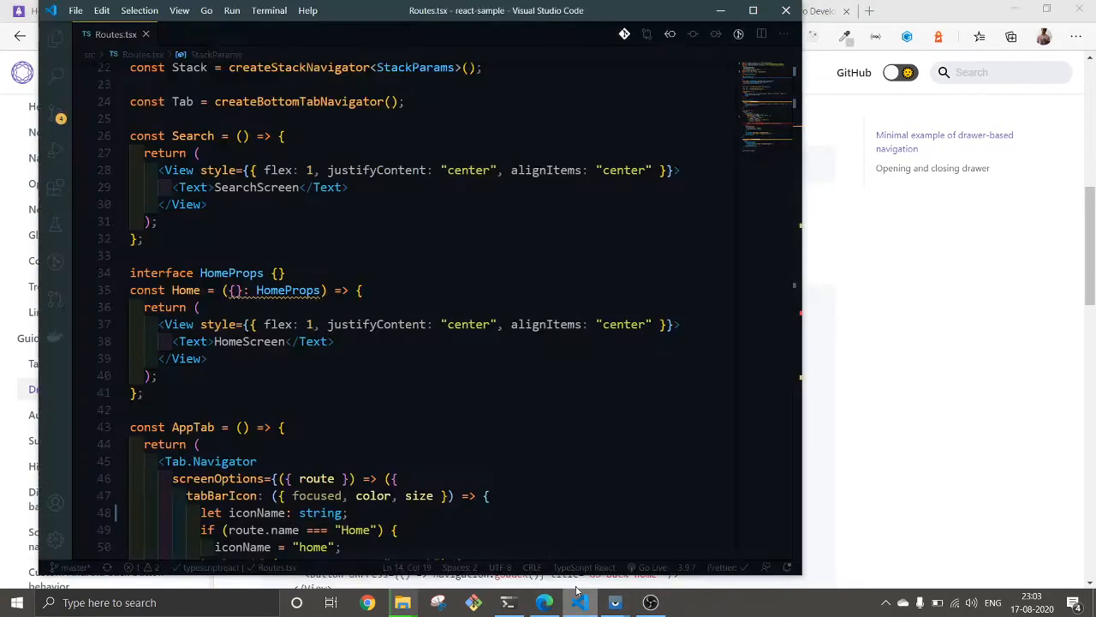
pyautogui.scroll(-3)
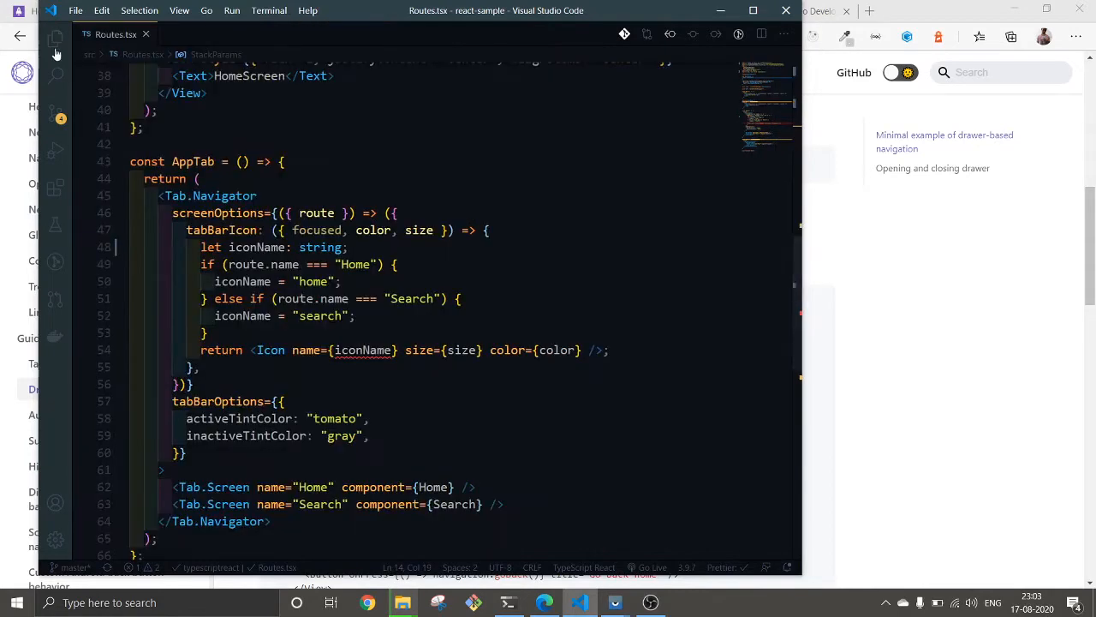
pyautogui.click(123, 258)
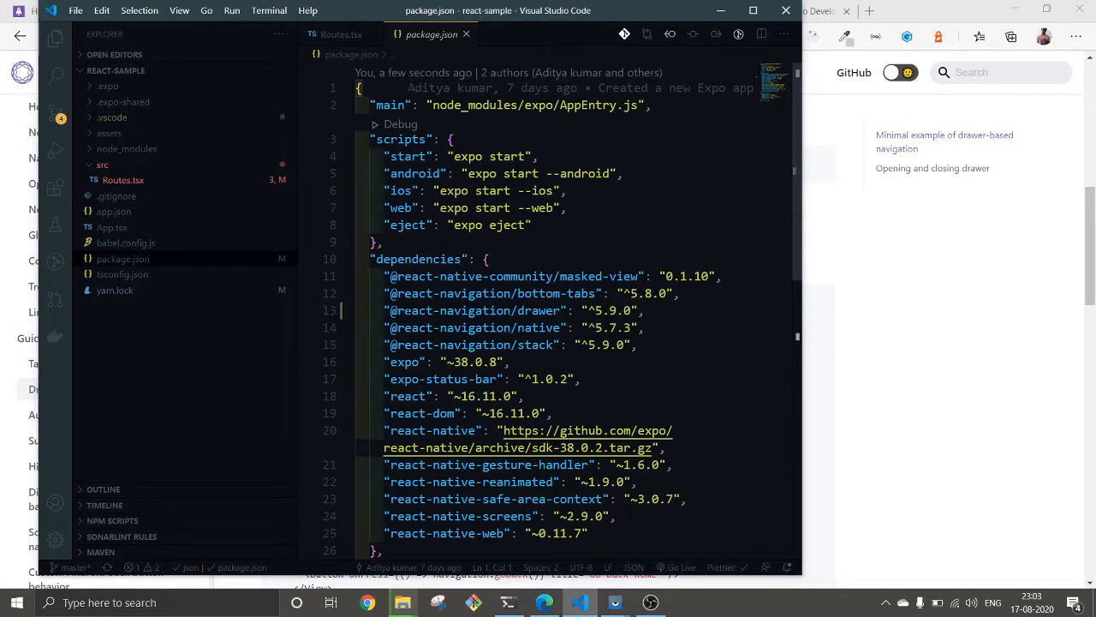
pyautogui.click(634, 344)
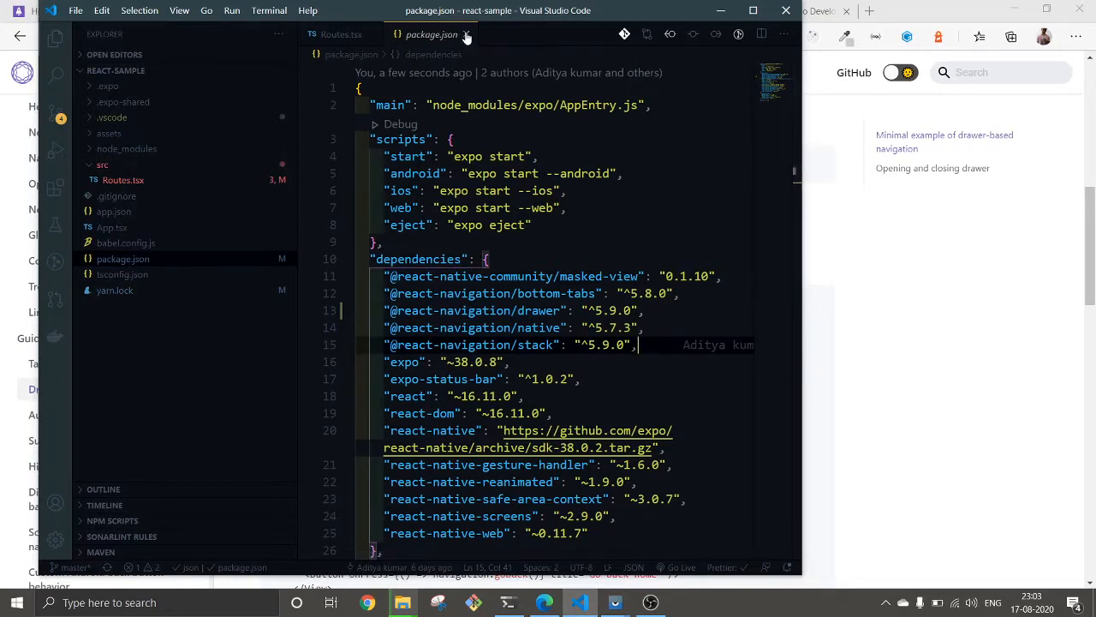
pyautogui.click(341, 34)
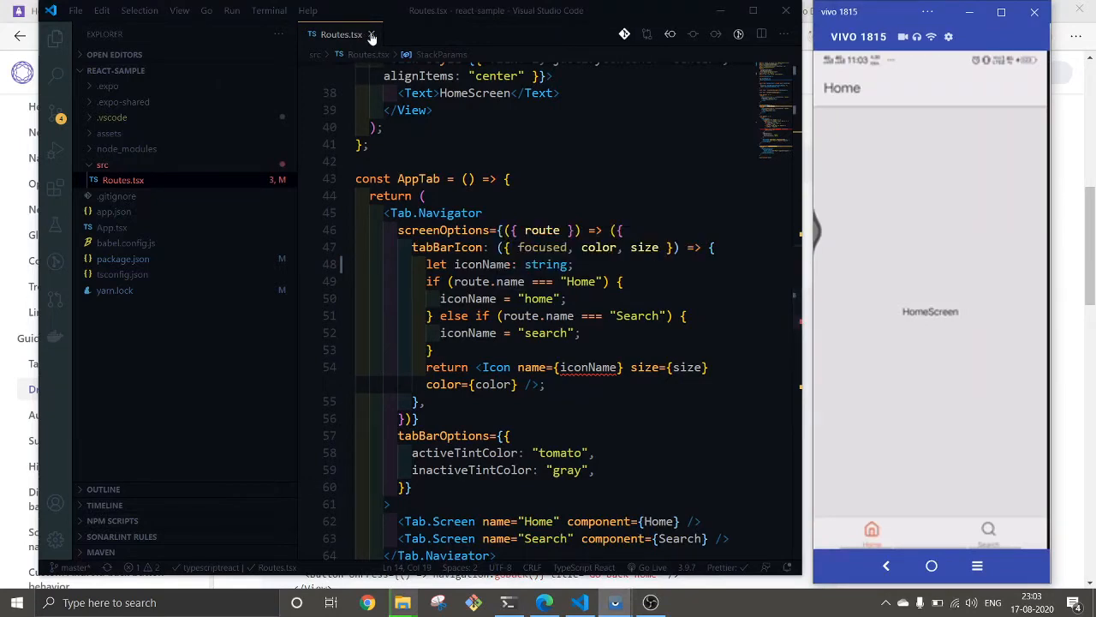
pyautogui.moveTo(54, 40)
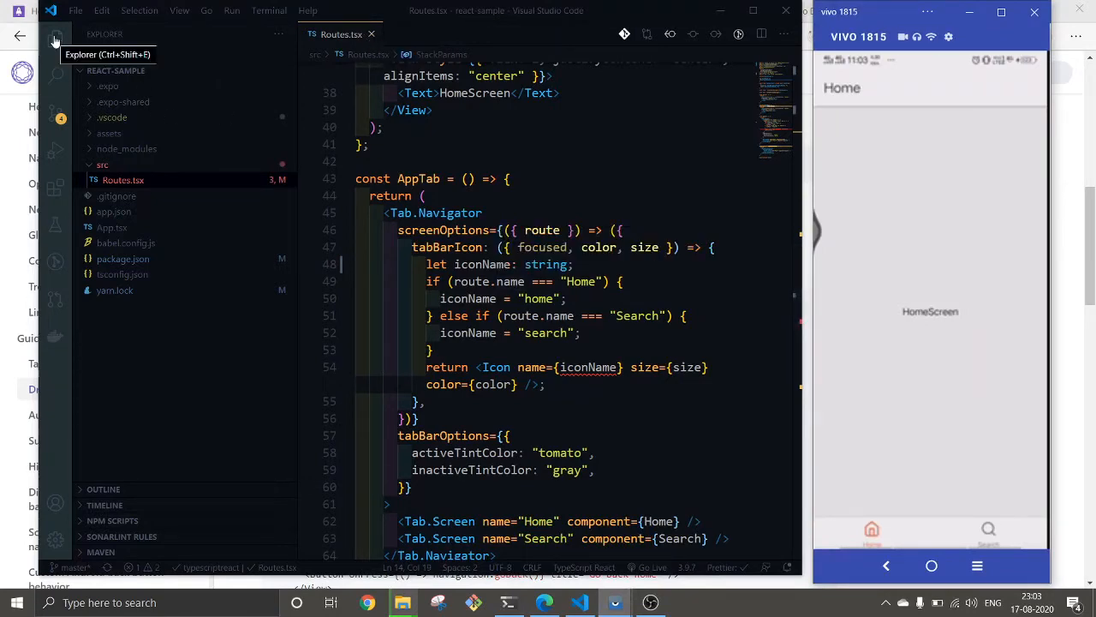
pyautogui.click(55, 37)
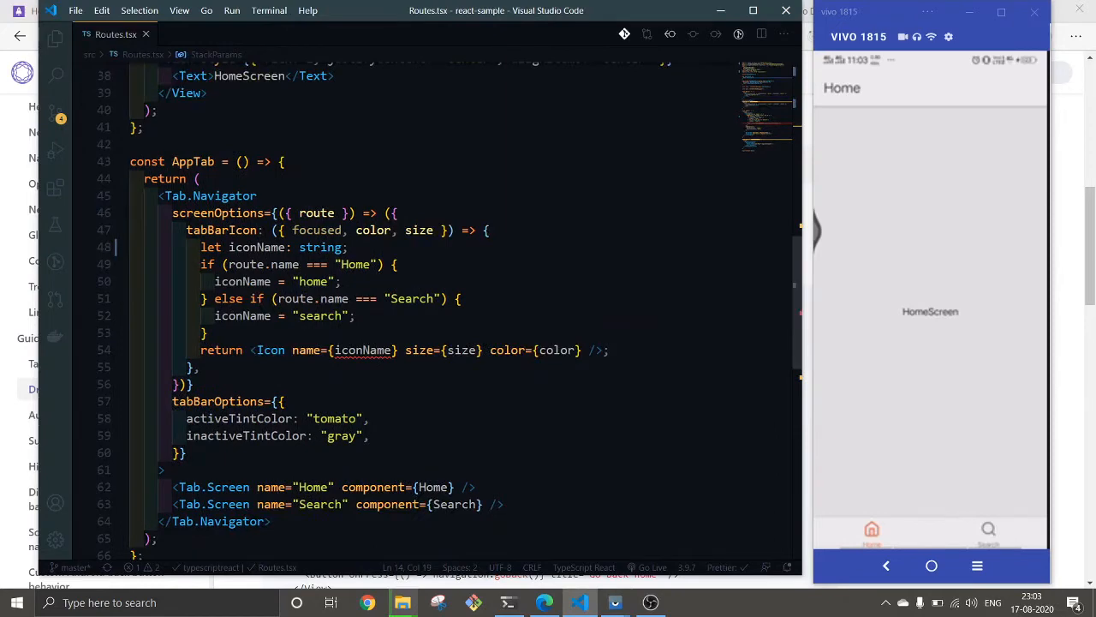
pyautogui.scroll(3)
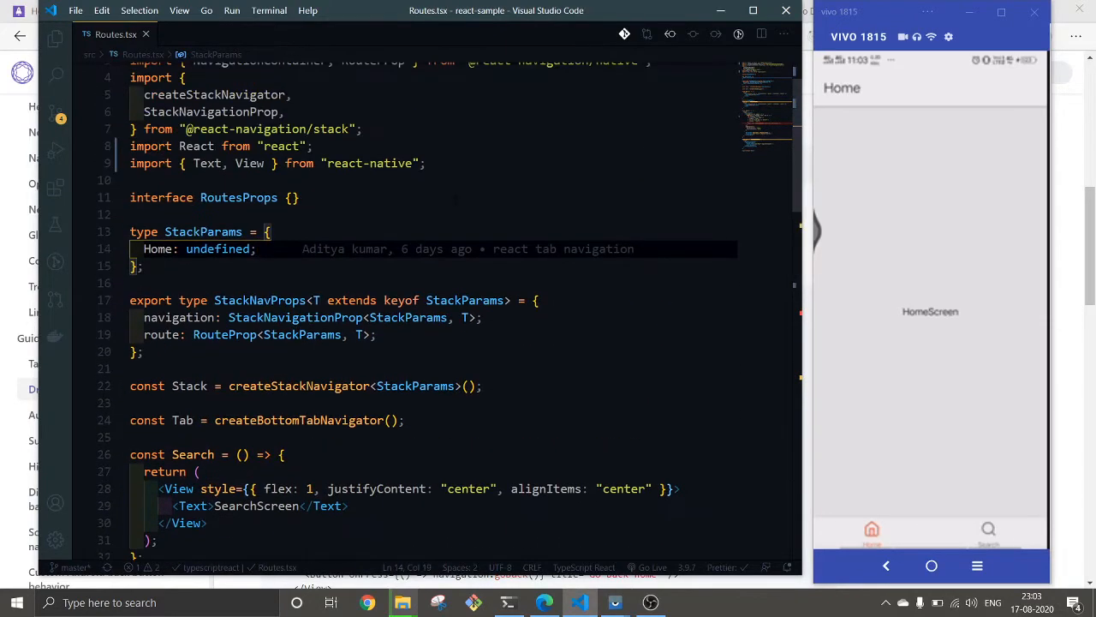
pyautogui.scroll(3)
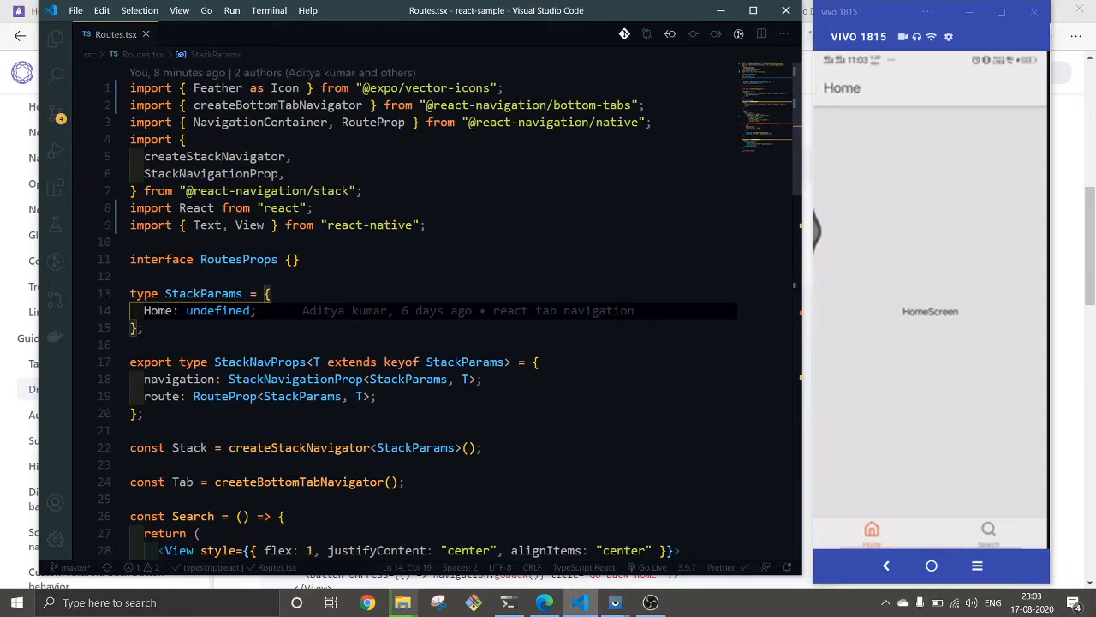
pyautogui.press('Enter')
pyautogui.write("import {} from '")
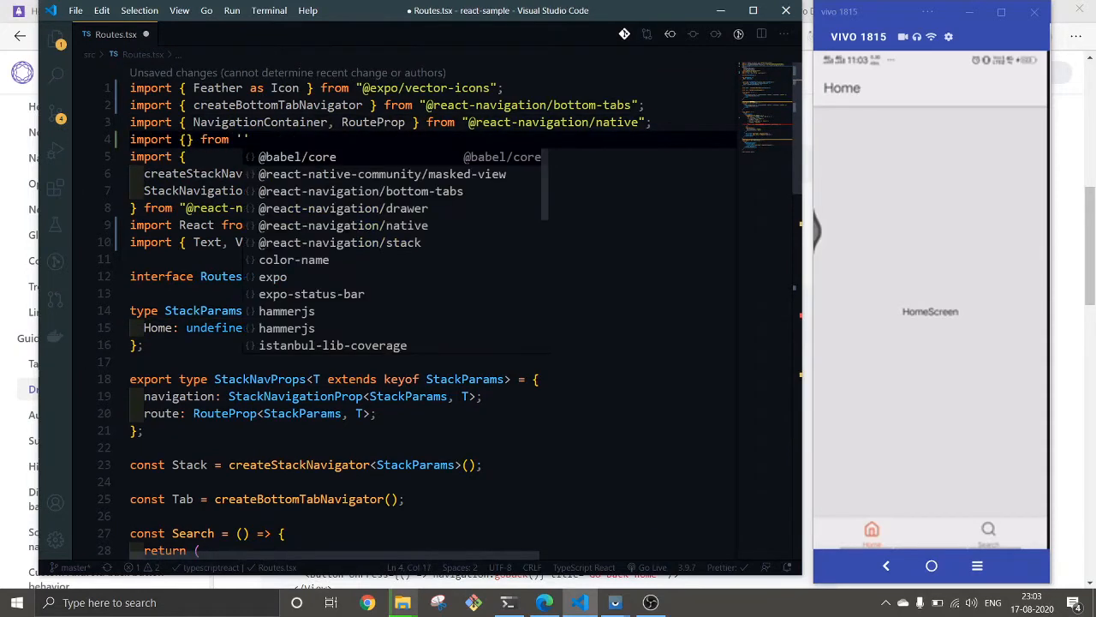
pyautogui.write('@react')
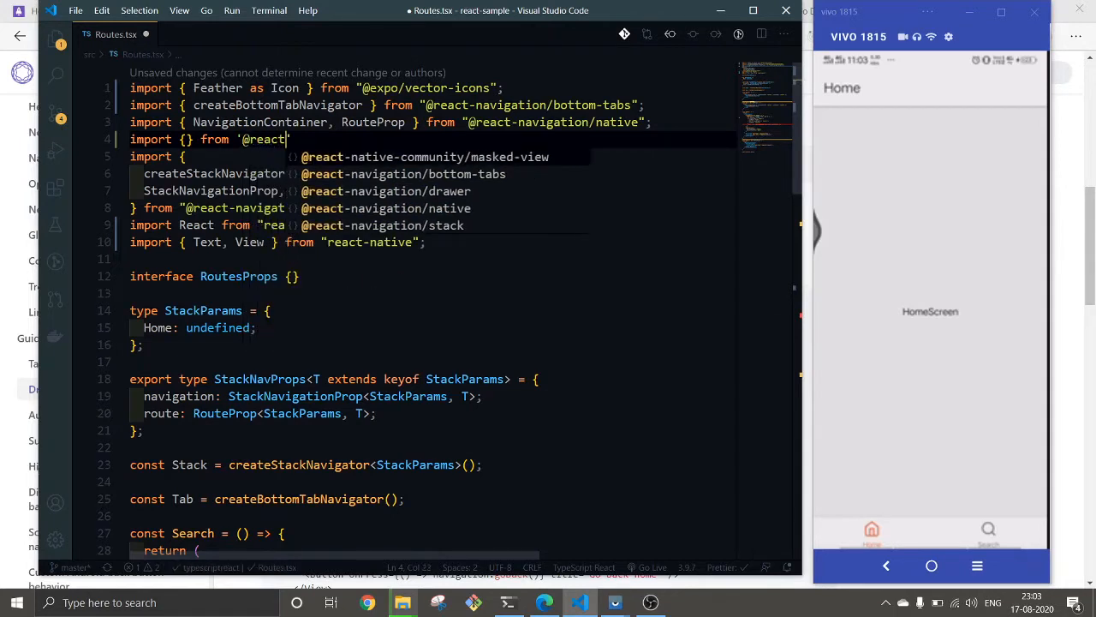
pyautogui.write('navigation/drawer')
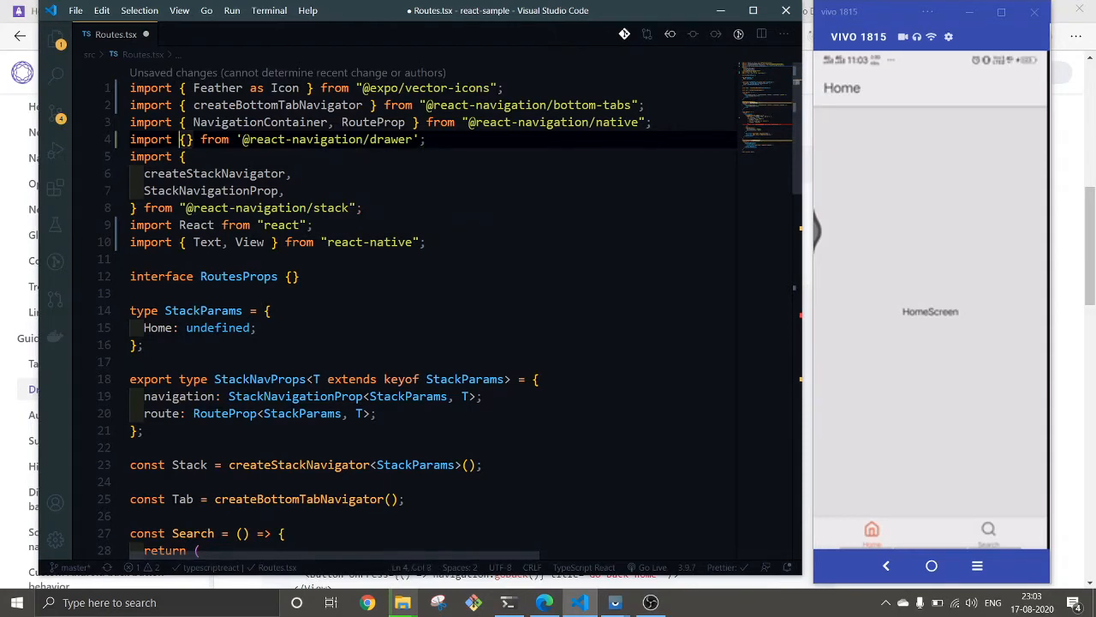
pyautogui.write('createDrawerNavigator')
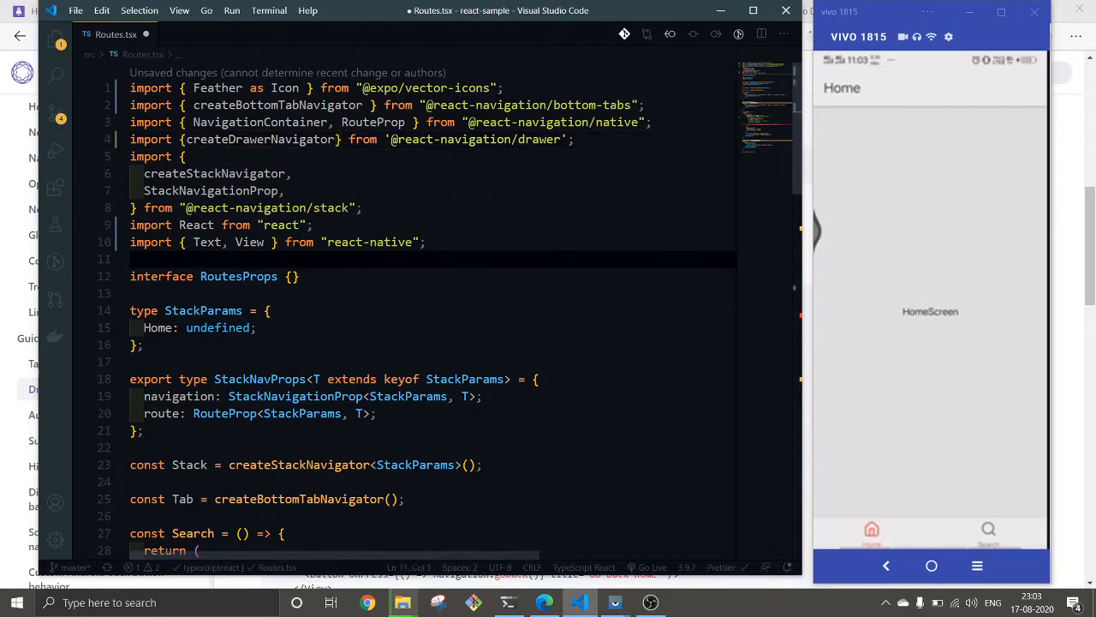
# - Add const Drawer = createDrawerNavigator(); below the Stack navigator line
pyautogui.scroll(-3)
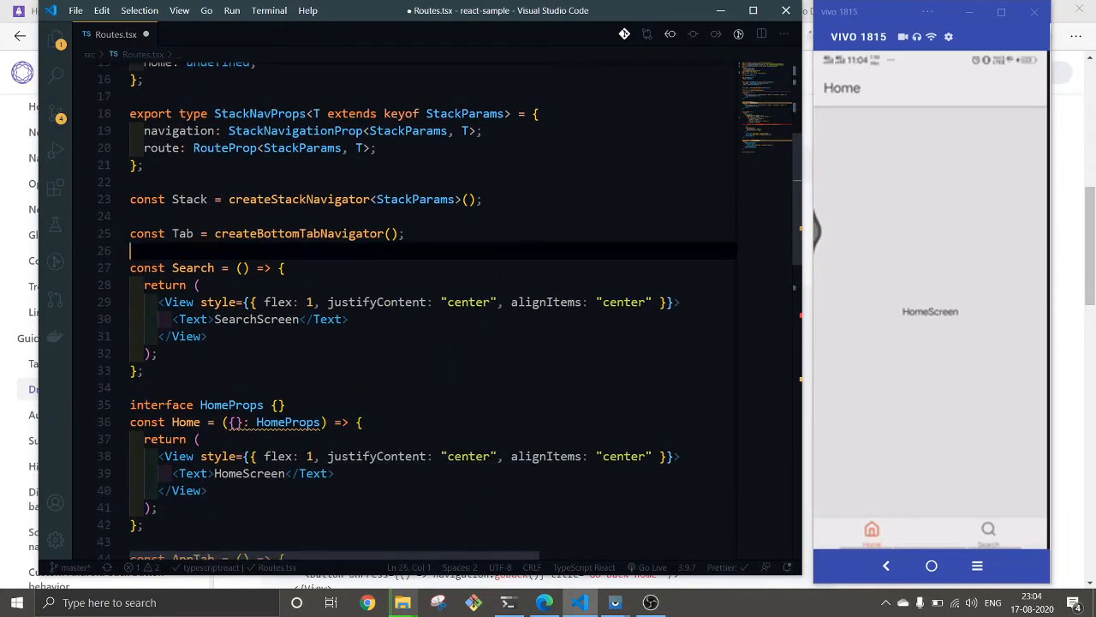
pyautogui.press('Enter')
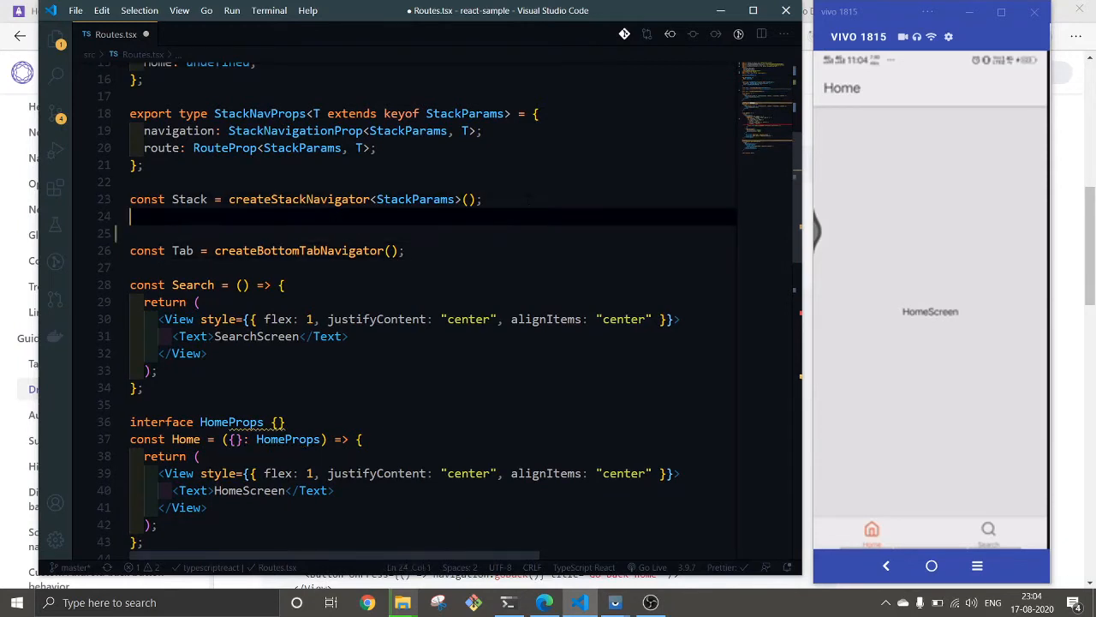
pyautogui.write('const Dr')
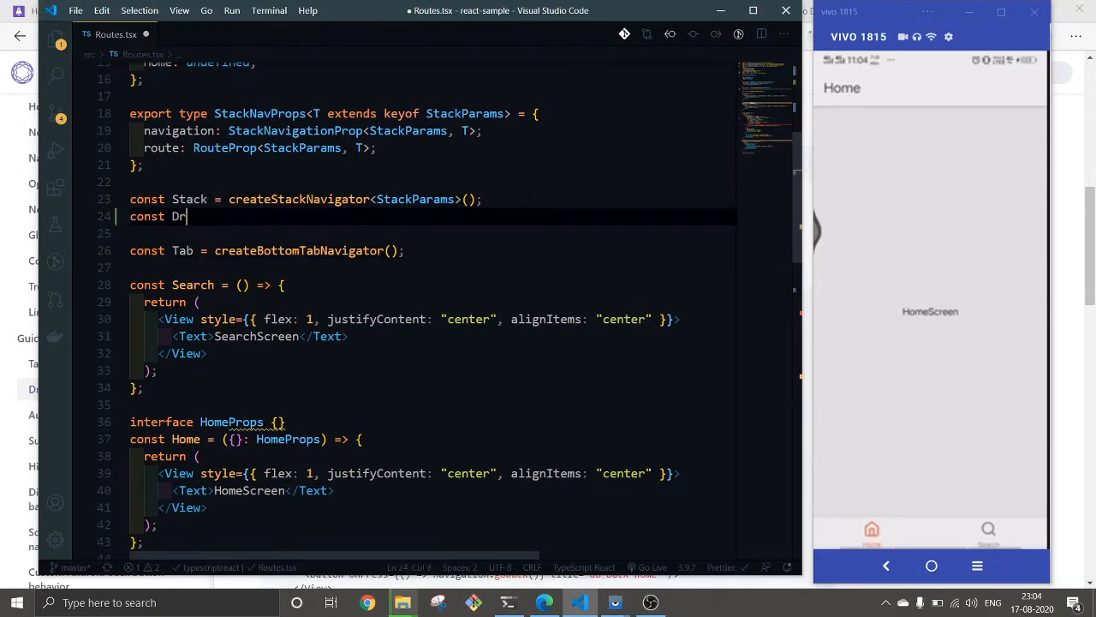
pyautogui.write('awer =')
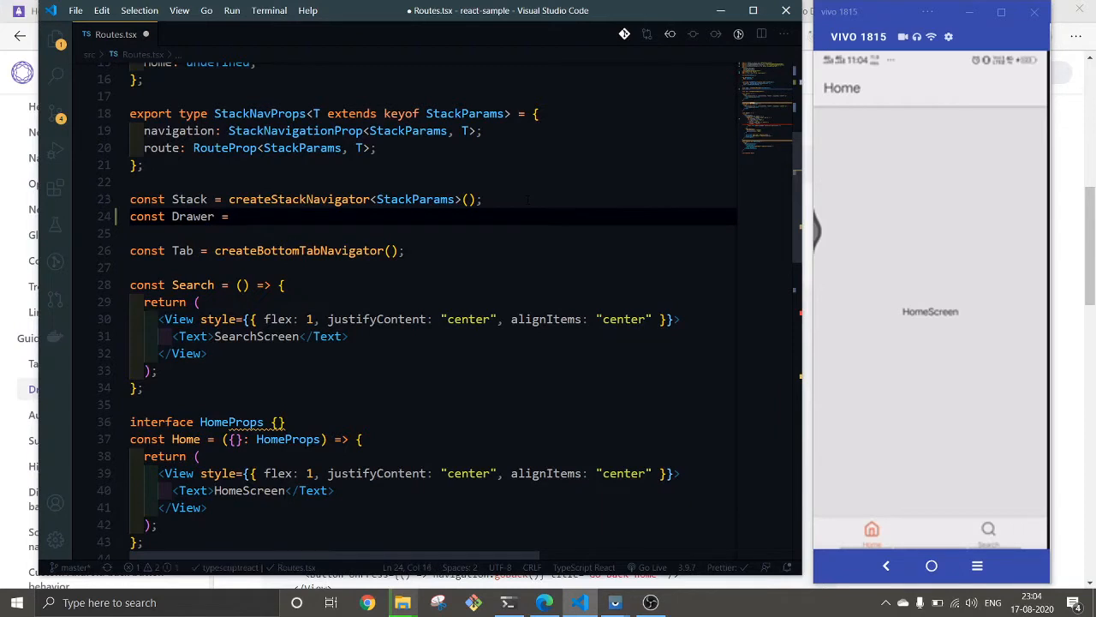
pyautogui.write('createDrawerNavigator();')
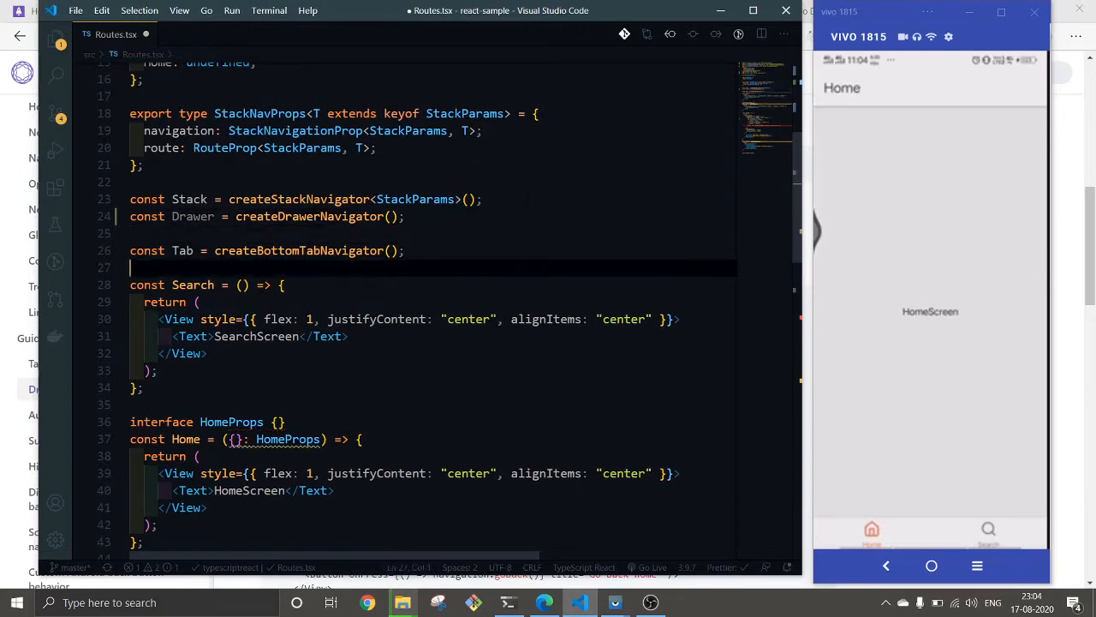
# - Scroll Routes.tsx down to around line 44, between Home and const AppTab
pyautogui.scroll(3)
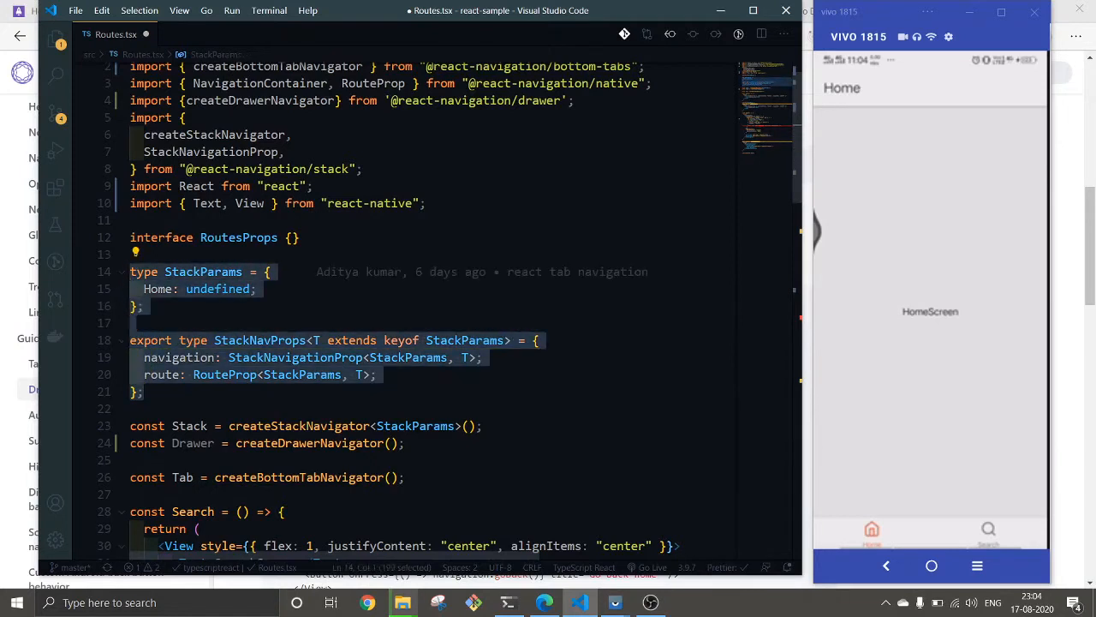
pyautogui.scroll(-3)
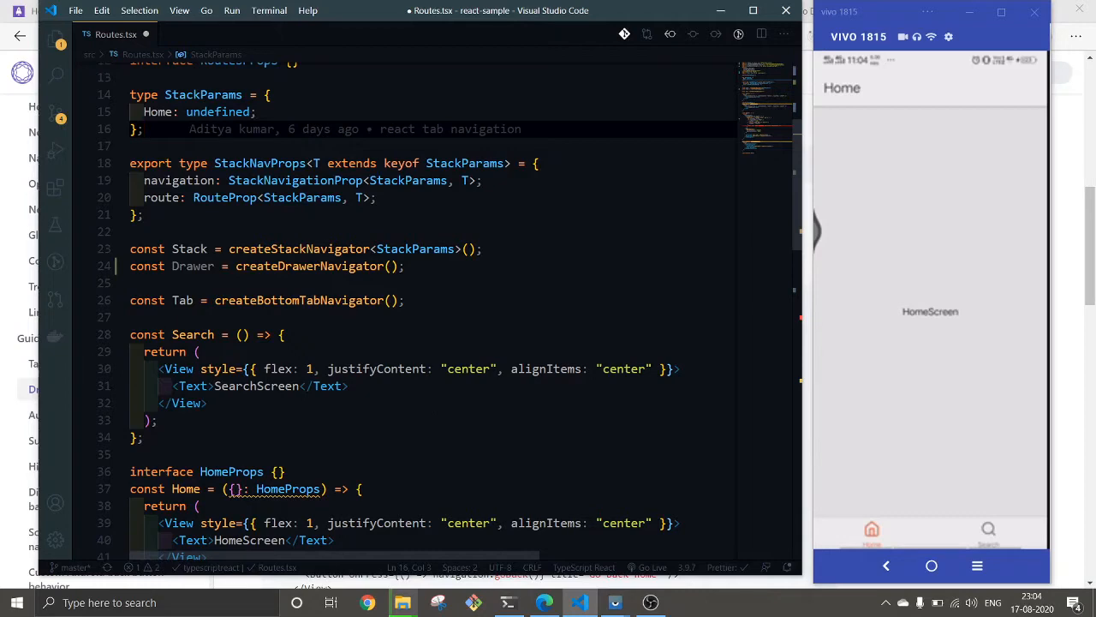
pyautogui.scroll(-3)
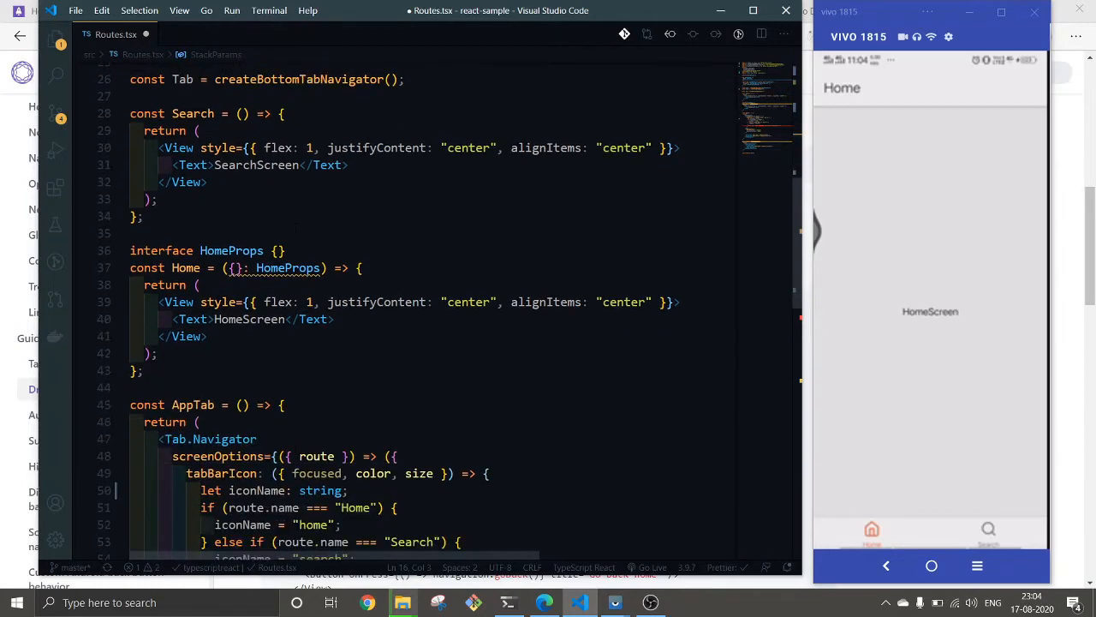
pyautogui.scroll(-3)
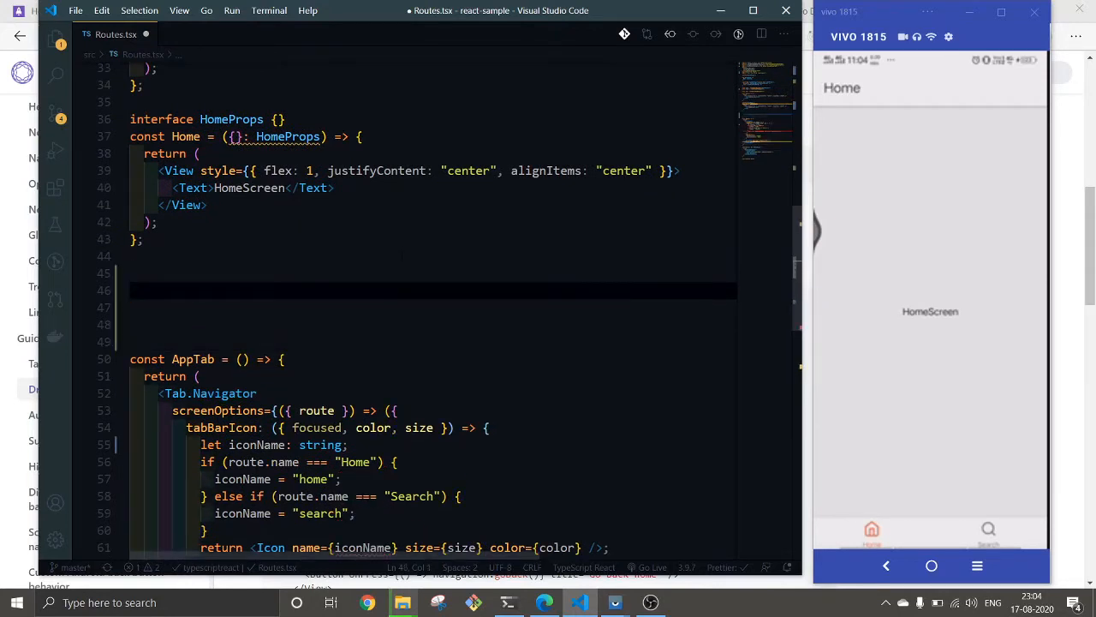
# - Scroll over the AppTab function block to comment it out, then back up
pyautogui.scroll(-3)
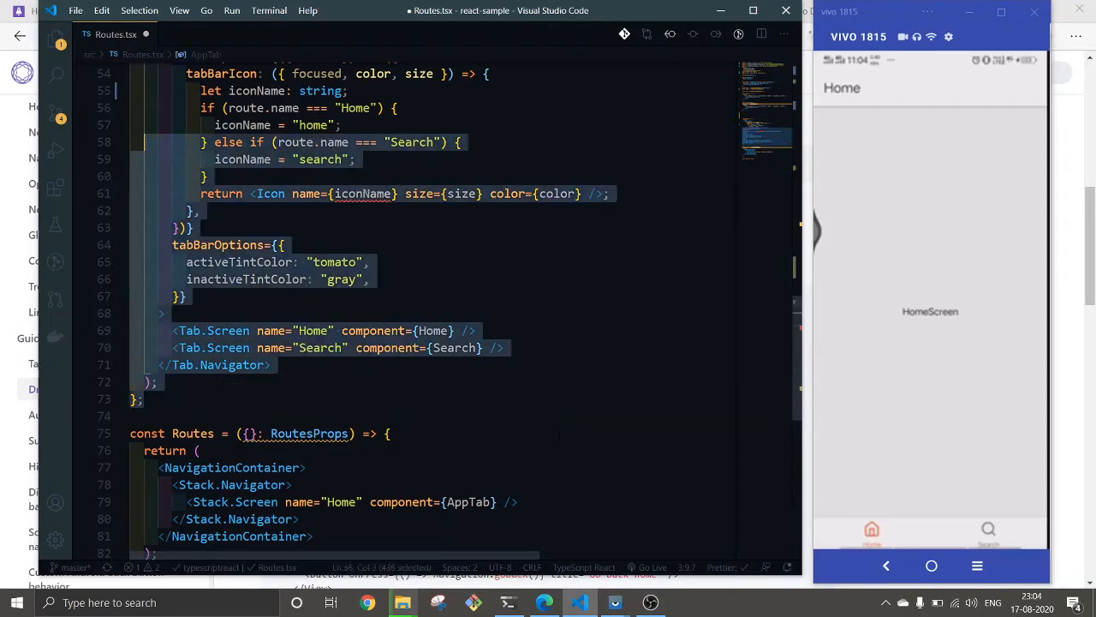
pyautogui.scroll(3)
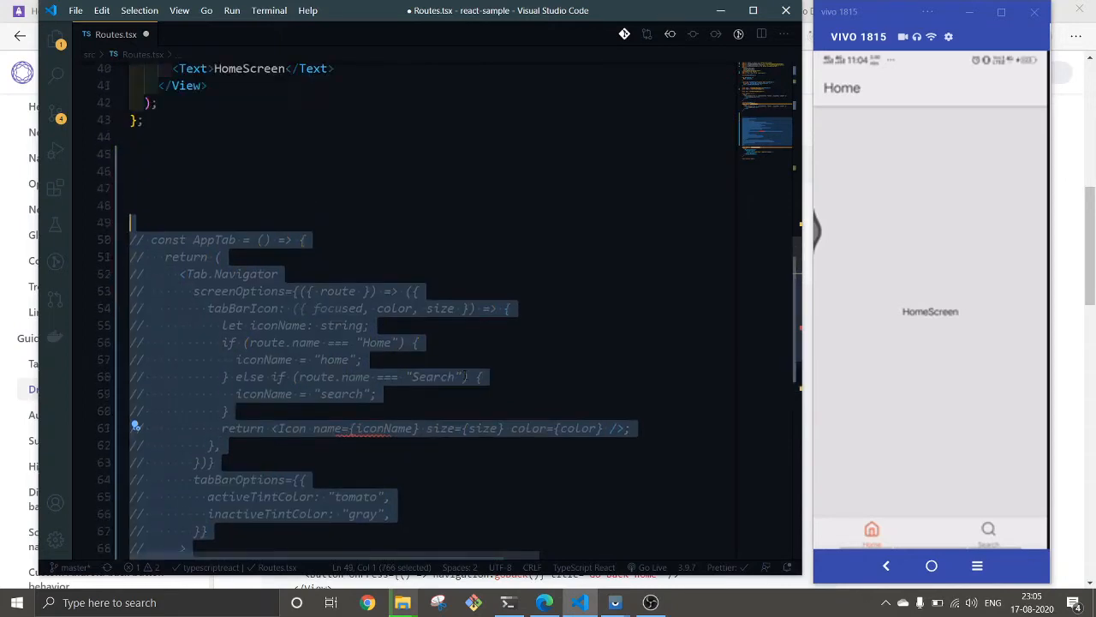
pyautogui.scroll(-3)
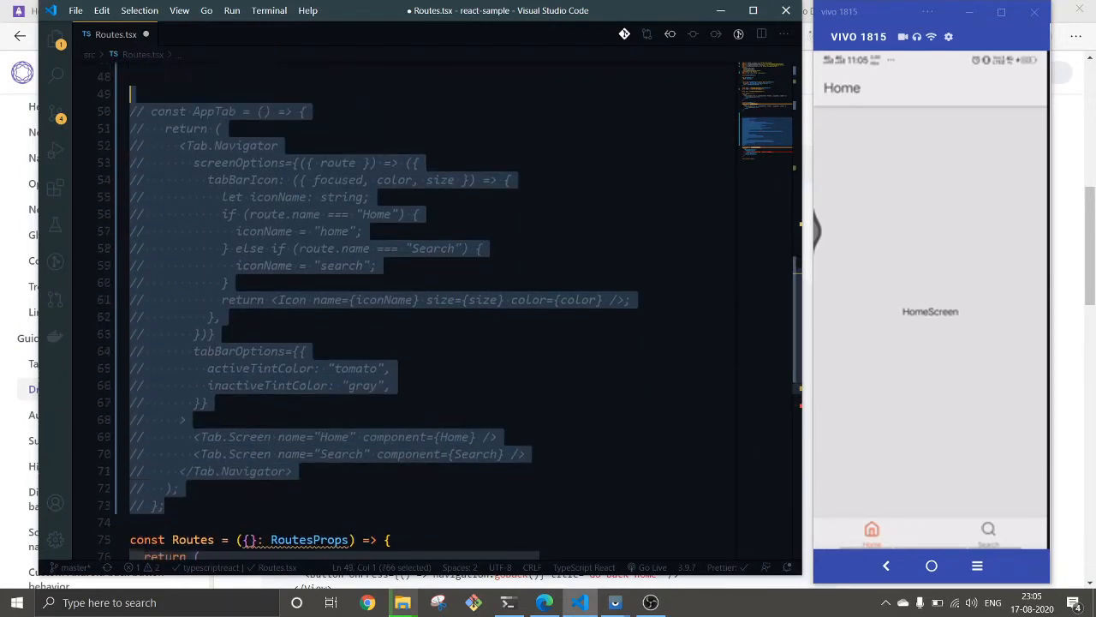
pyautogui.scroll(3)
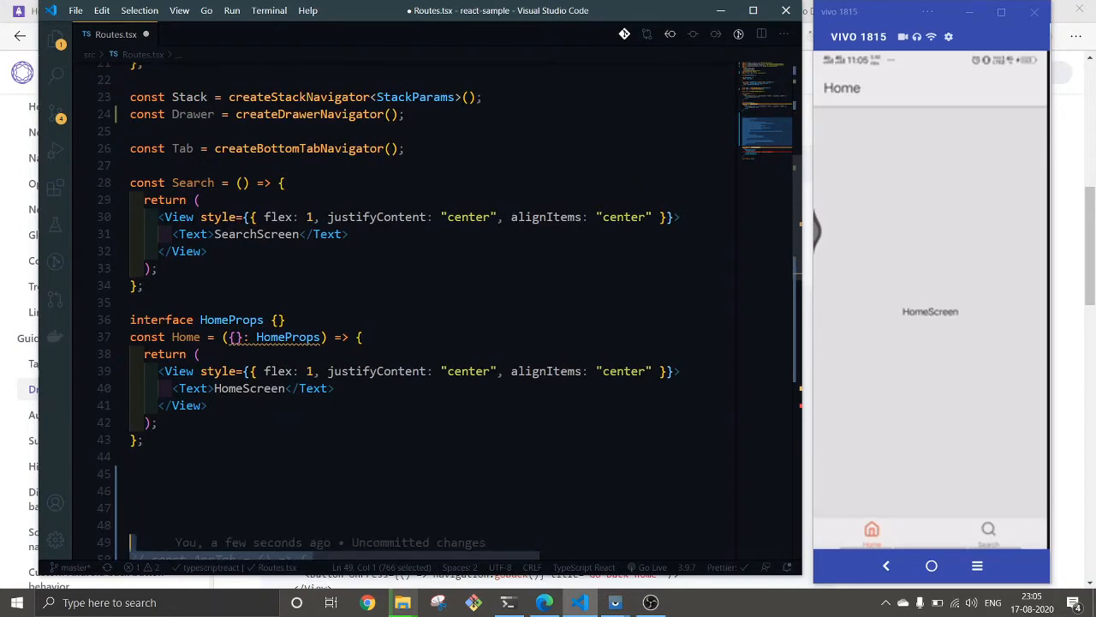
pyautogui.scroll(3)
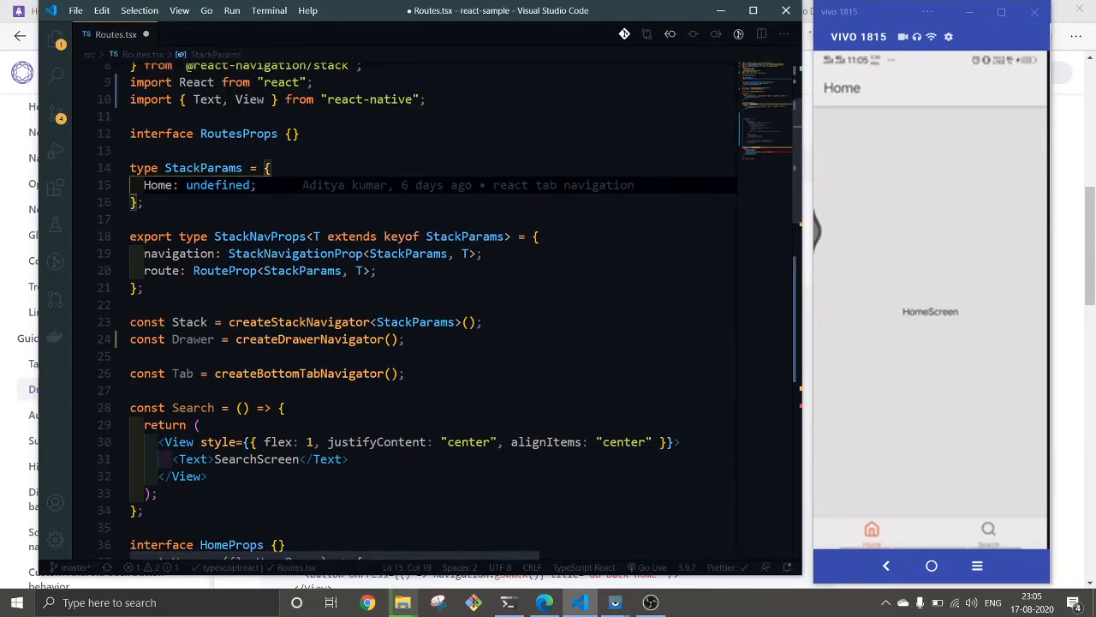
# - Add 'Search:undefined;' below Home inside type StackParams
pyautogui.write('S')
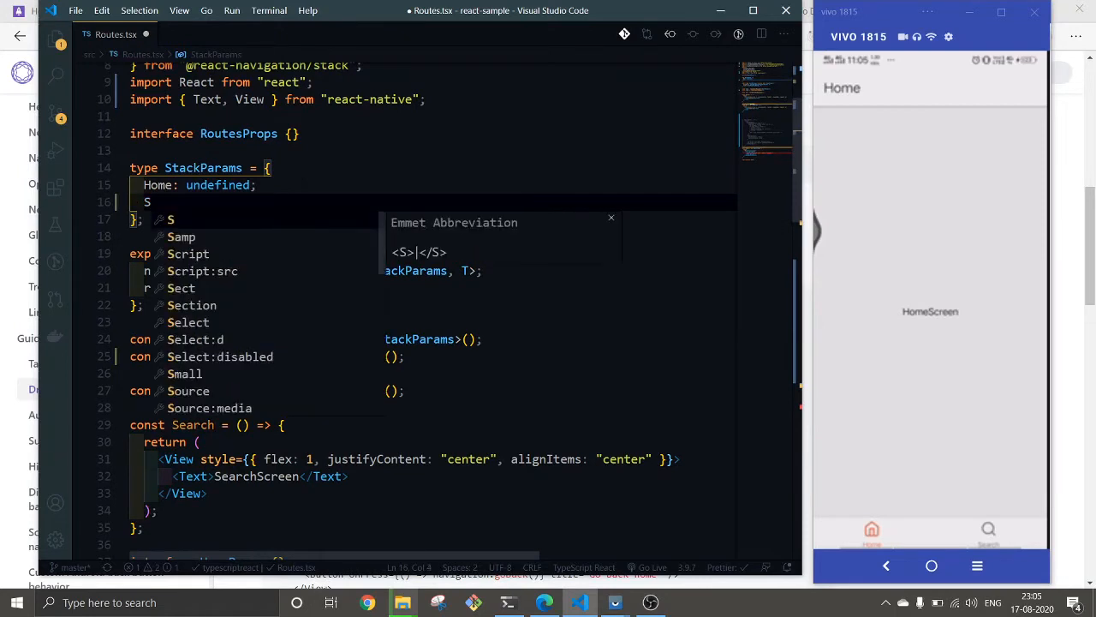
pyautogui.write('earch:')
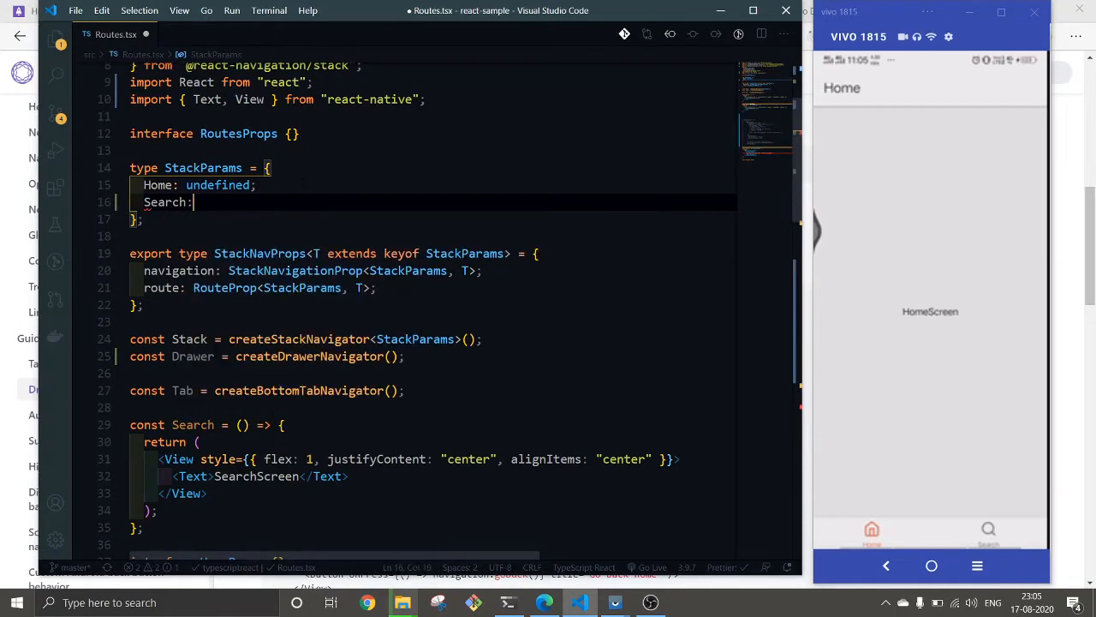
pyautogui.write('undefined')
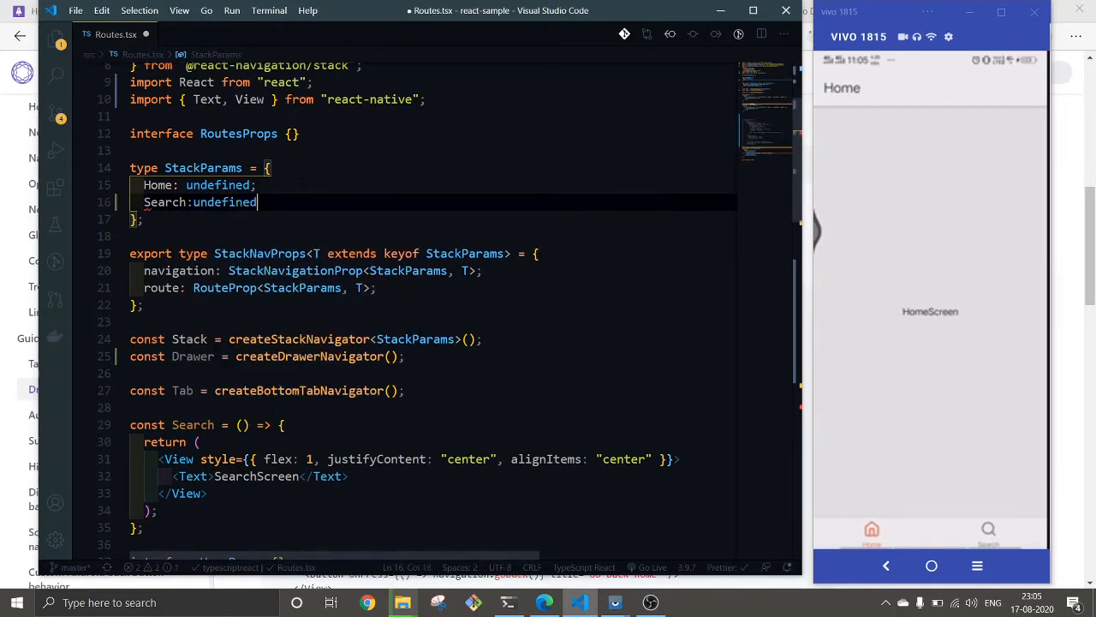
pyautogui.write(';')
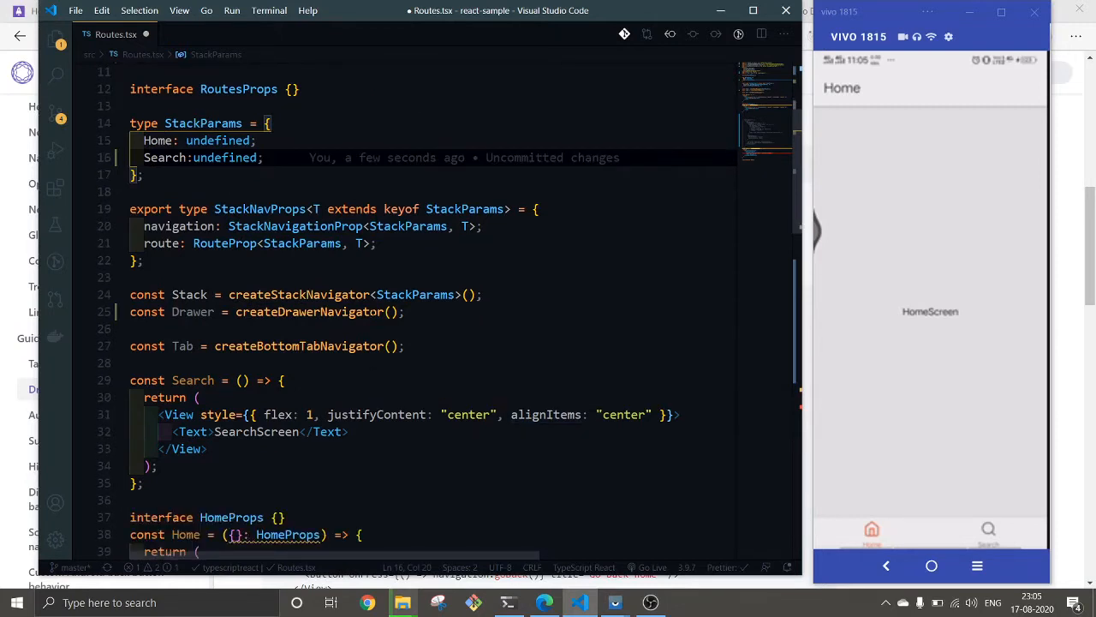
# - Start adding a <StackParams> type argument inside createDrawerNavigator()
pyautogui.click(309, 311)
pyautogui.write('<S>')
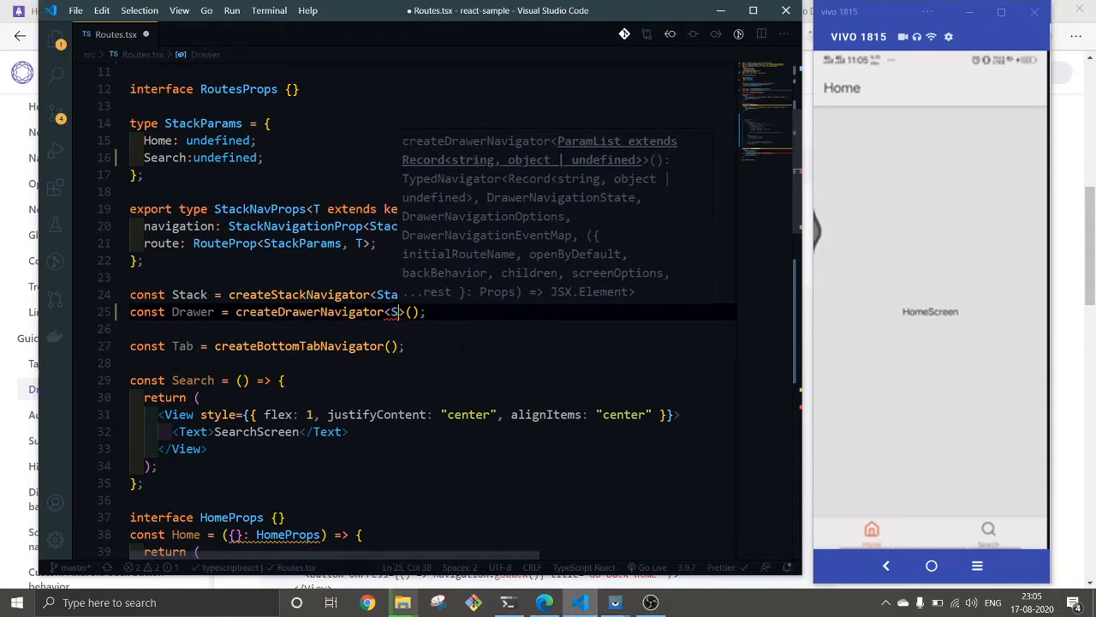
pyautogui.write('tar')
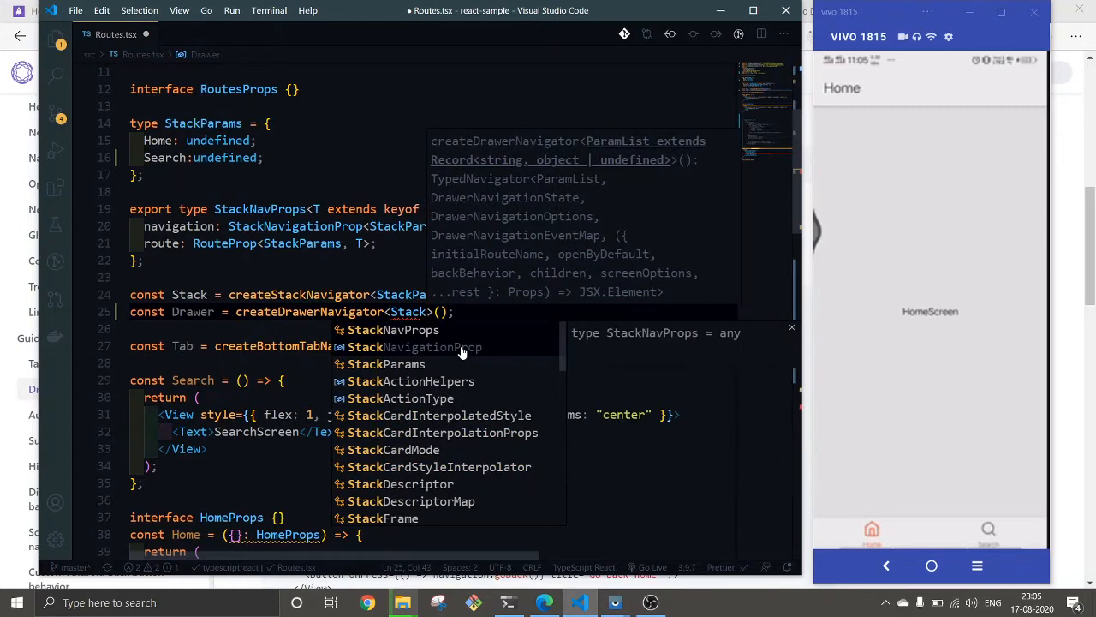
pyautogui.moveTo(435, 335)
pyautogui.write('Params')
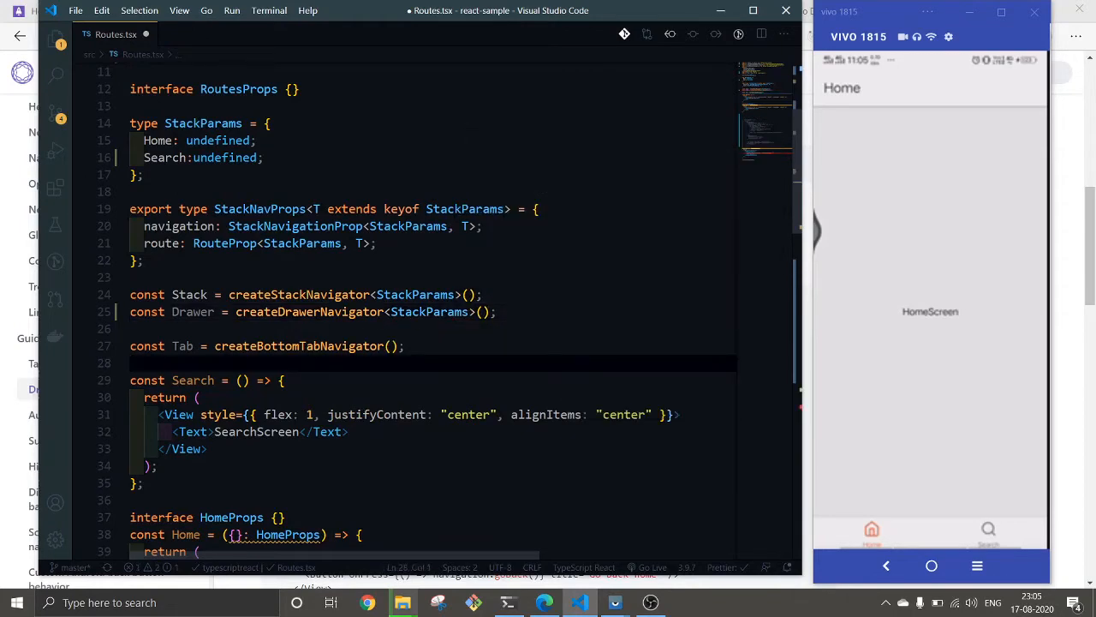
# - Write const AppDrawer = () => returning <Drawer.Navigator></Drawer.Navigator>, with a line between tags
pyautogui.scroll(-3)
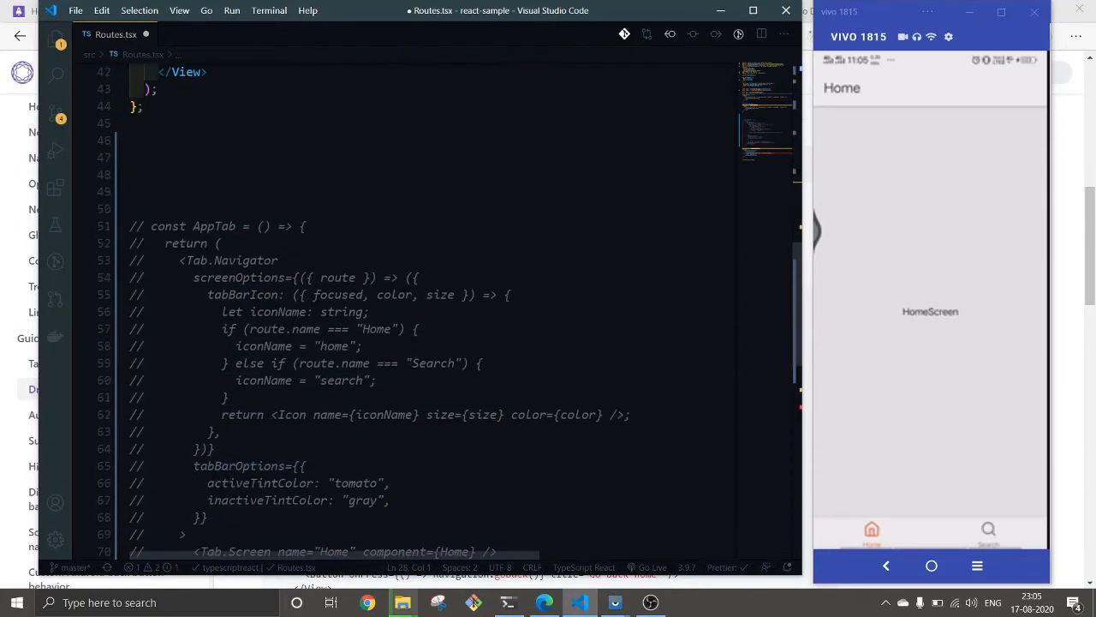
pyautogui.write('const AppD')
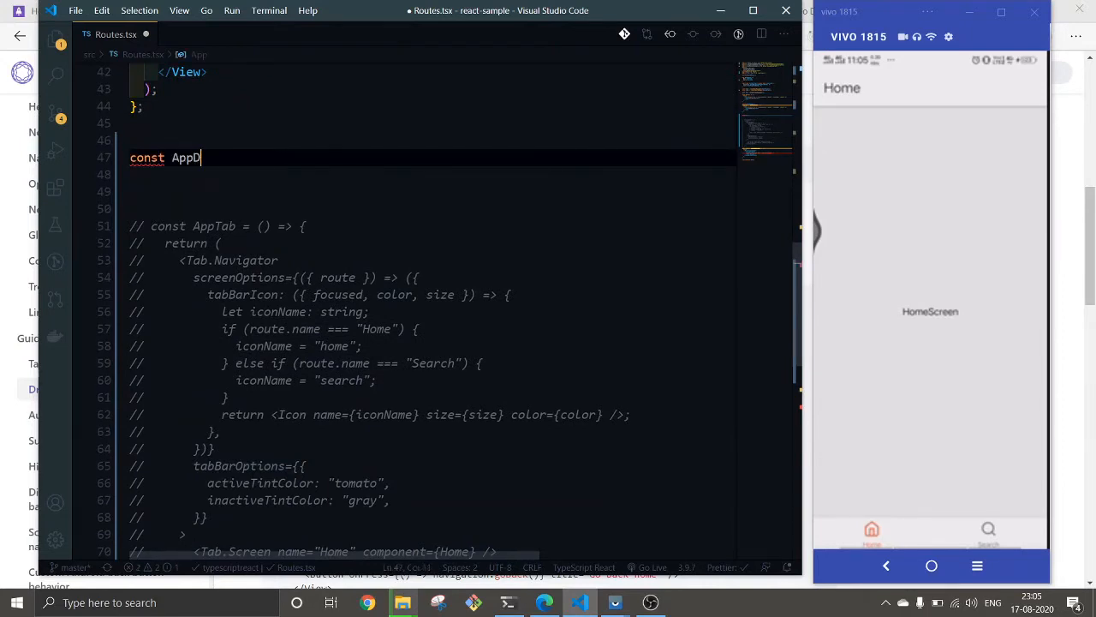
pyautogui.write('rawer =')
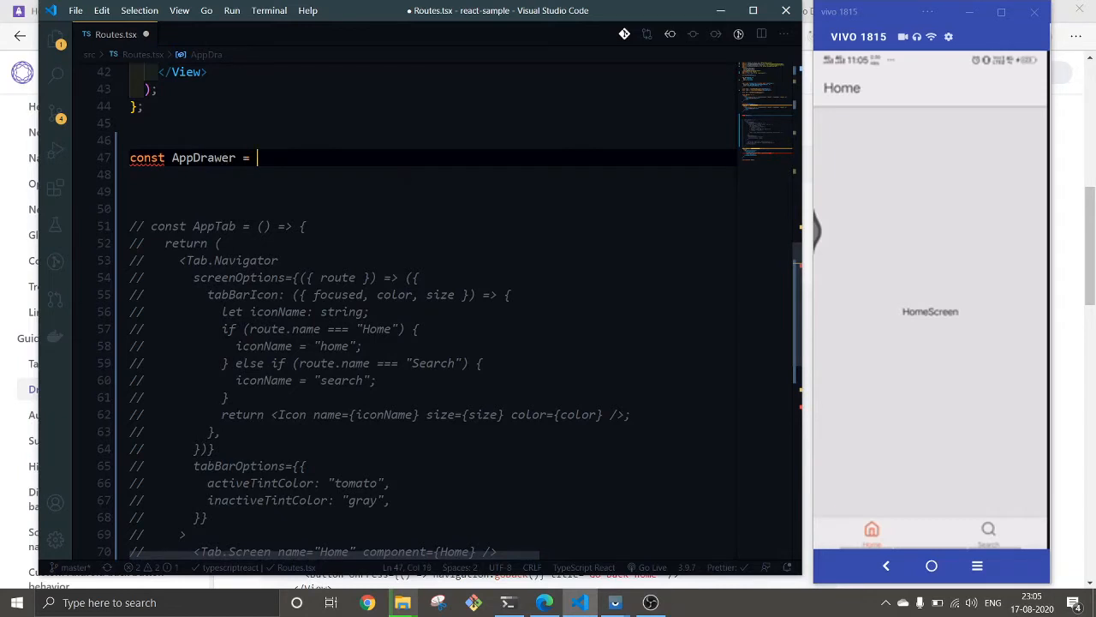
pyautogui.write('() => {')
pyautogui.click(428, 175)
pyautogui.write('return (')
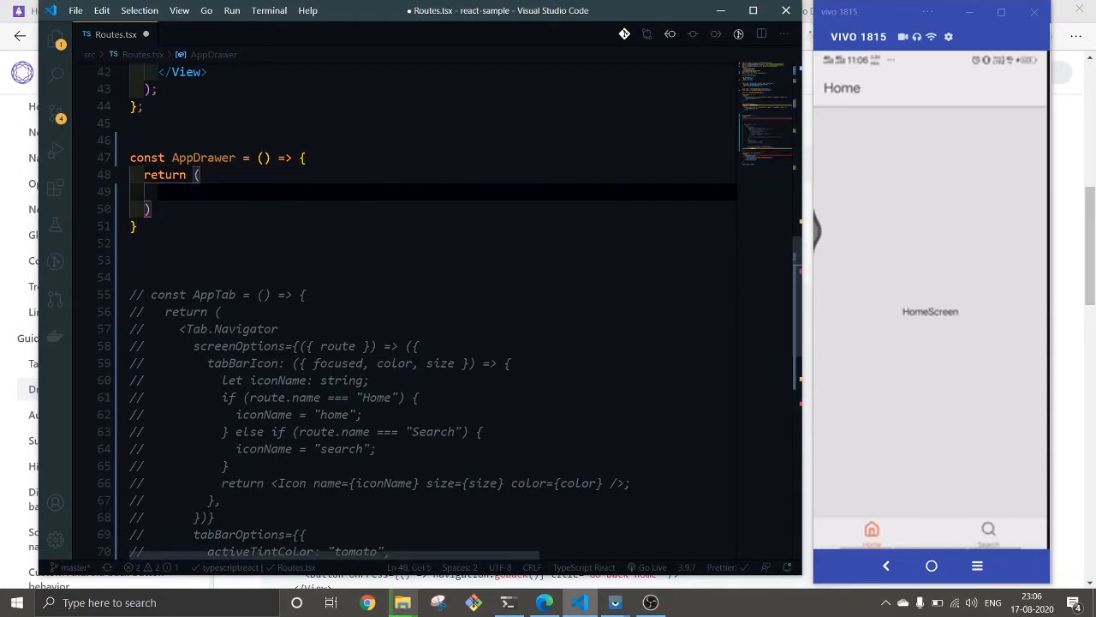
pyautogui.write('<')
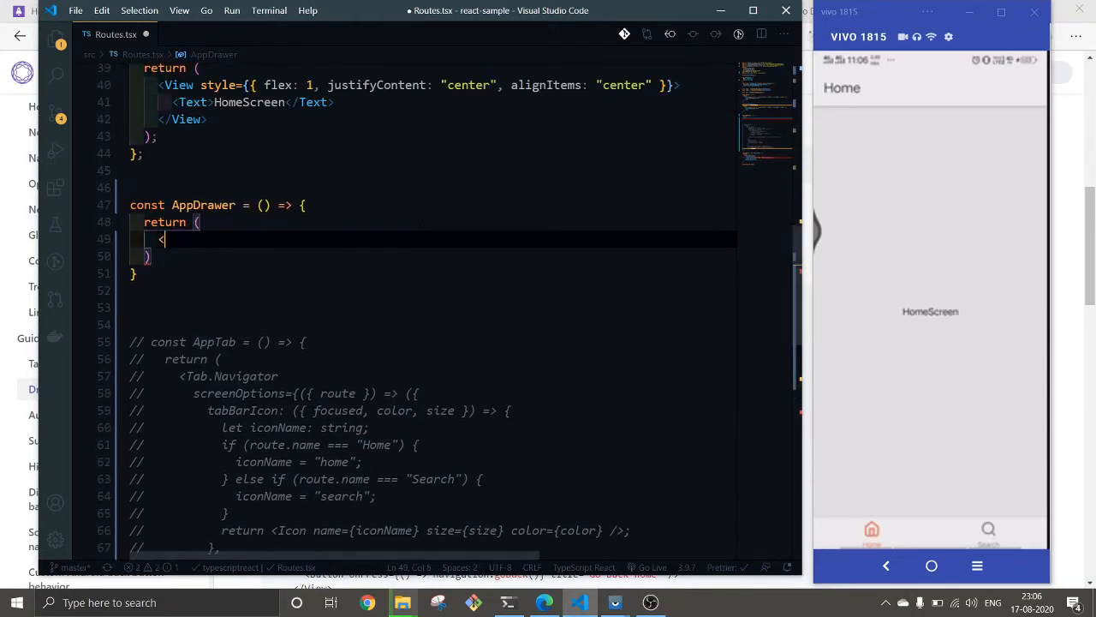
pyautogui.write('<Drawer.')
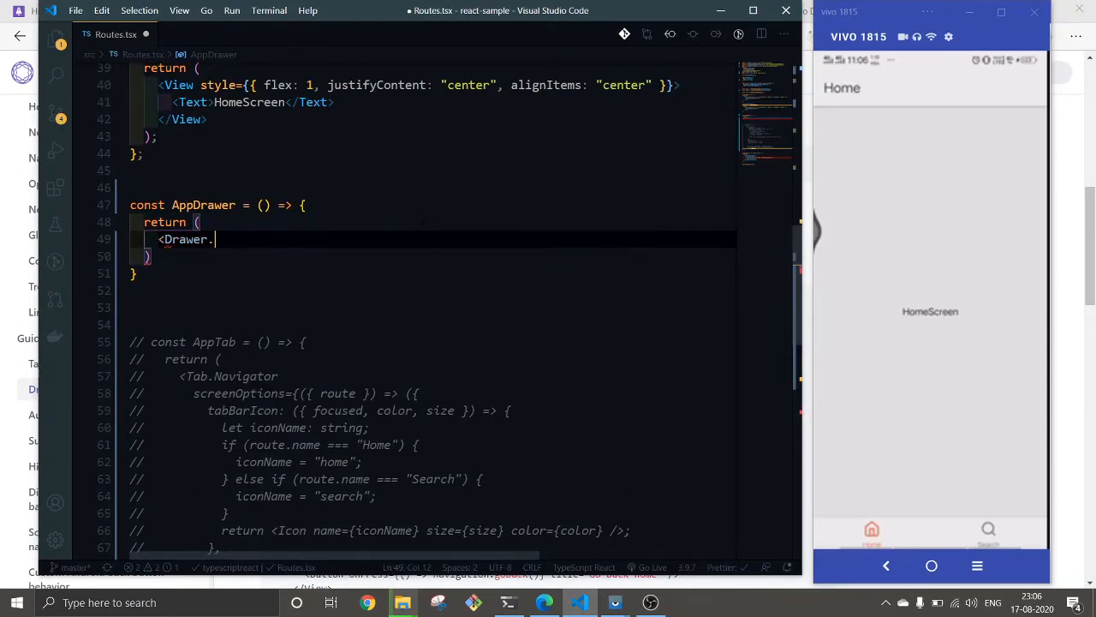
pyautogui.write('Navigator>')
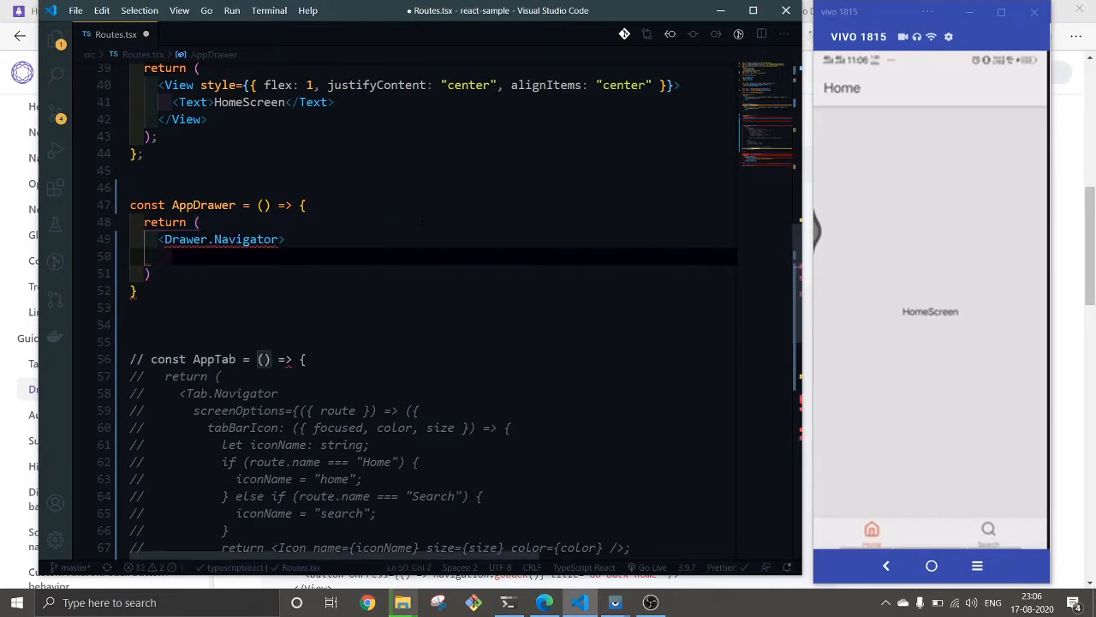
pyautogui.write('</')
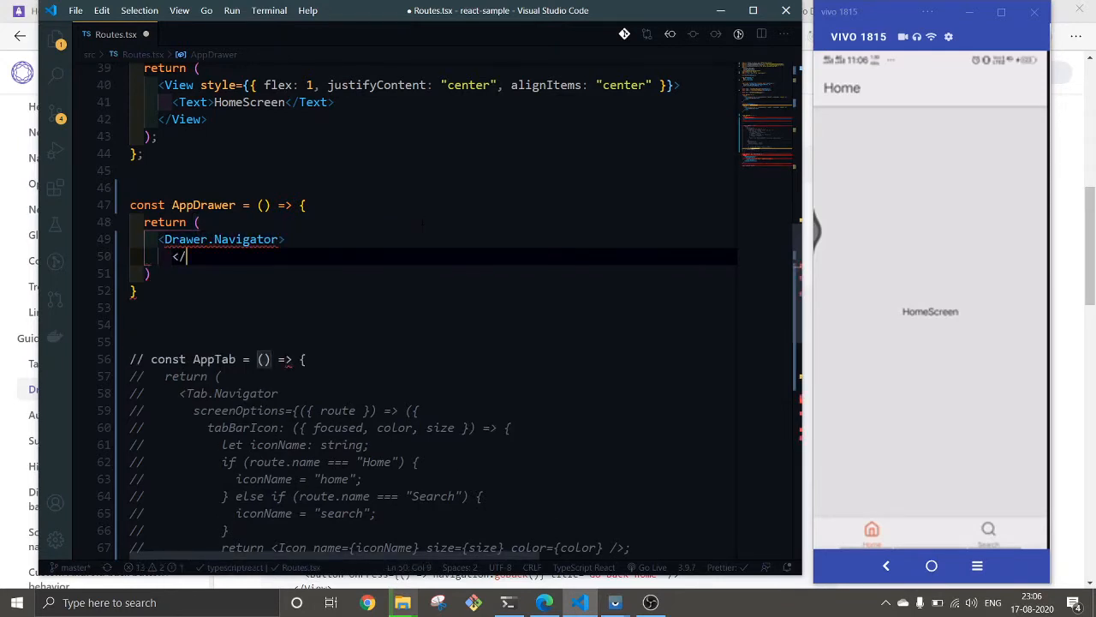
pyautogui.write('St')
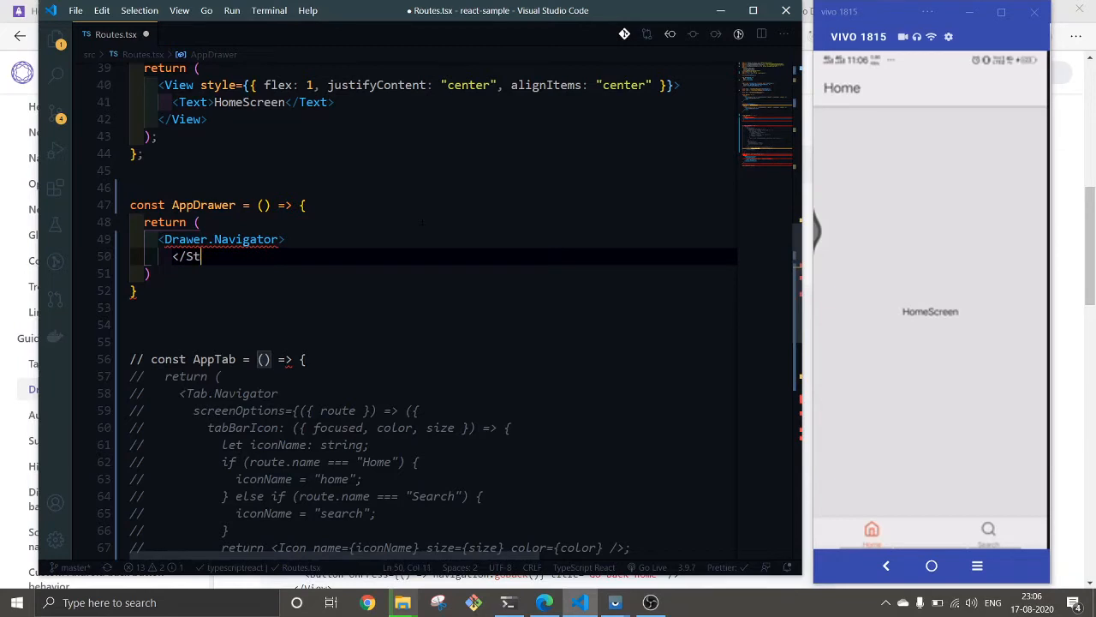
pyautogui.write('Drawer.')
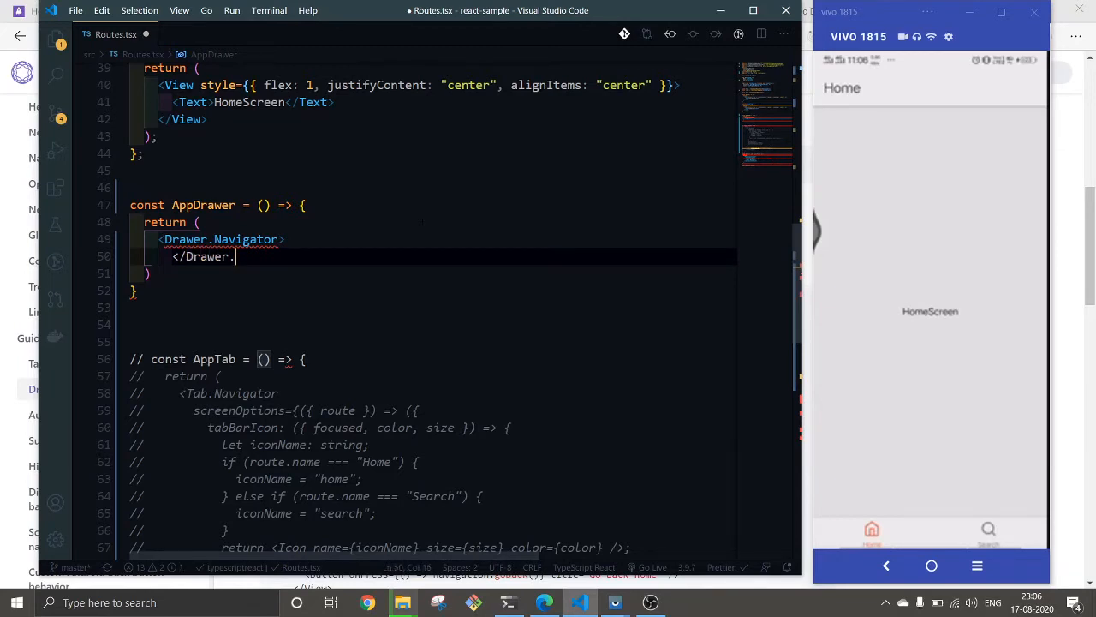
pyautogui.write('Navigator>')
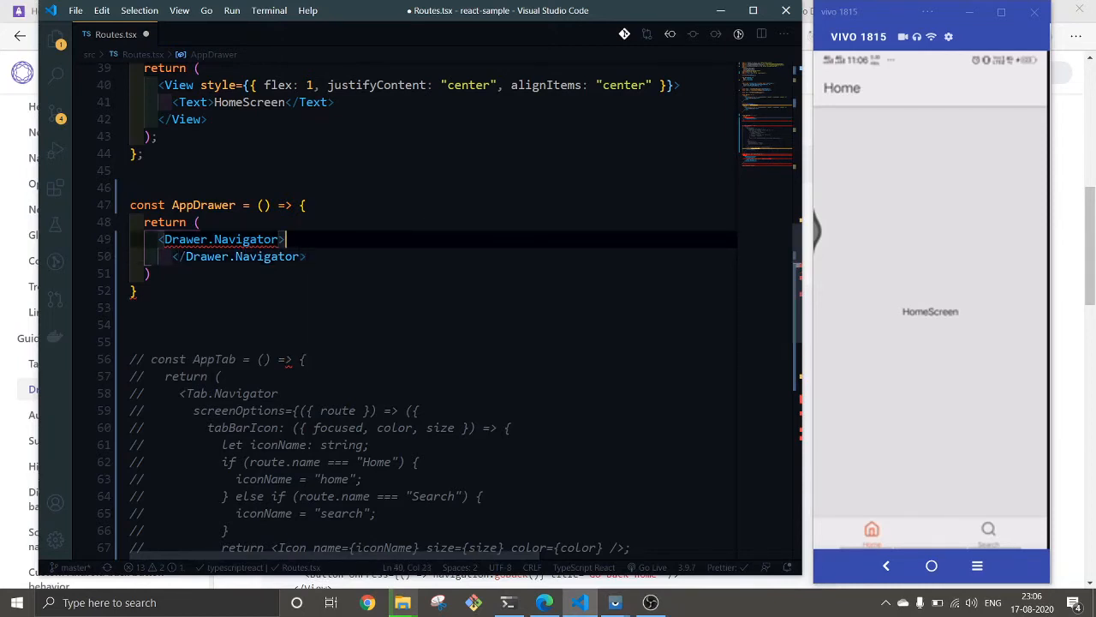
pyautogui.press('Enter')
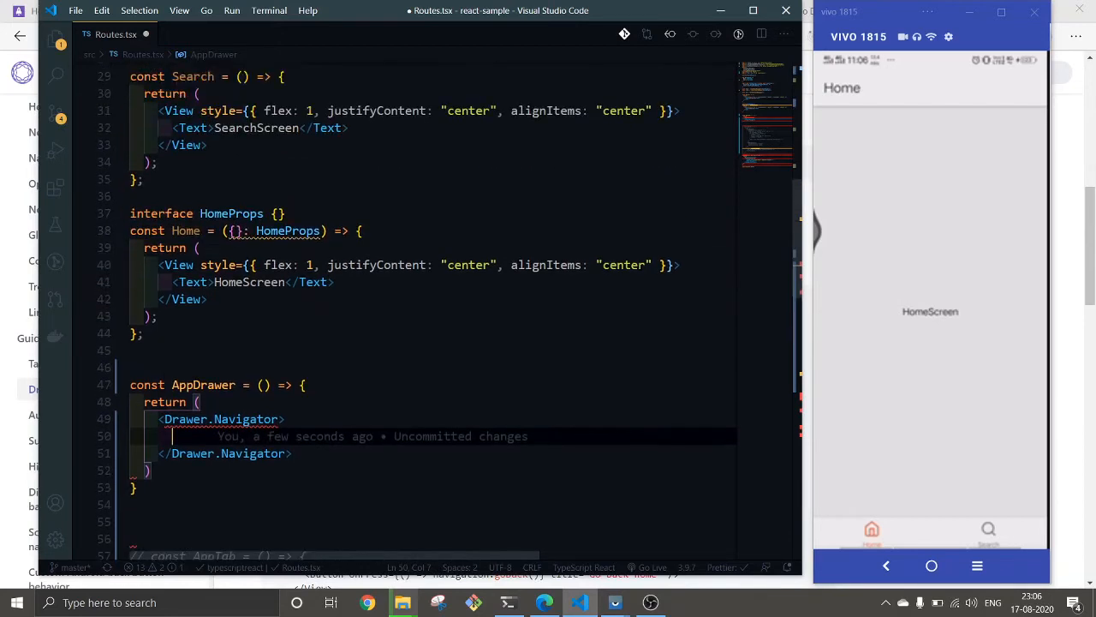
# - Add <Drawer.Screen name="Home" component={Home}/> inside the Drawer.Navigator
pyautogui.scroll(-3)
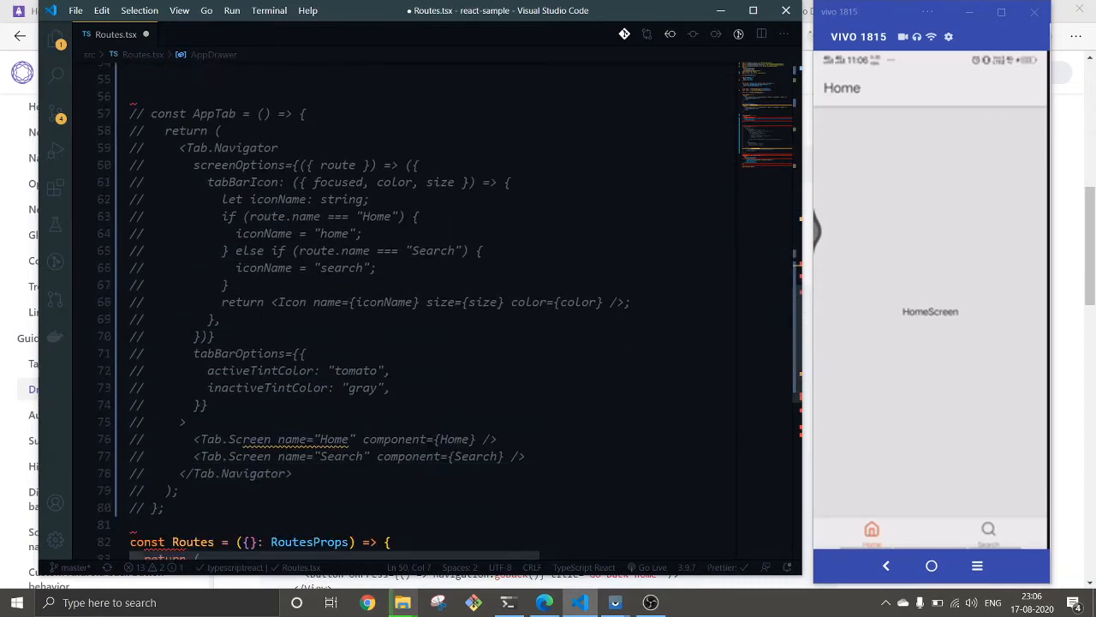
pyautogui.scroll(3)
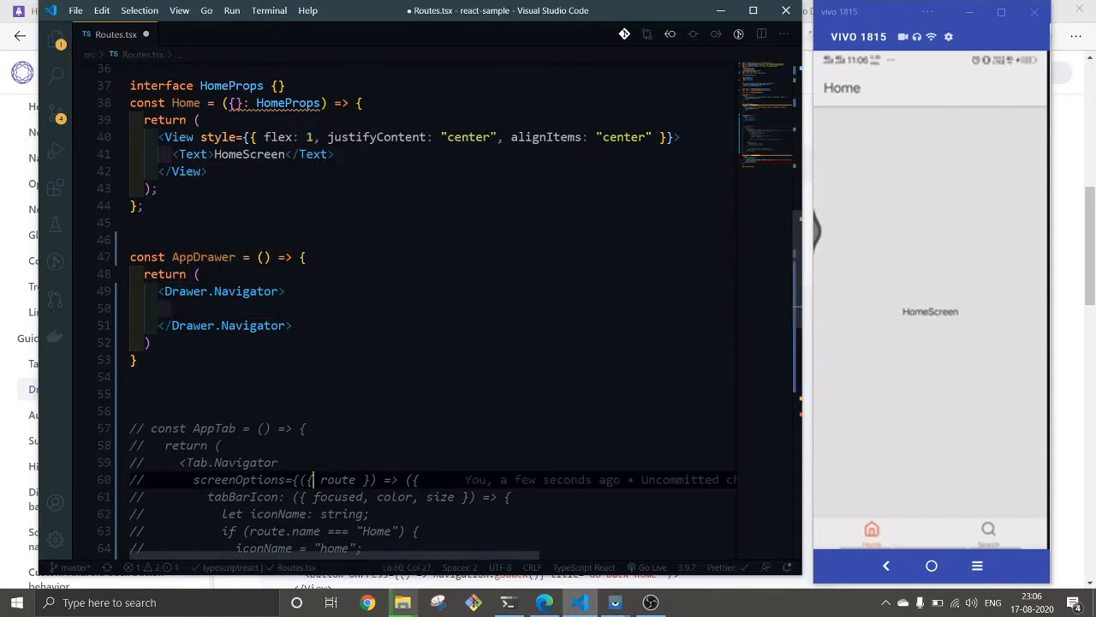
pyautogui.click(176, 307)
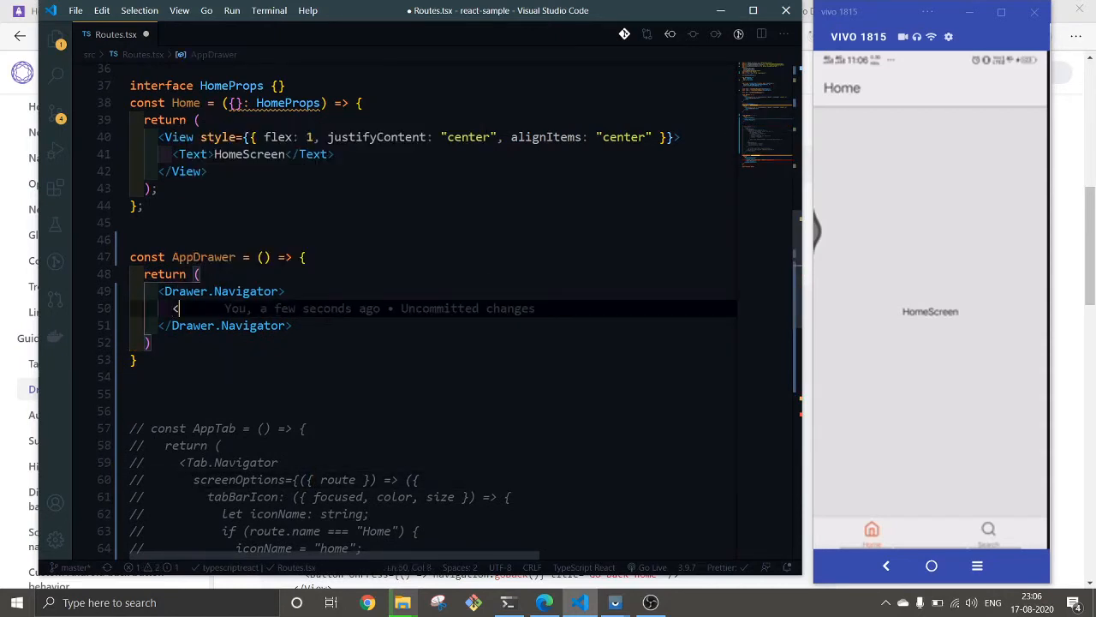
pyautogui.write('Drawer')
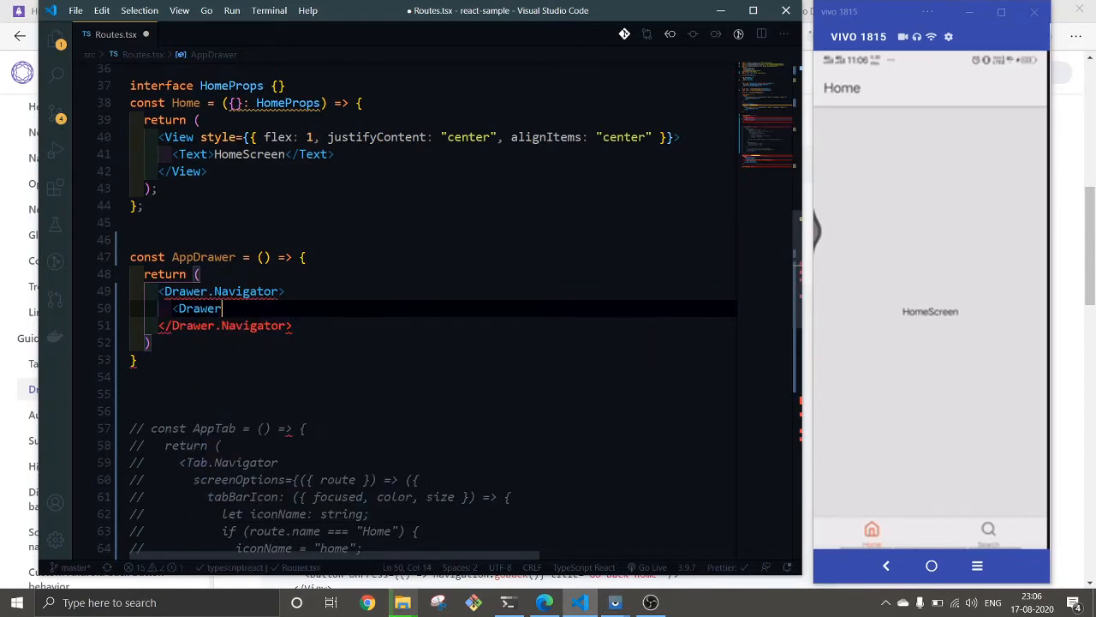
pyautogui.write('name="home" component={')
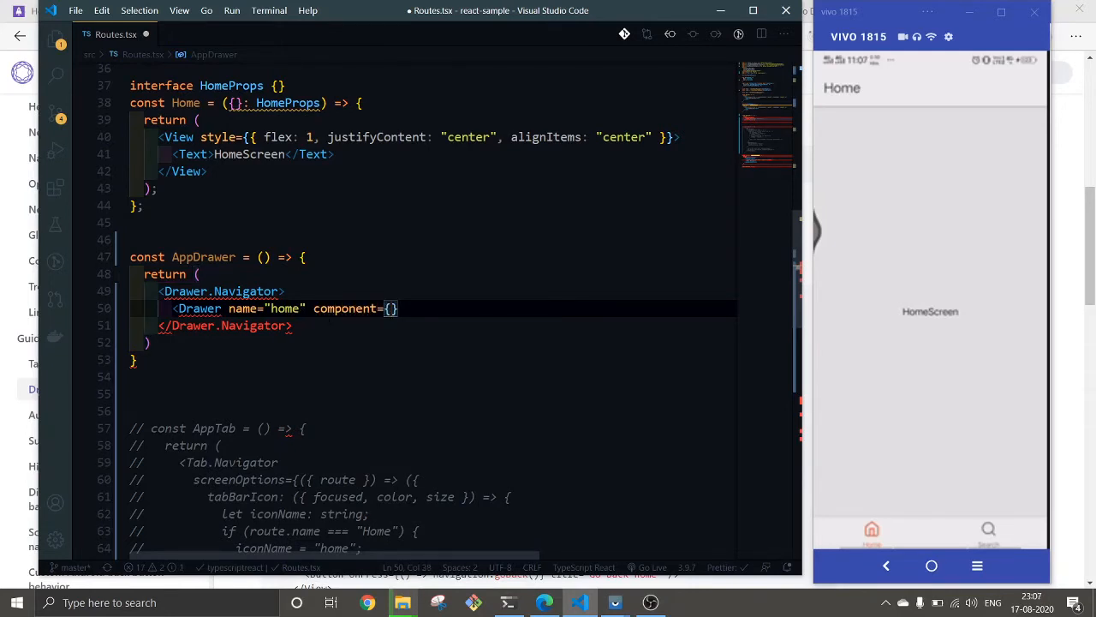
pyautogui.write('Home}/>')
pyautogui.write('<')
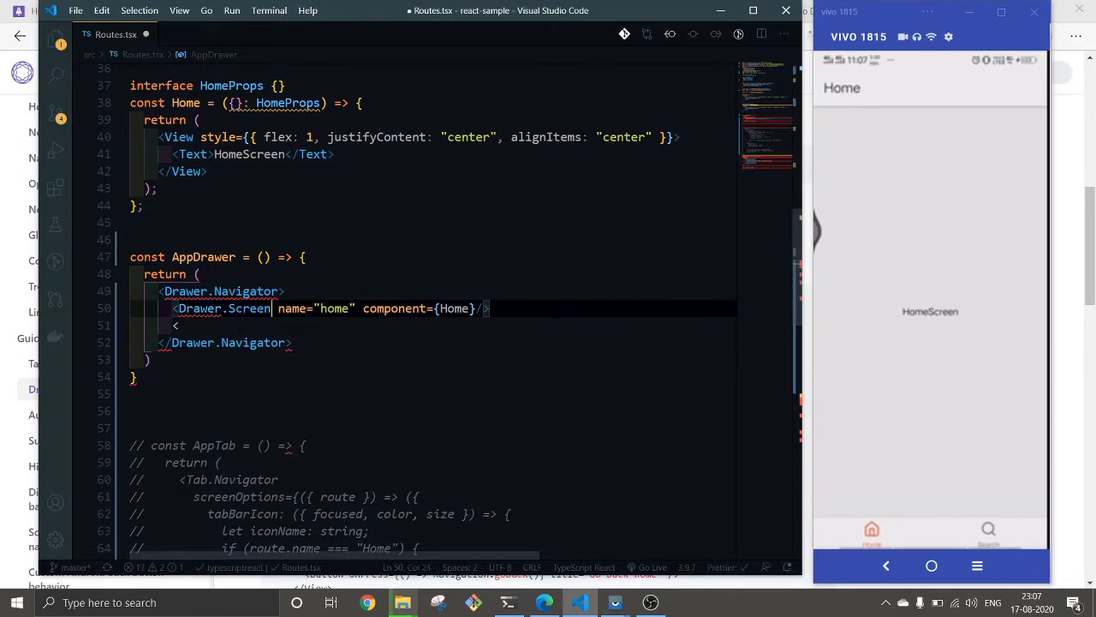
# - Add <Drawer.Screen name="Search" component={Search}/> below the Home screen
pyautogui.write('D')
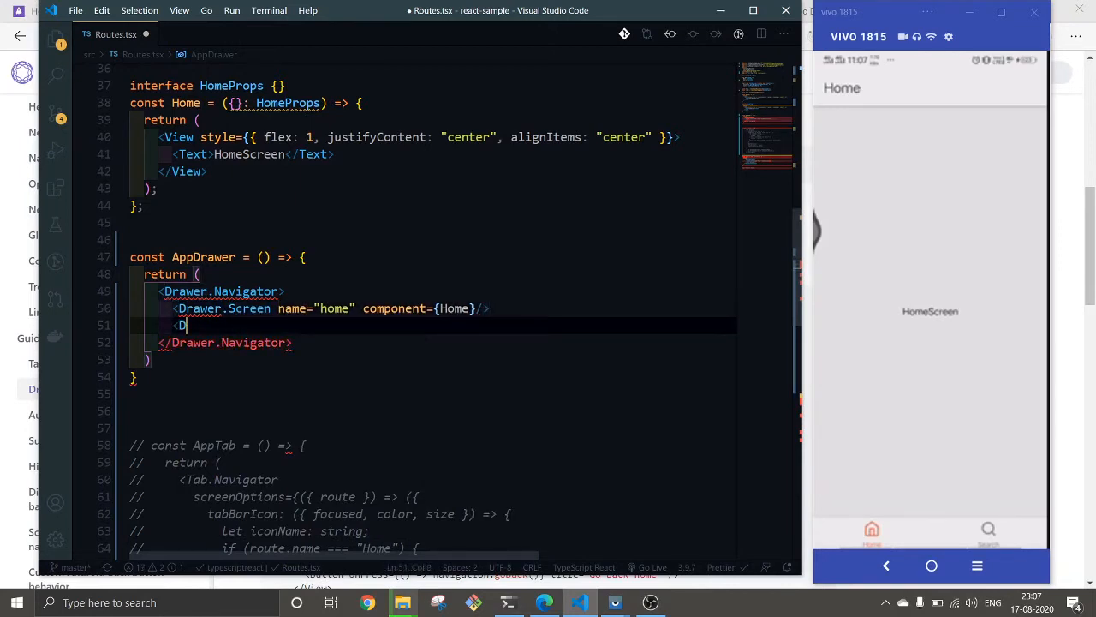
pyautogui.write('rawer.')
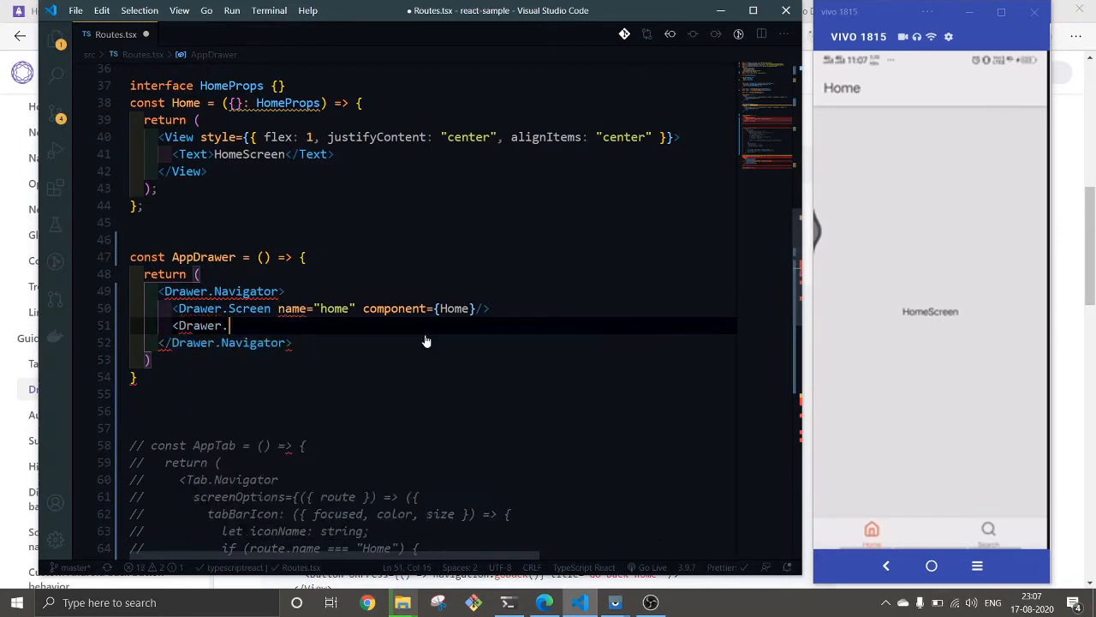
pyautogui.write('Screen name')
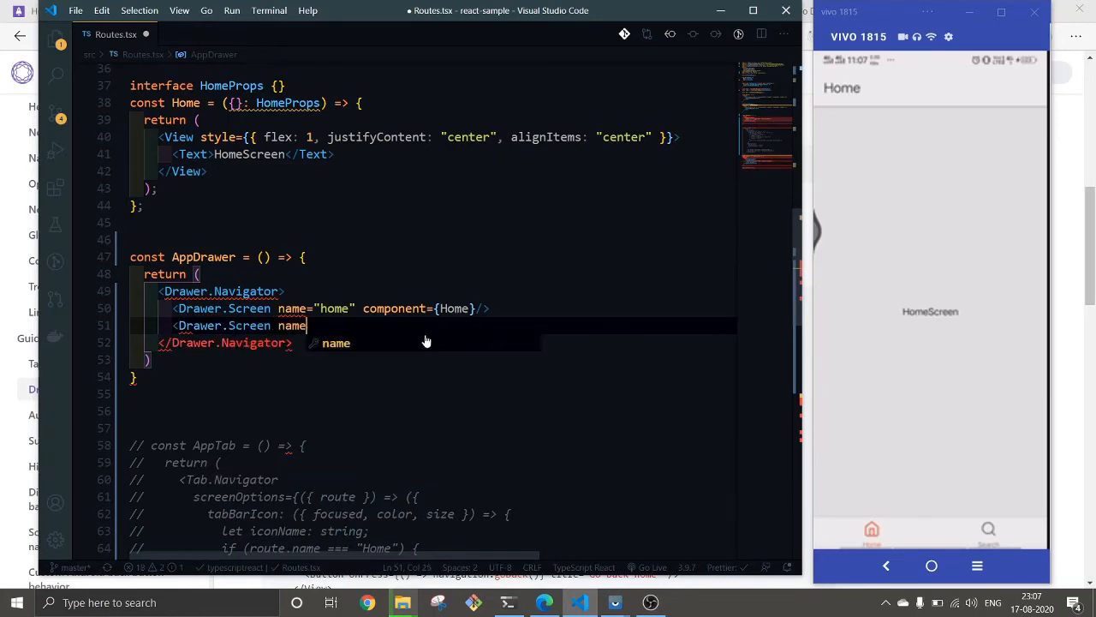
pyautogui.write('="Search" co')
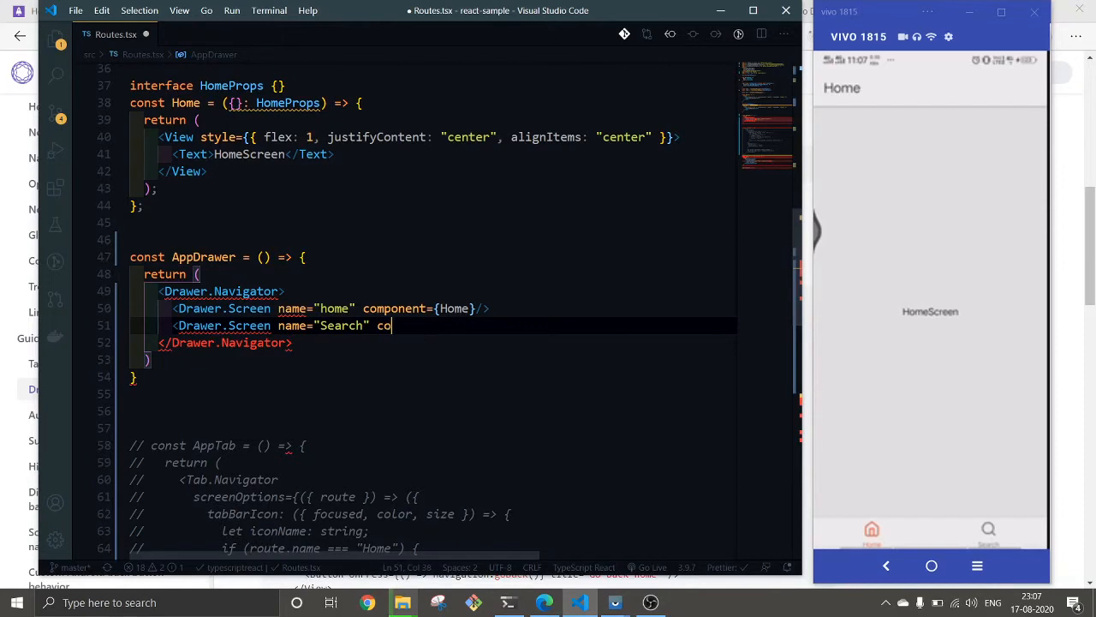
pyautogui.write('mponent=')
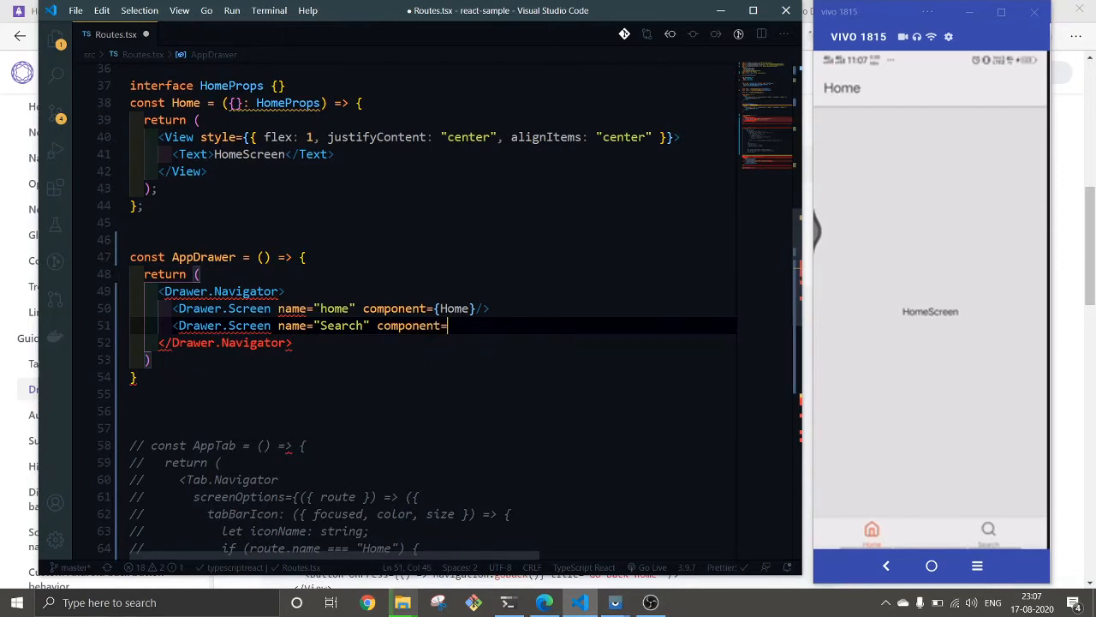
pyautogui.write('{Sear}')
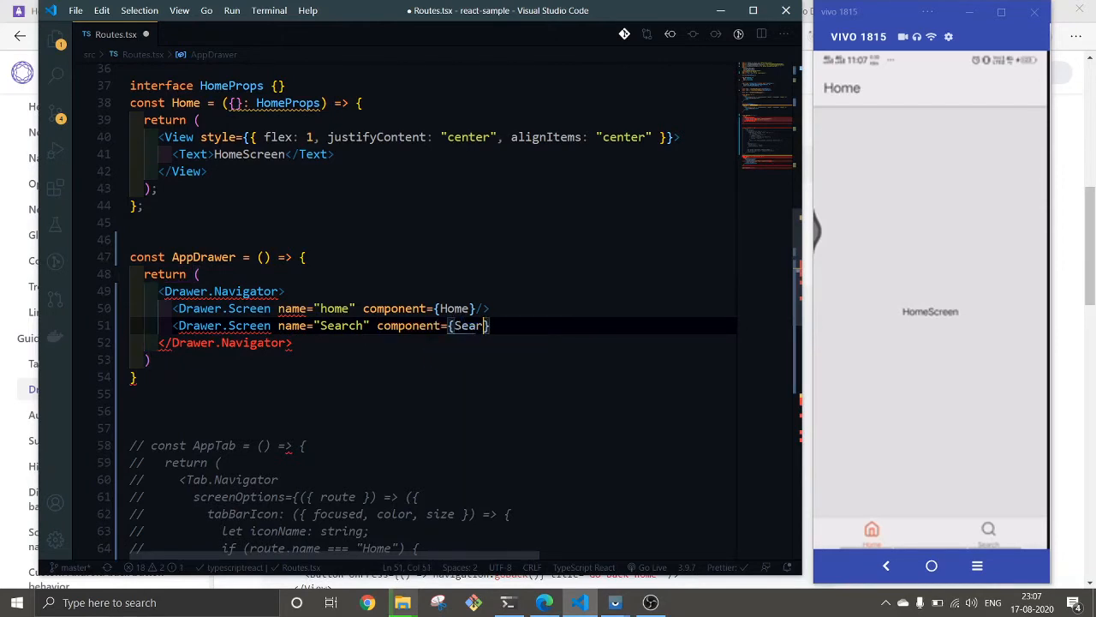
pyautogui.write('ch')
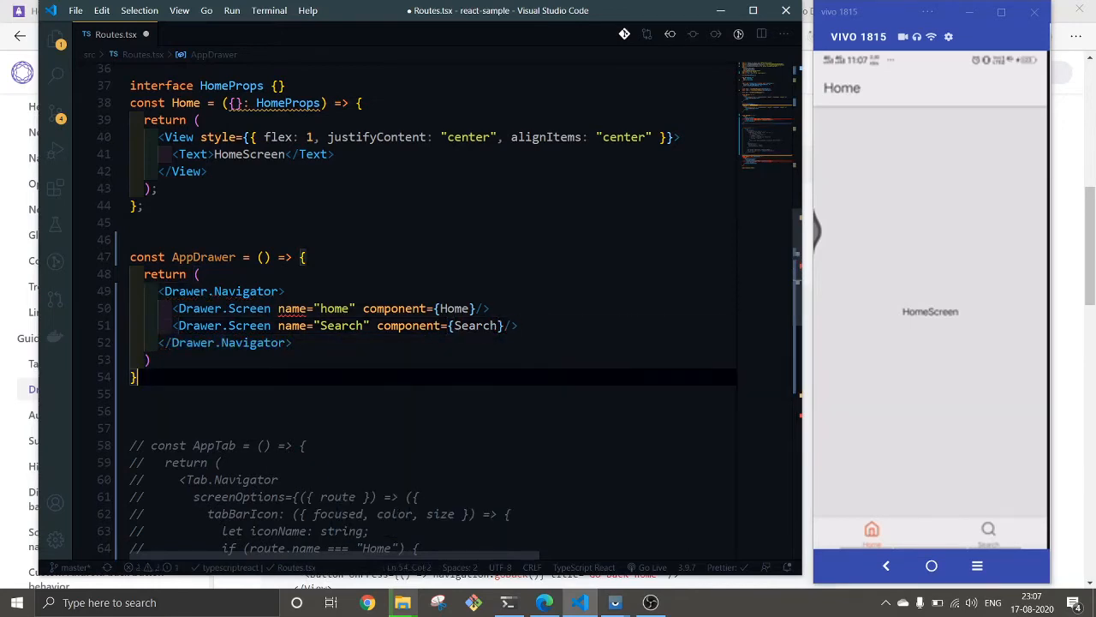
pyautogui.moveTo(333, 309)
pyautogui.write('H')
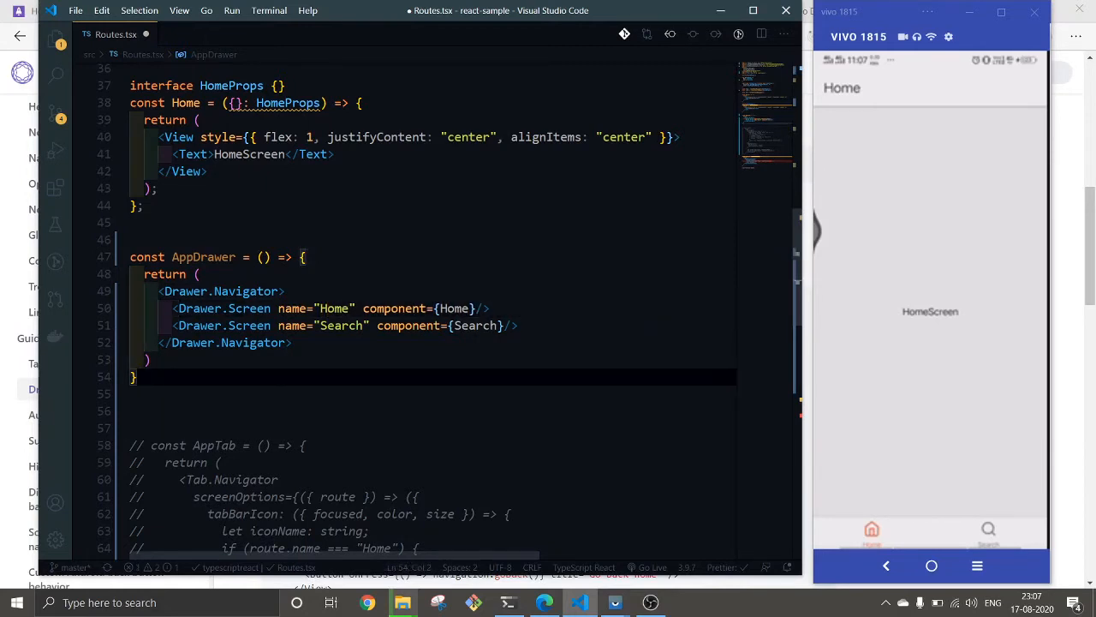
# - Change the Home stack screen's component from AppTab to AppDrawer and check the Drawer definition
pyautogui.scroll(-3)
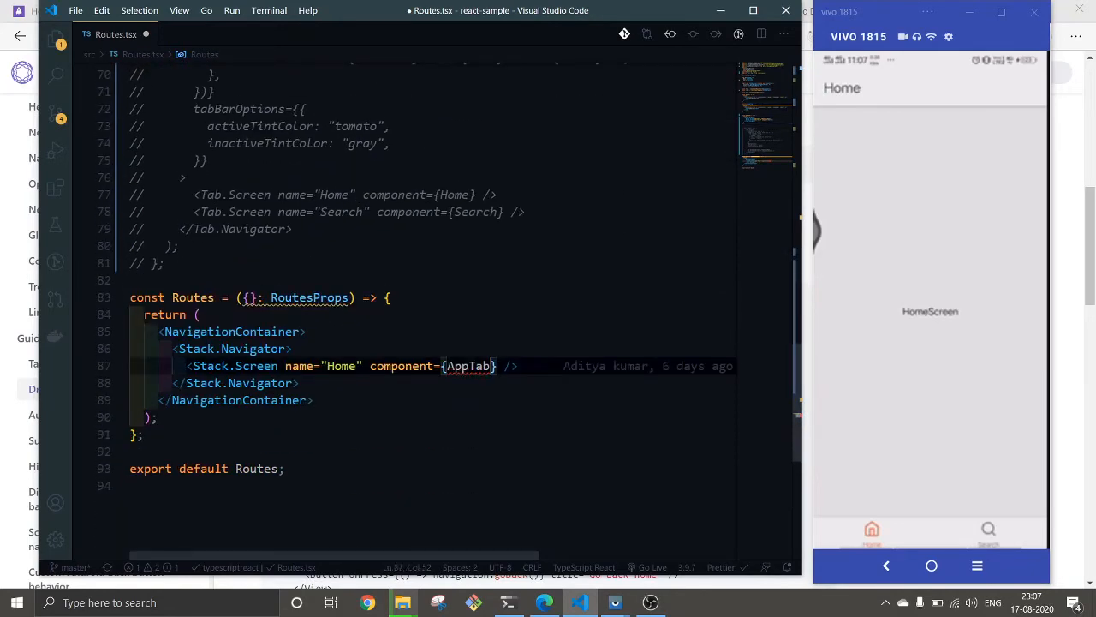
pyautogui.press('Backspace')
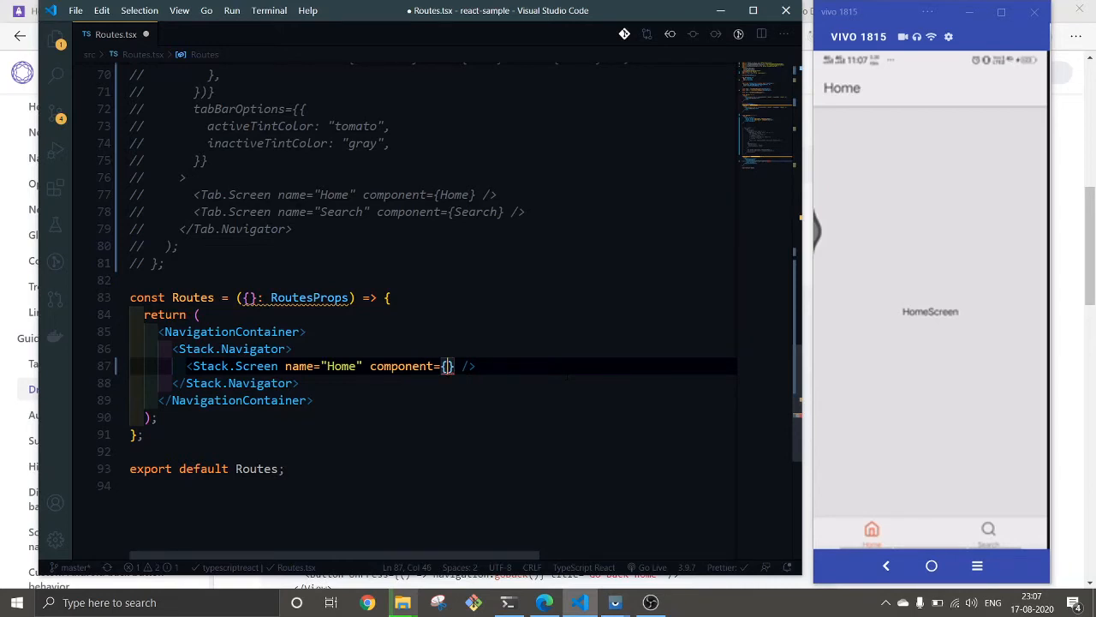
pyautogui.scroll(3)
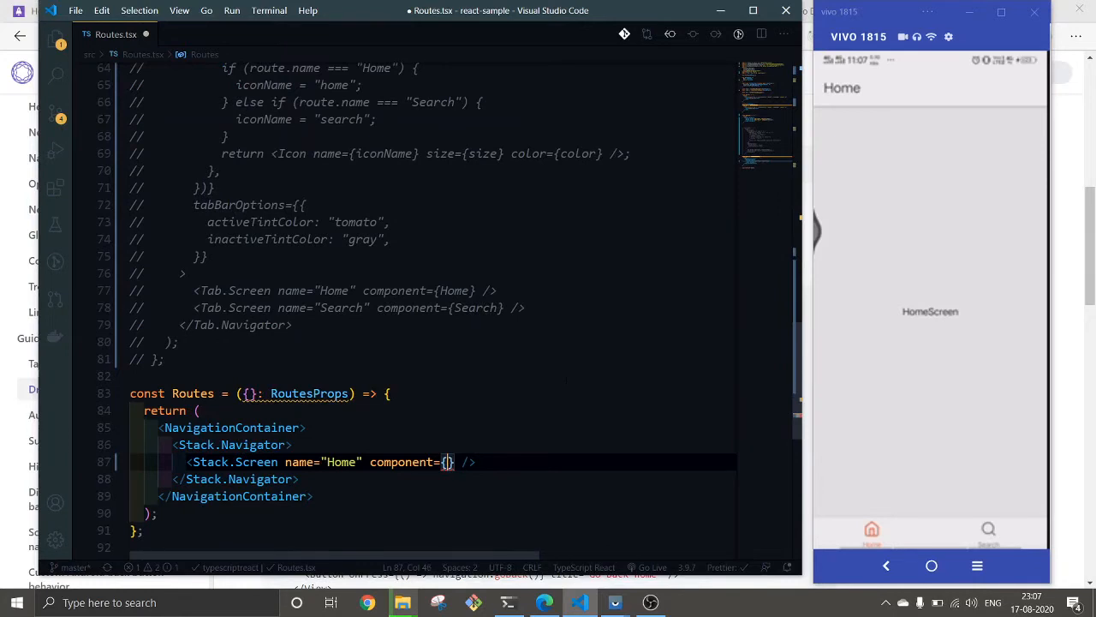
pyautogui.write('AppDrawer')
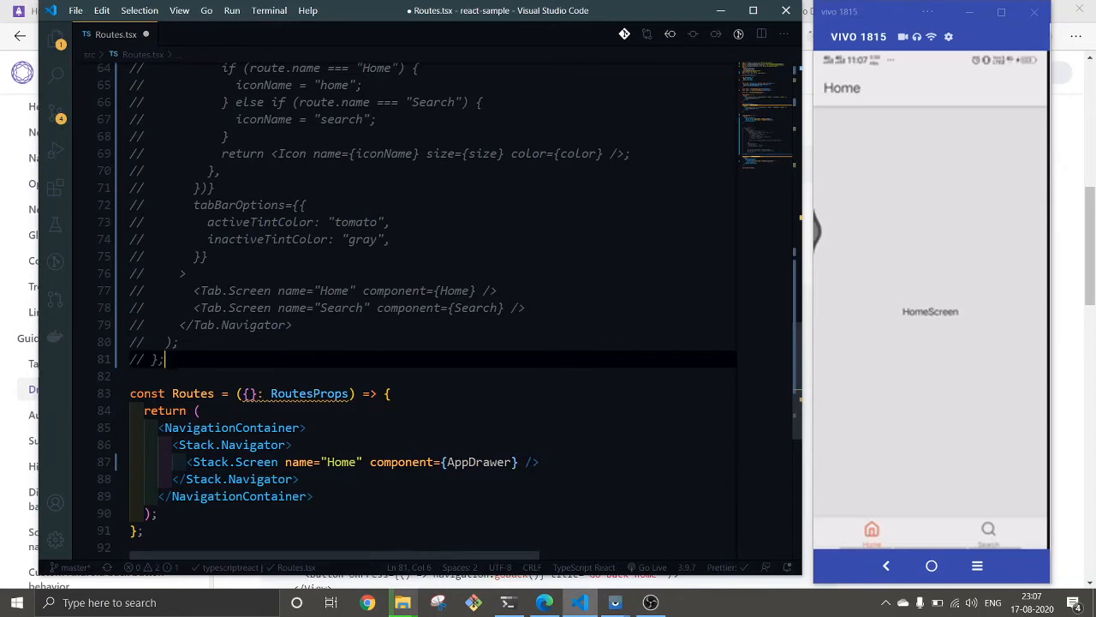
pyautogui.scroll(3)
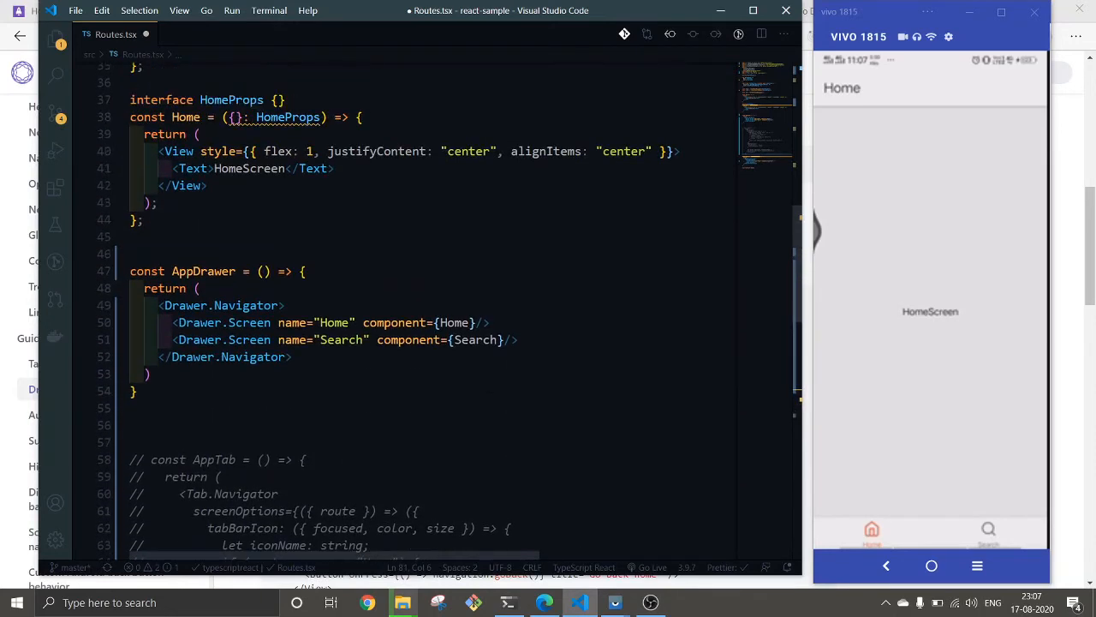
pyautogui.scroll(3)
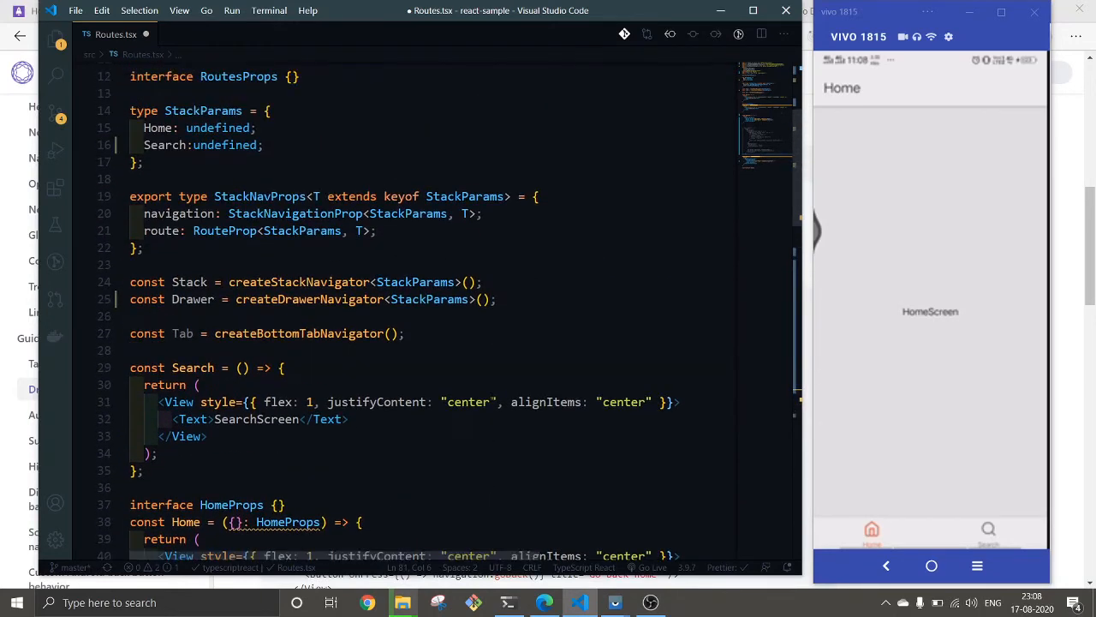
pyautogui.scroll(-3)
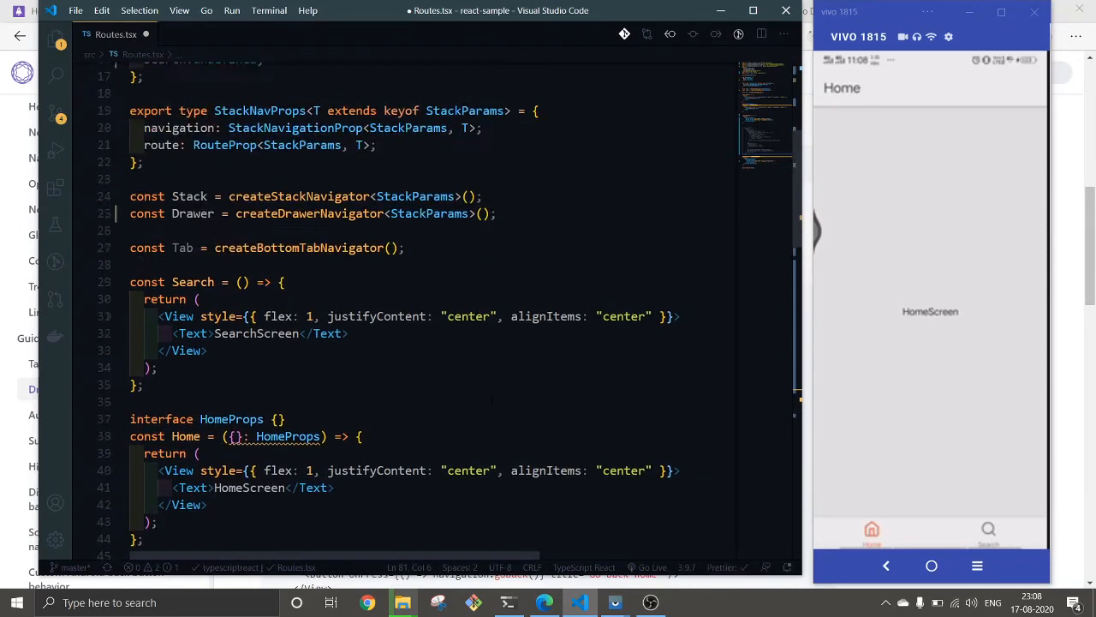
pyautogui.scroll(-3)
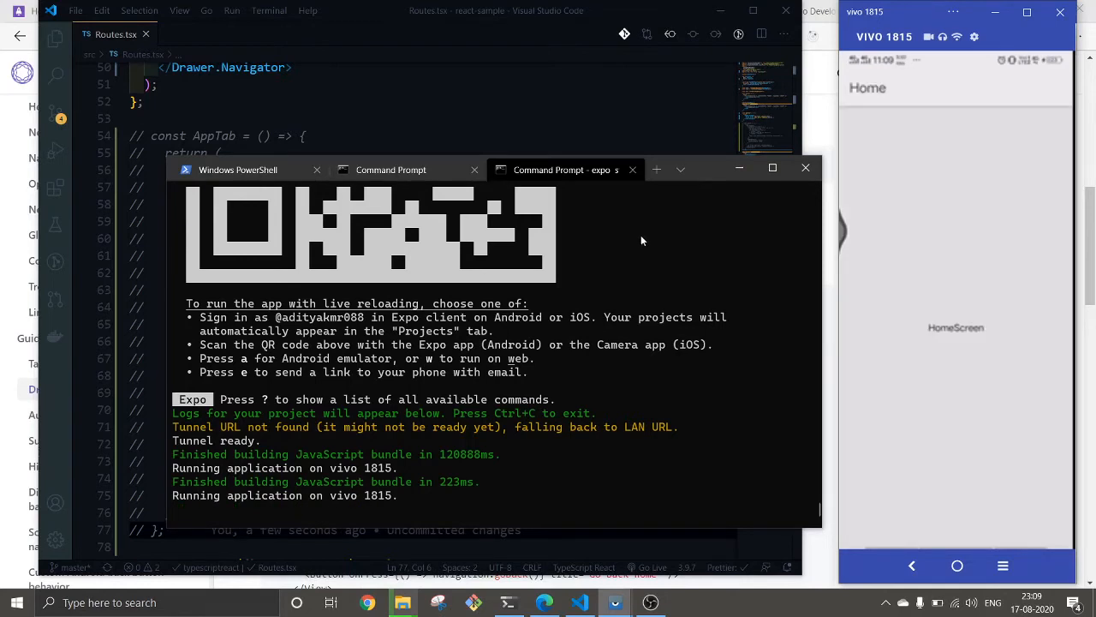
pyautogui.moveTo(738, 168)
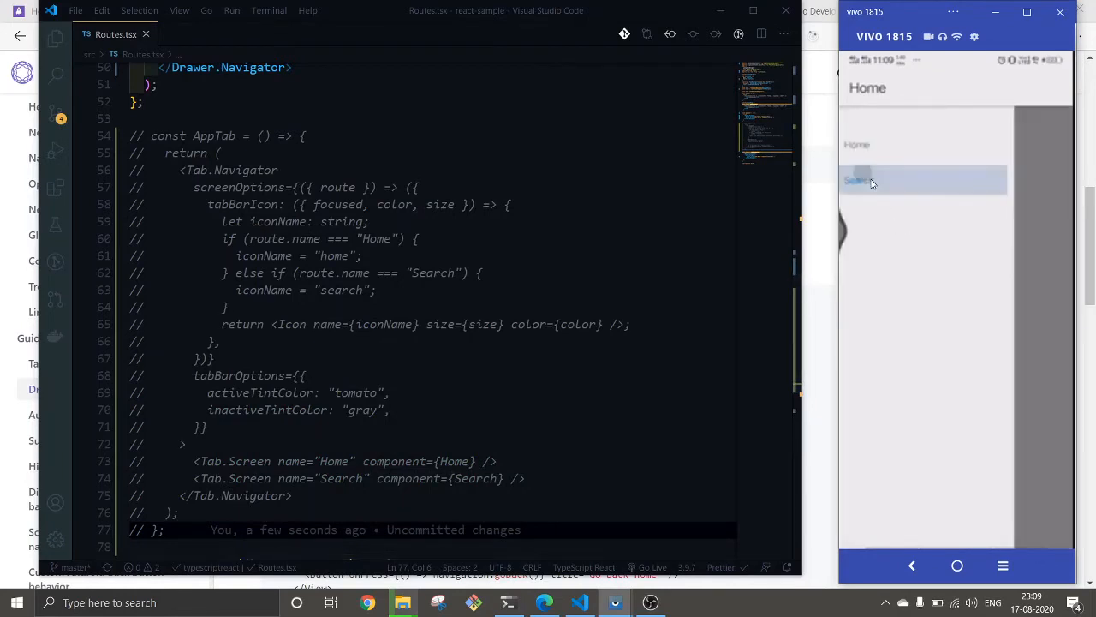
# - Pick Search in the phone's drawer, then pick Home to return to HomeScreen
pyautogui.click(857, 180)
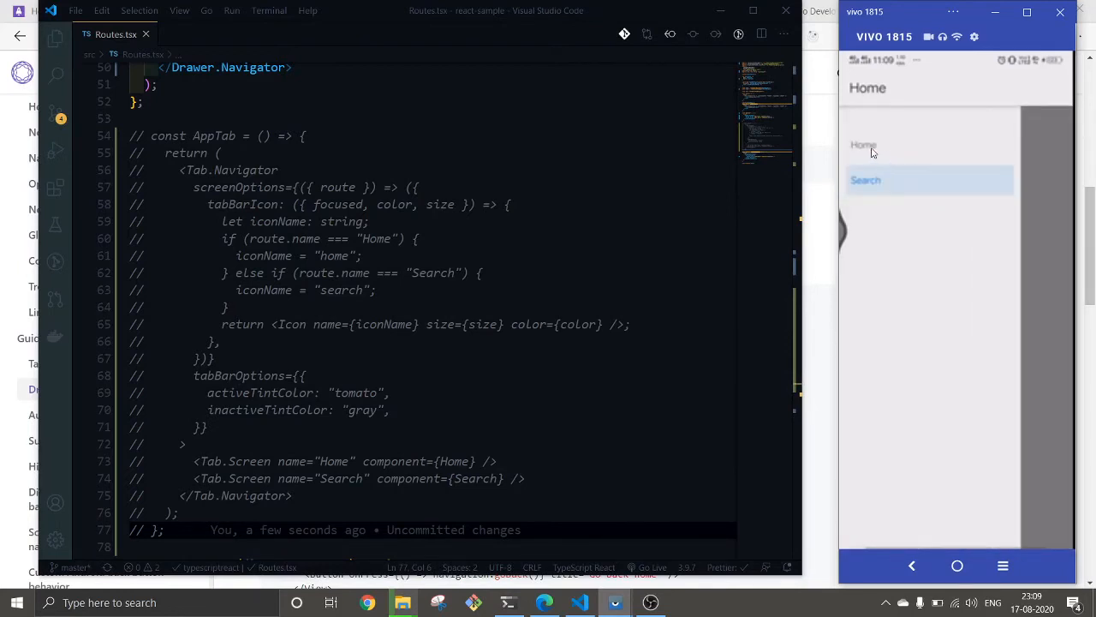
pyautogui.click(863, 144)
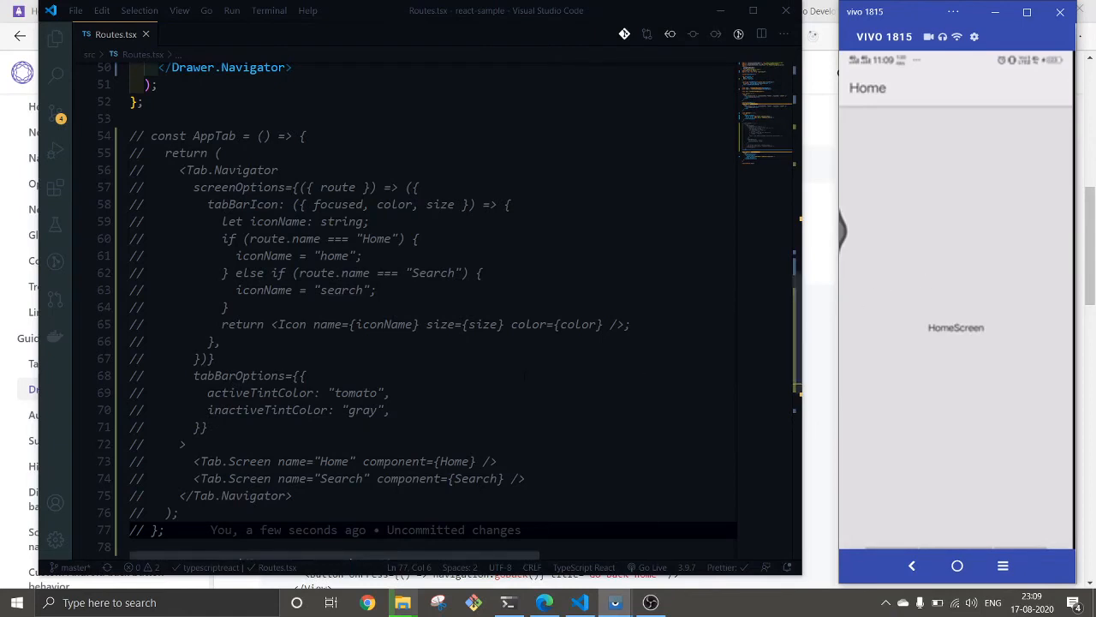
pyautogui.scroll(-3)
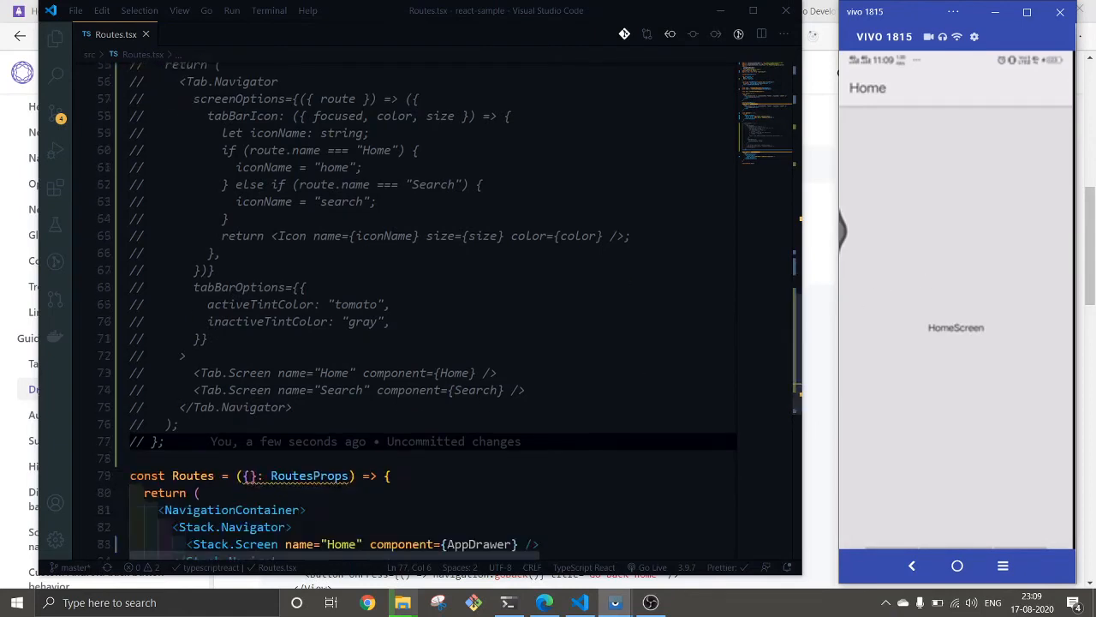
pyautogui.scroll(-3)
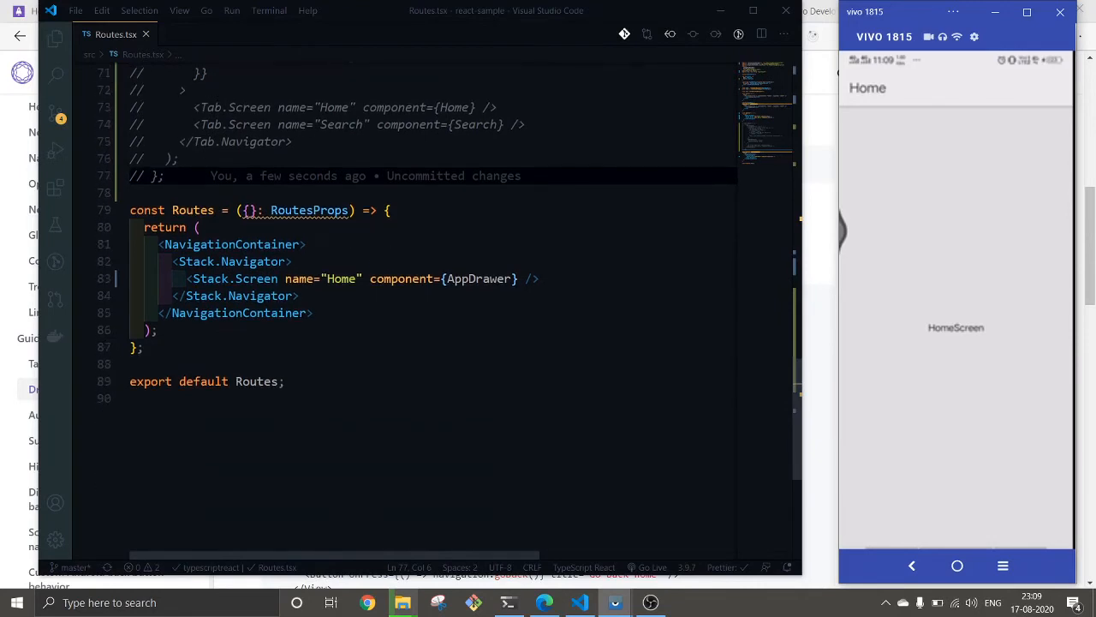
pyautogui.scroll(3)
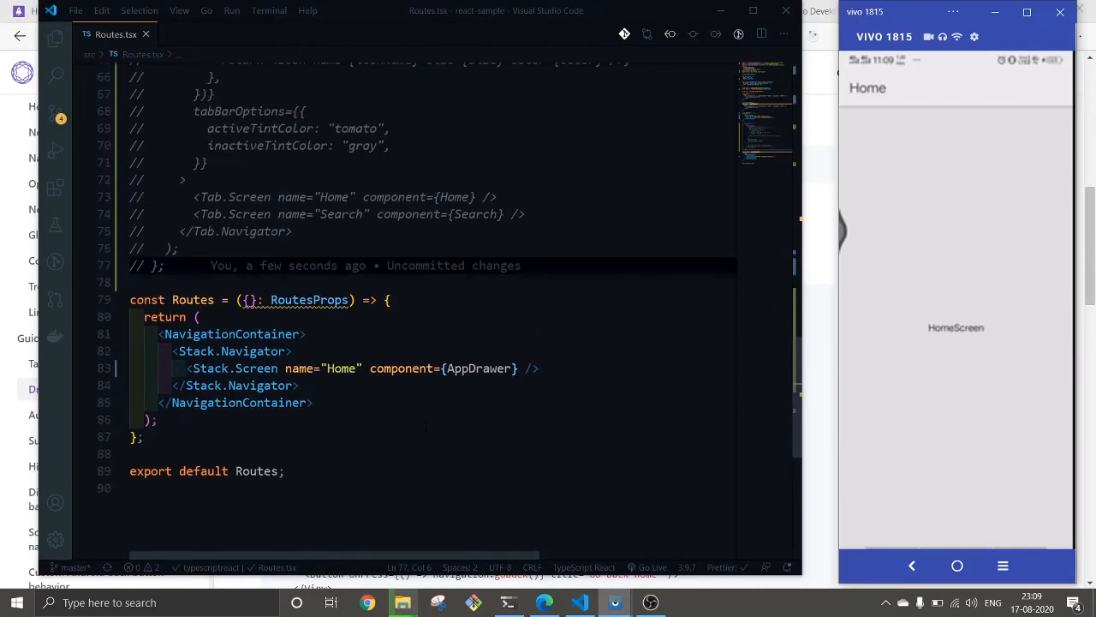
pyautogui.scroll(3)
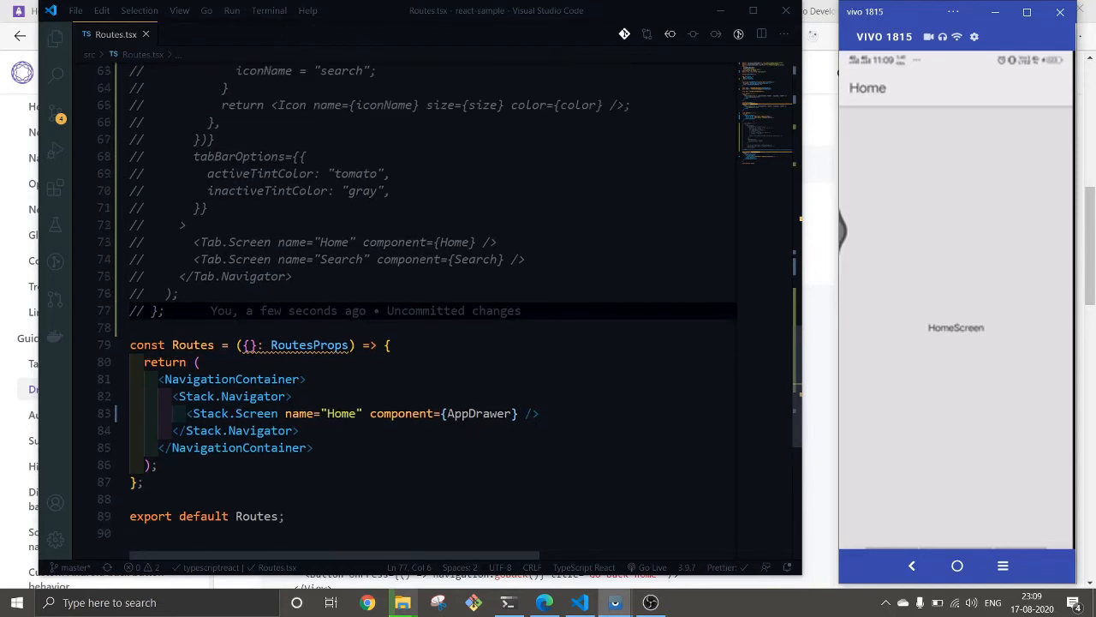
pyautogui.scroll(3)
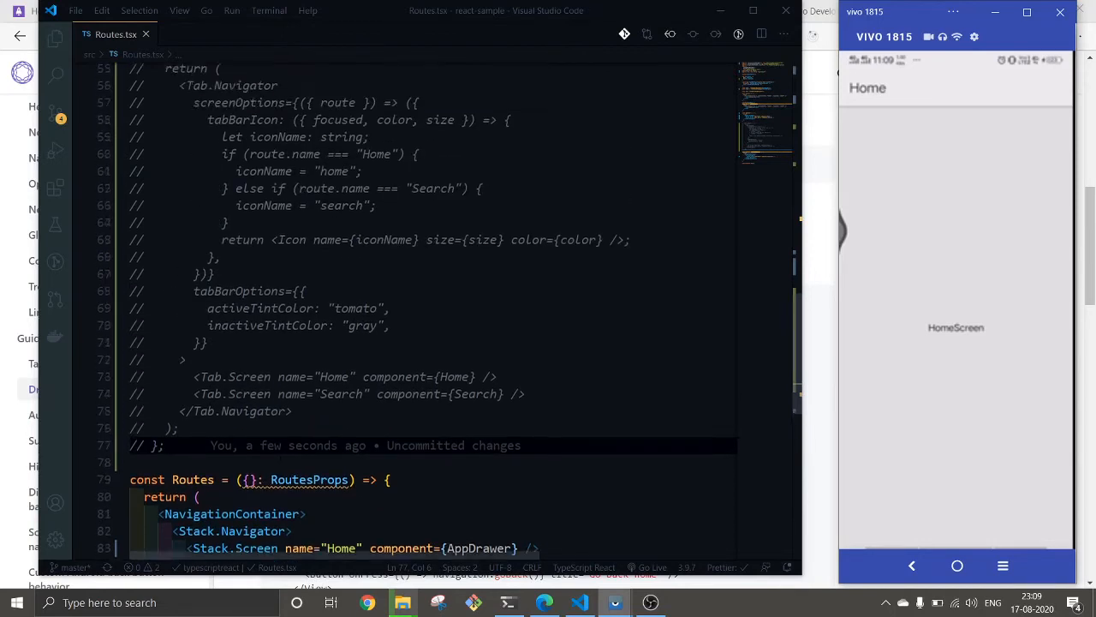
pyautogui.scroll(3)
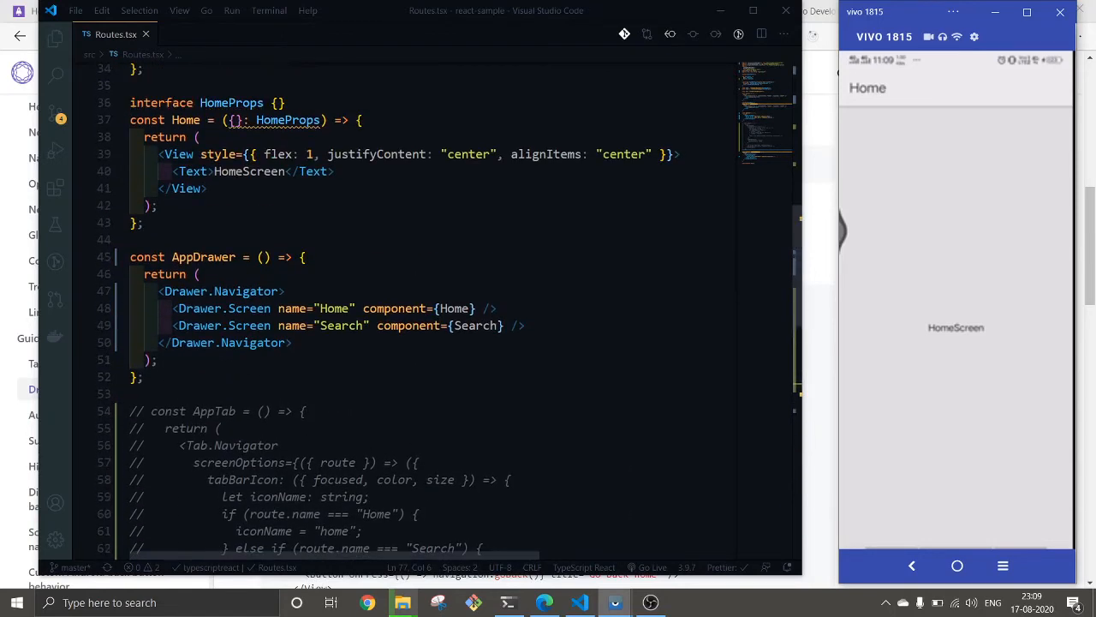
pyautogui.scroll(3)
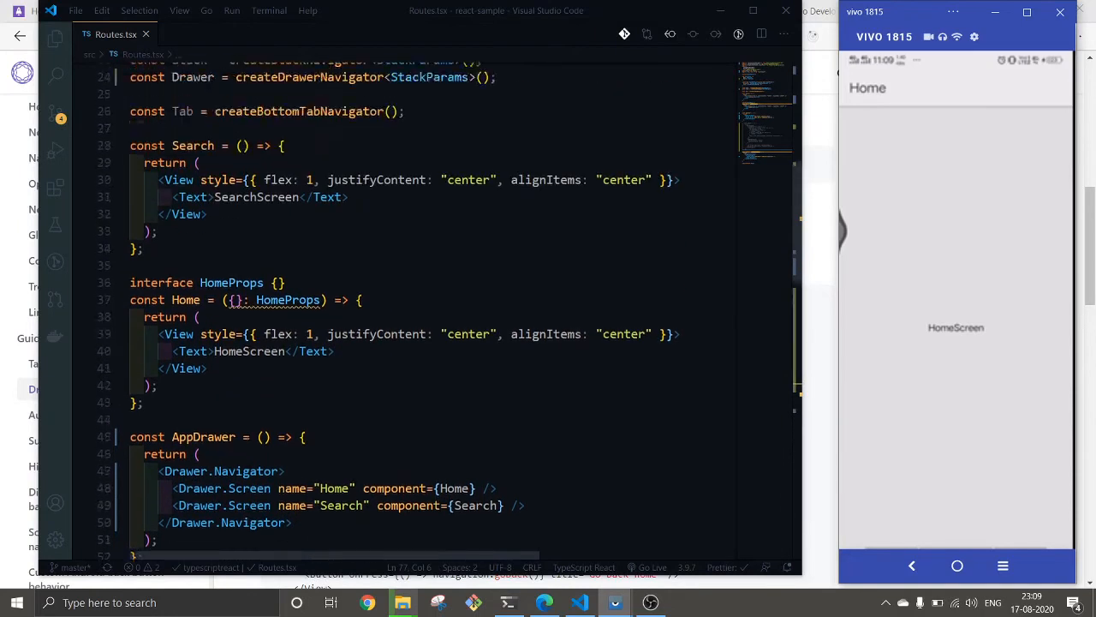
pyautogui.scroll(-3)
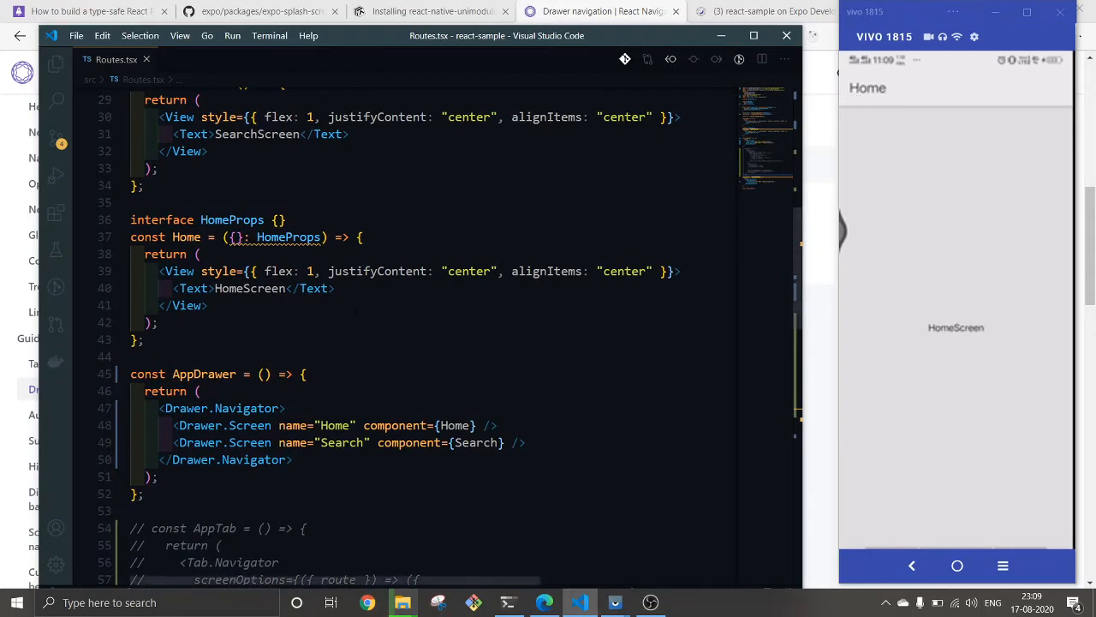
pyautogui.scroll(-3)
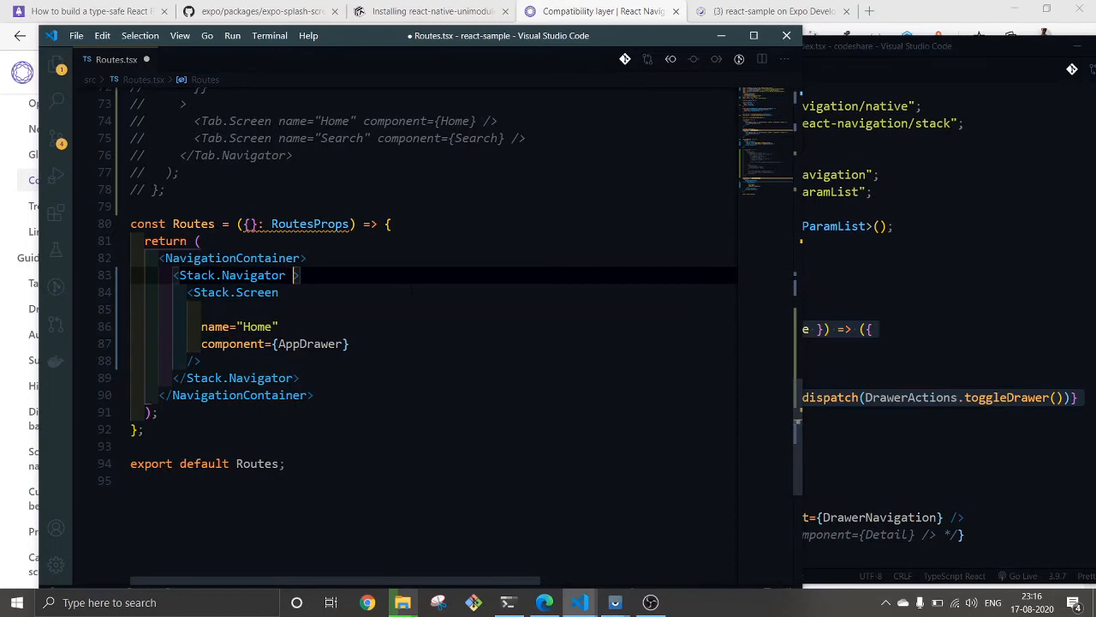
# - Give Stack.Navigator screenOptions with a headerLeft 'x' Button toggling the drawer, and save Routes.tsx
pyautogui.write('screenOptions={({ navigation, route }) => ({')
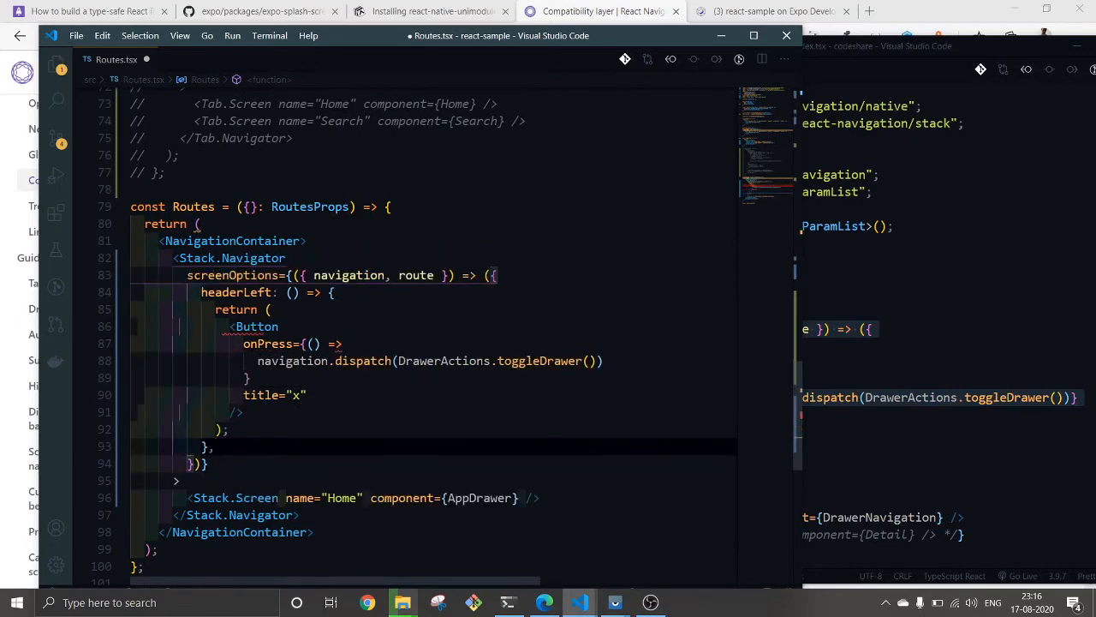
pyautogui.press('ctrl+s')
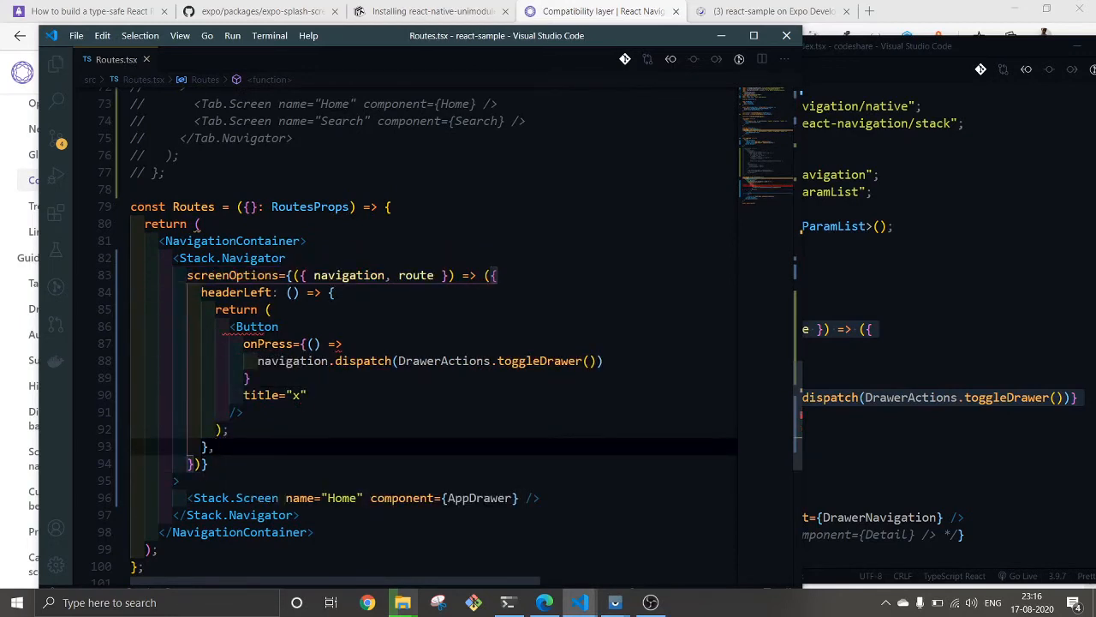
pyautogui.scroll(3)
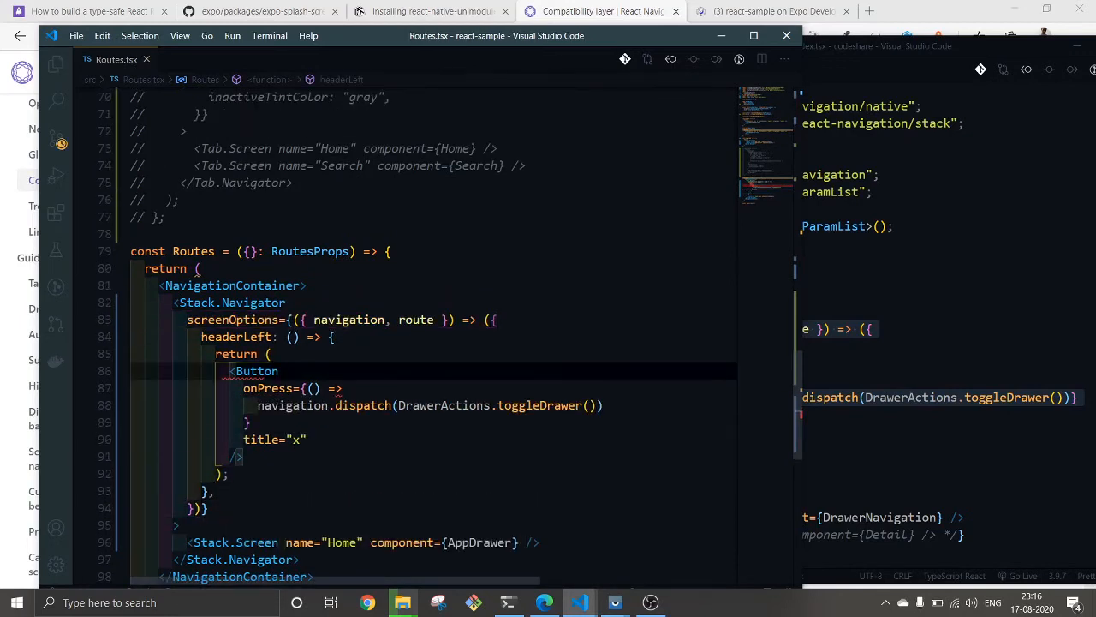
pyautogui.scroll(3)
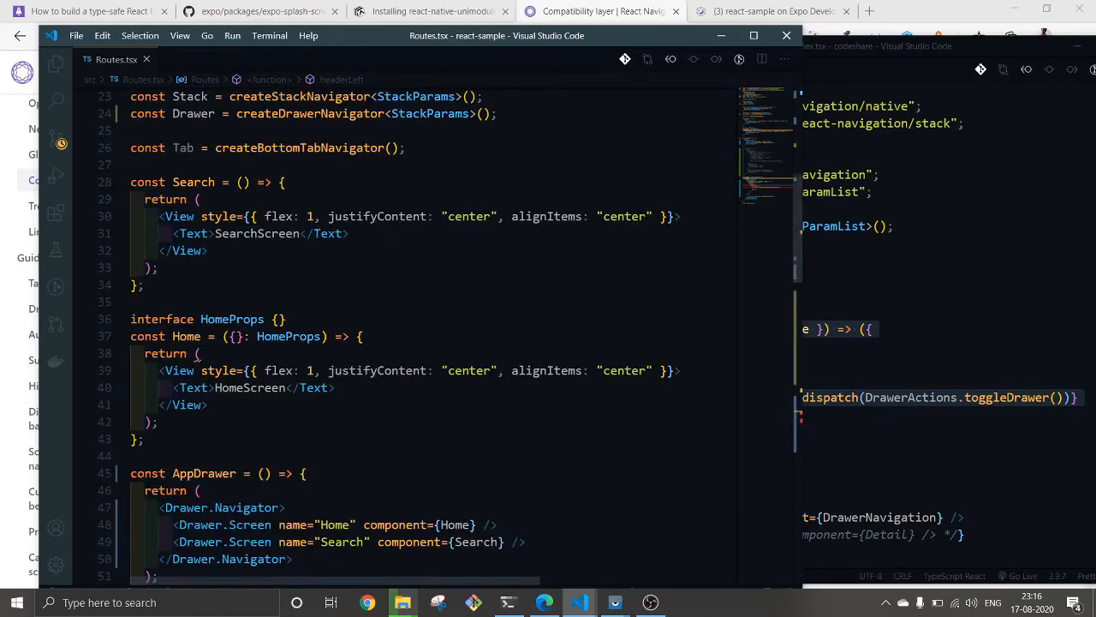
pyautogui.scroll(3)
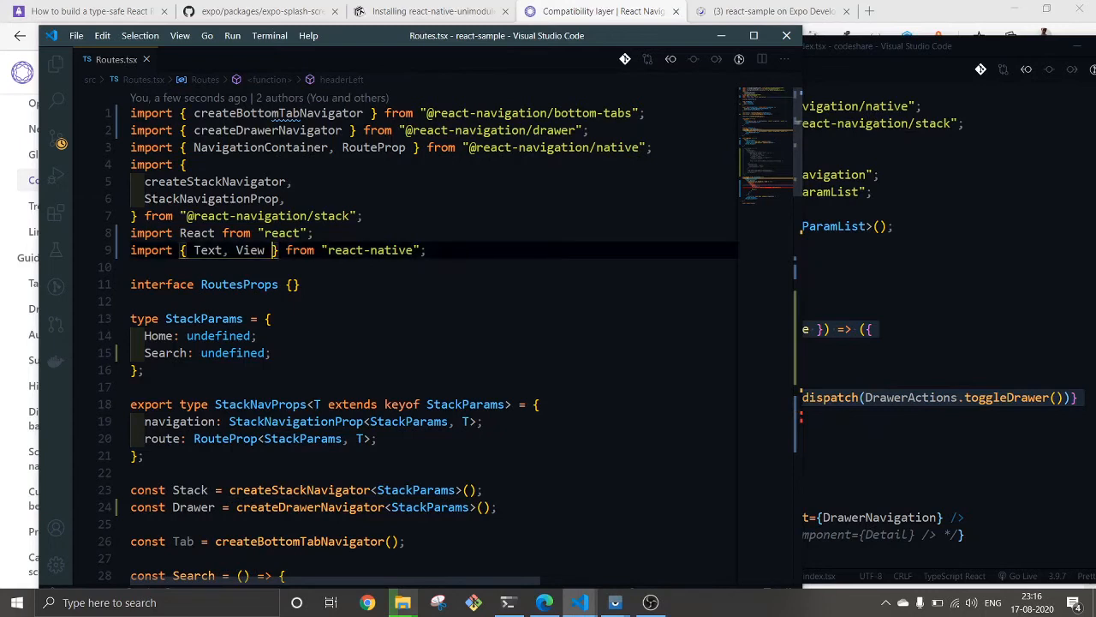
# - Import Button from react-native, and type DrawerActions into the drawer import before deleting it again
pyautogui.write(',But')
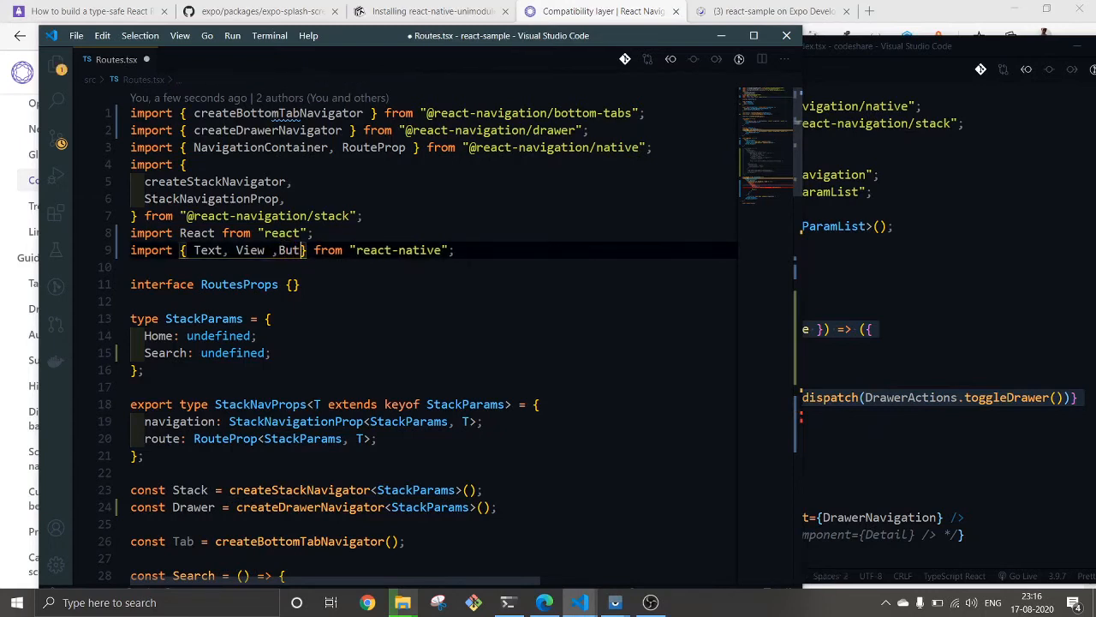
pyautogui.write('ton')
pyautogui.click(434, 267)
pyautogui.write('import')
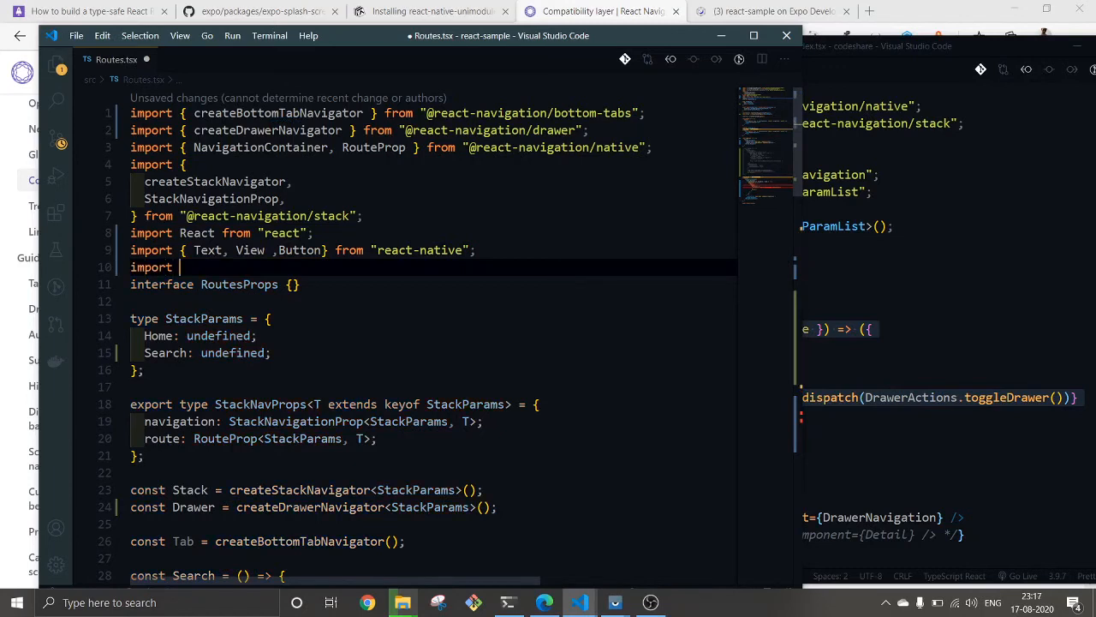
pyautogui.write('{} fro')
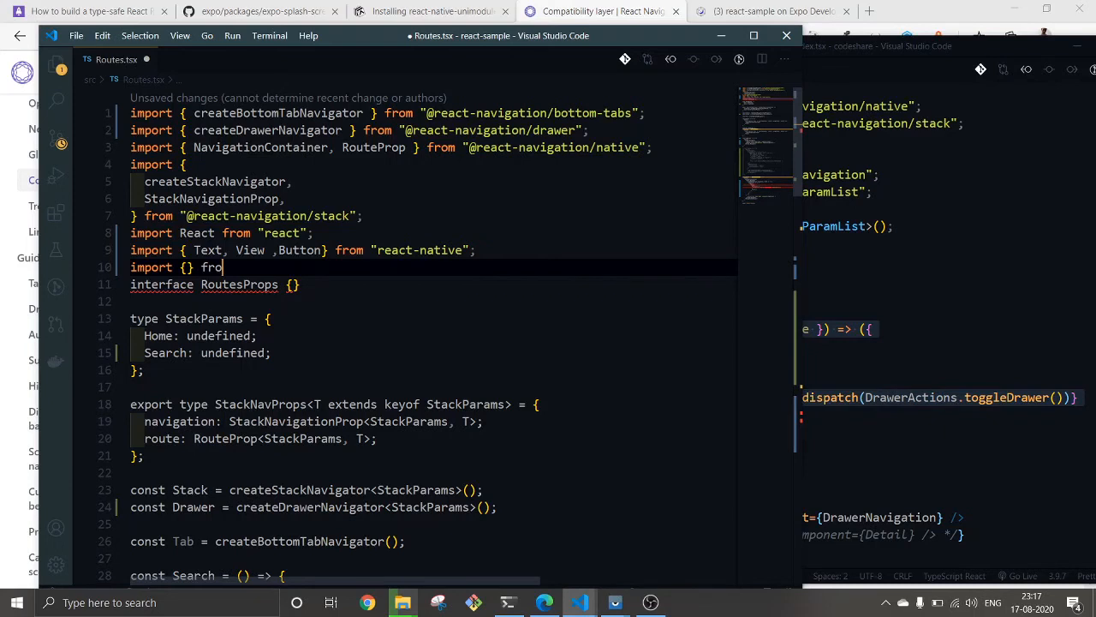
pyautogui.write("m ''")
pyautogui.click(361, 130)
pyautogui.write(', ')
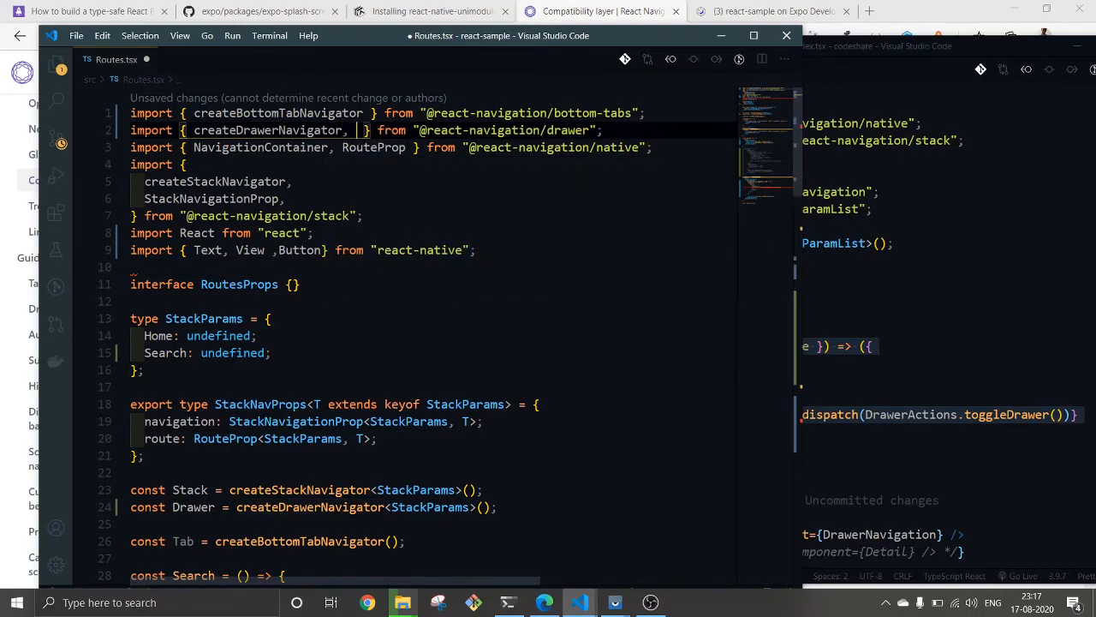
pyautogui.write('DrawerAct')
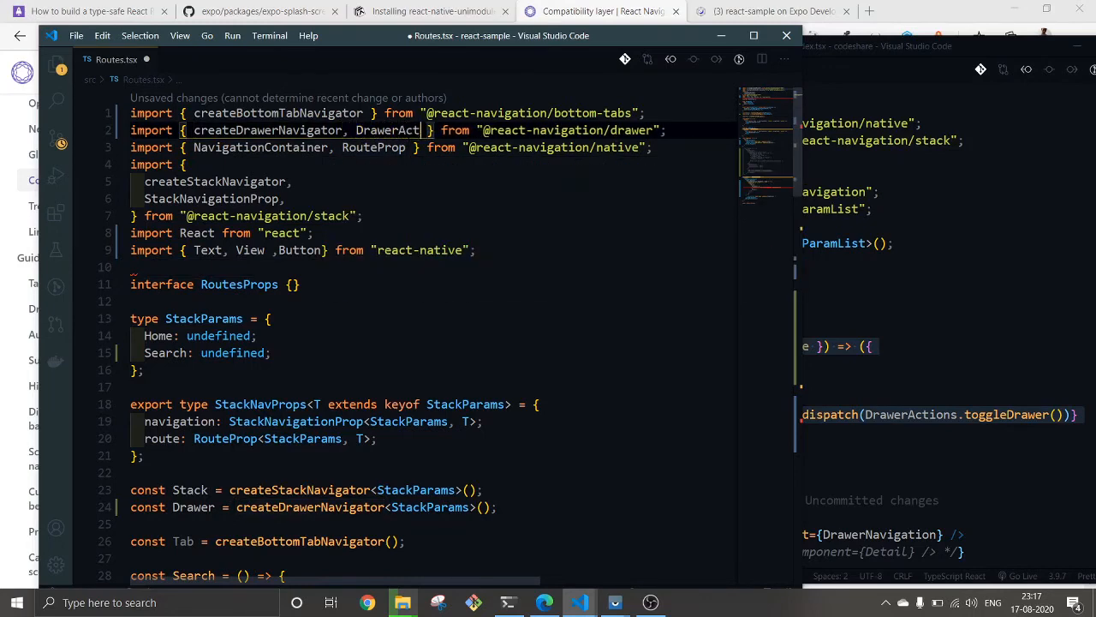
pyautogui.write('ions')
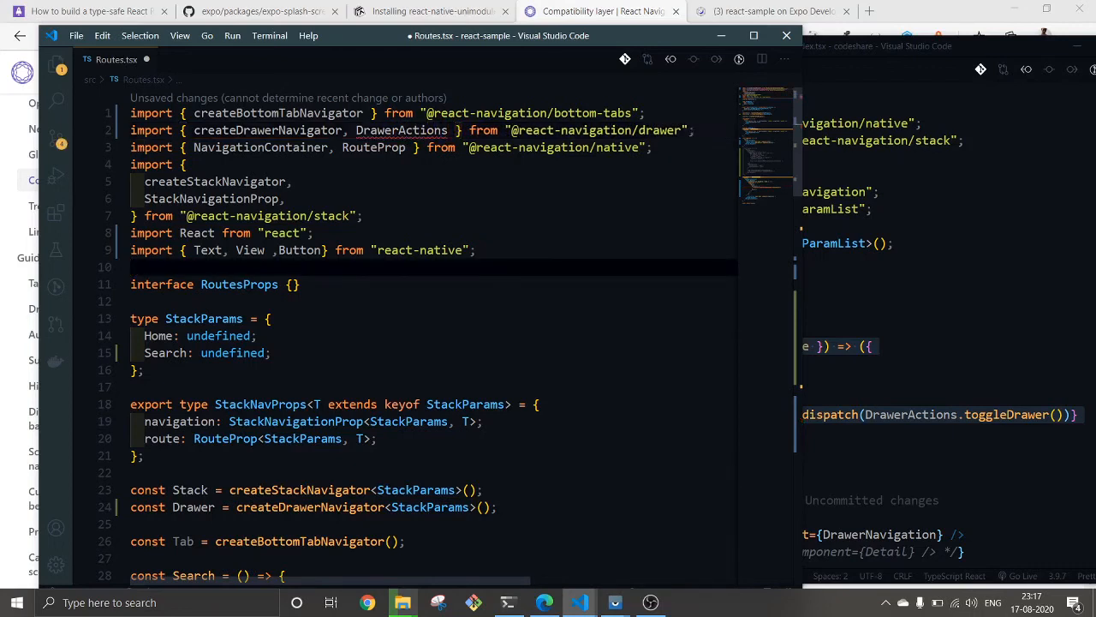
pyautogui.moveTo(401, 130)
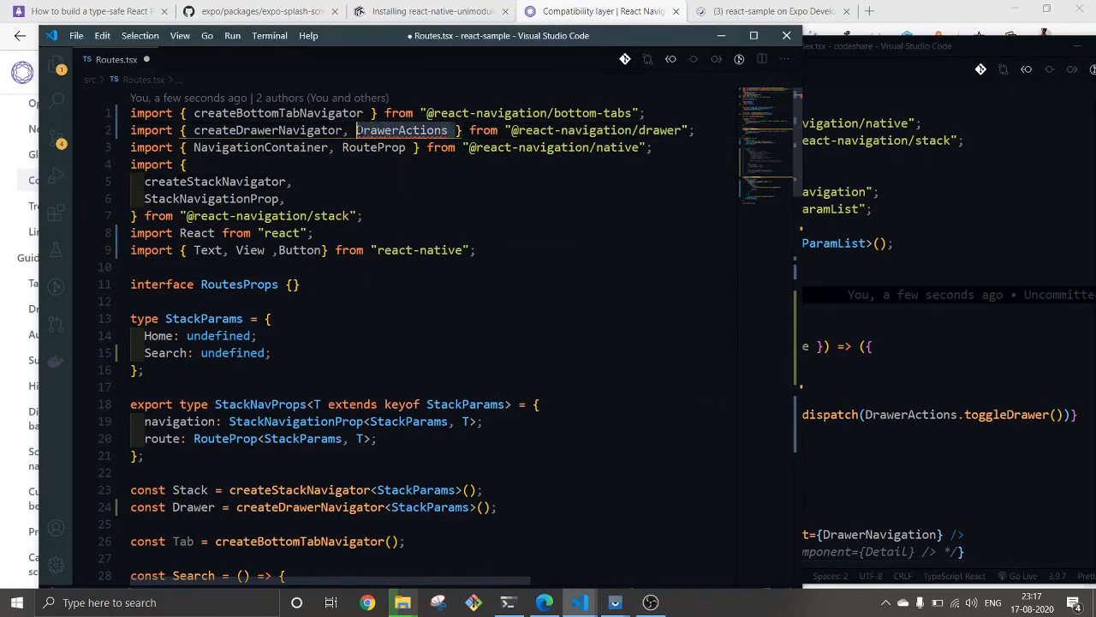
pyautogui.press('Delete')
pyautogui.write(',')
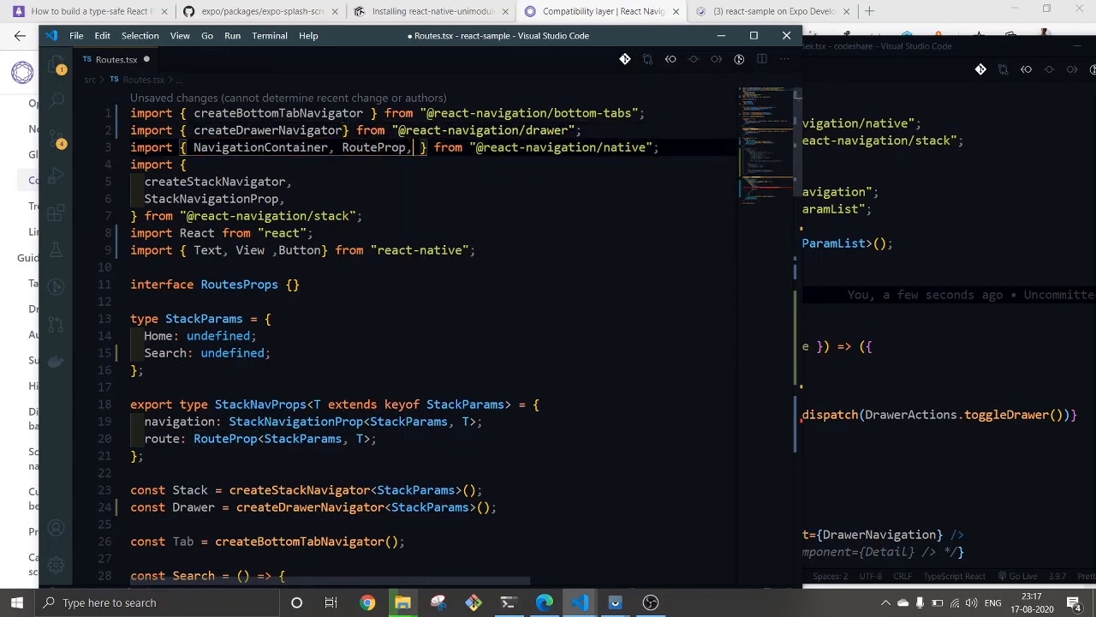
pyautogui.write('DrawerActions')
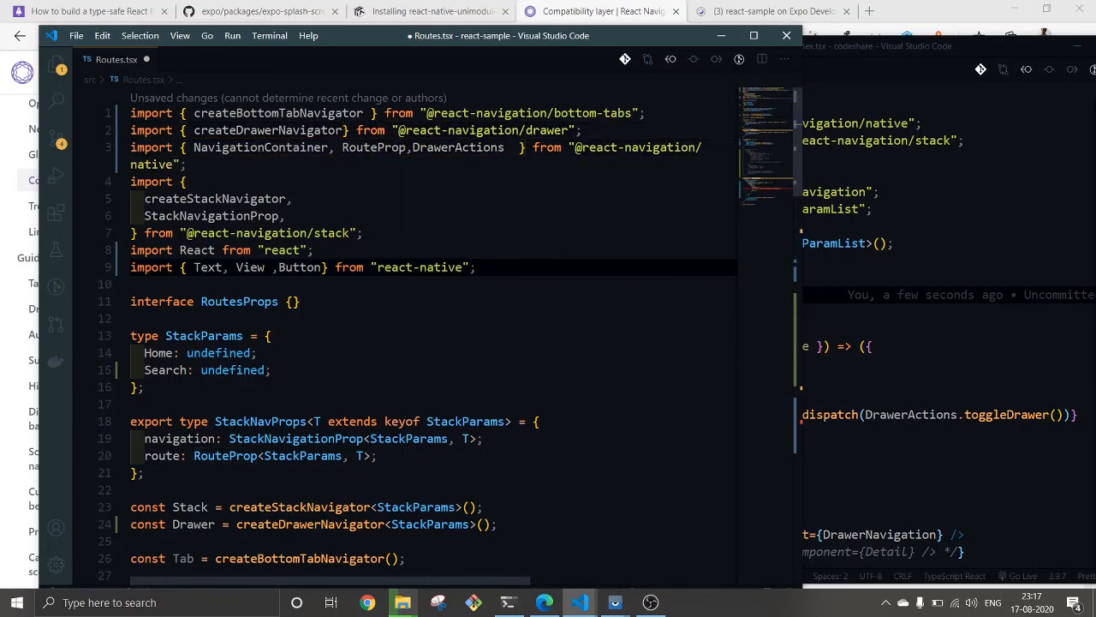
pyautogui.scroll(-3)
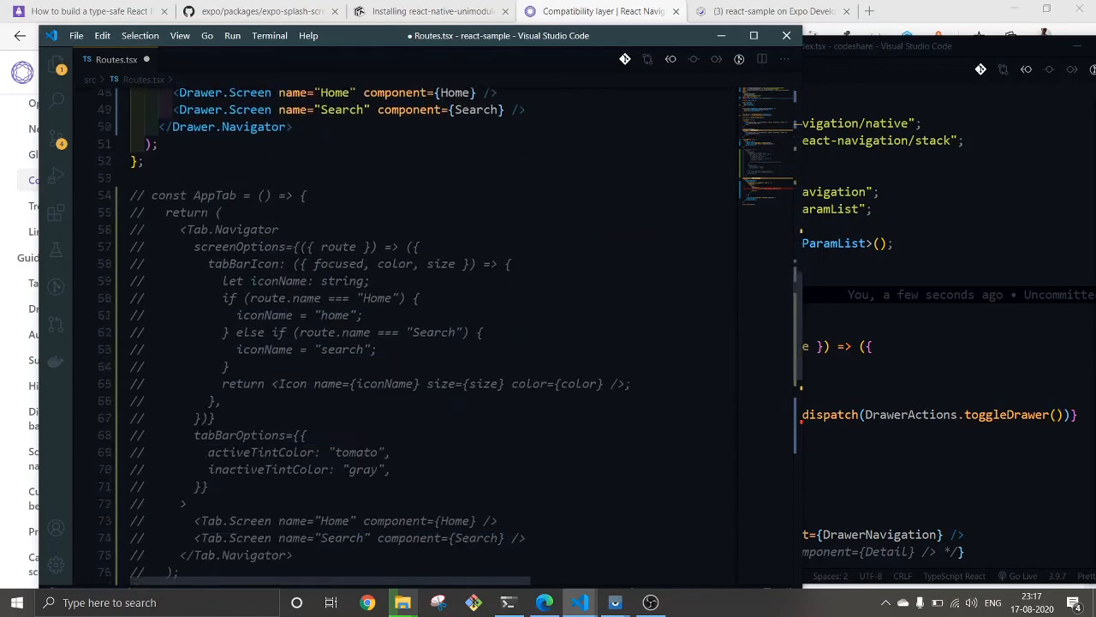
pyautogui.scroll(-3)
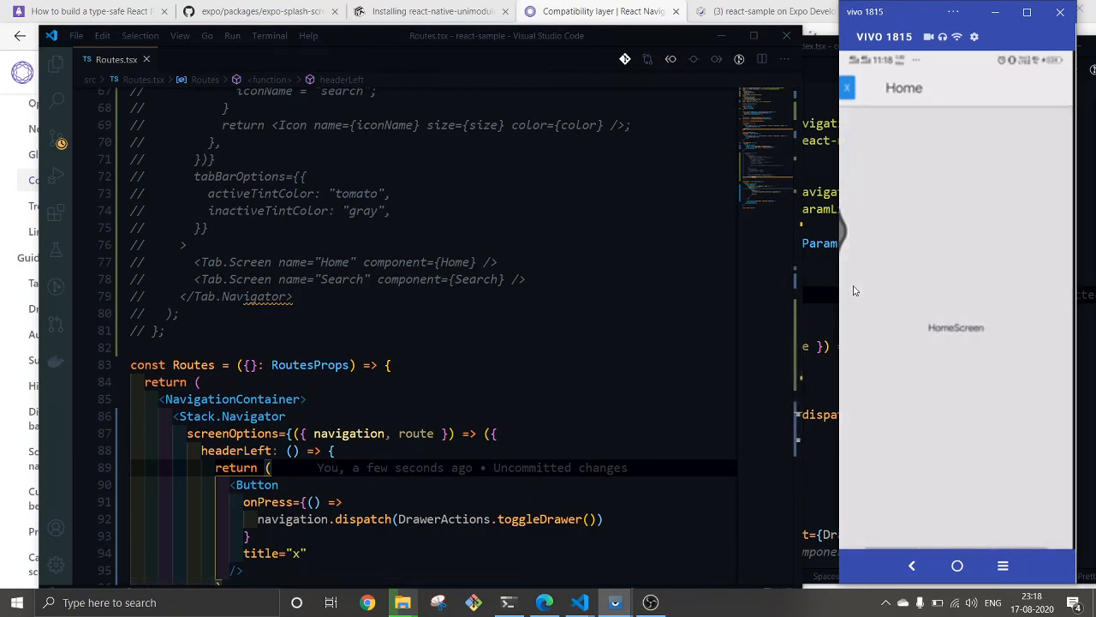
# - Tap the new 'x' header button on the phone's Home screen in scrcpy
pyautogui.click(848, 87)
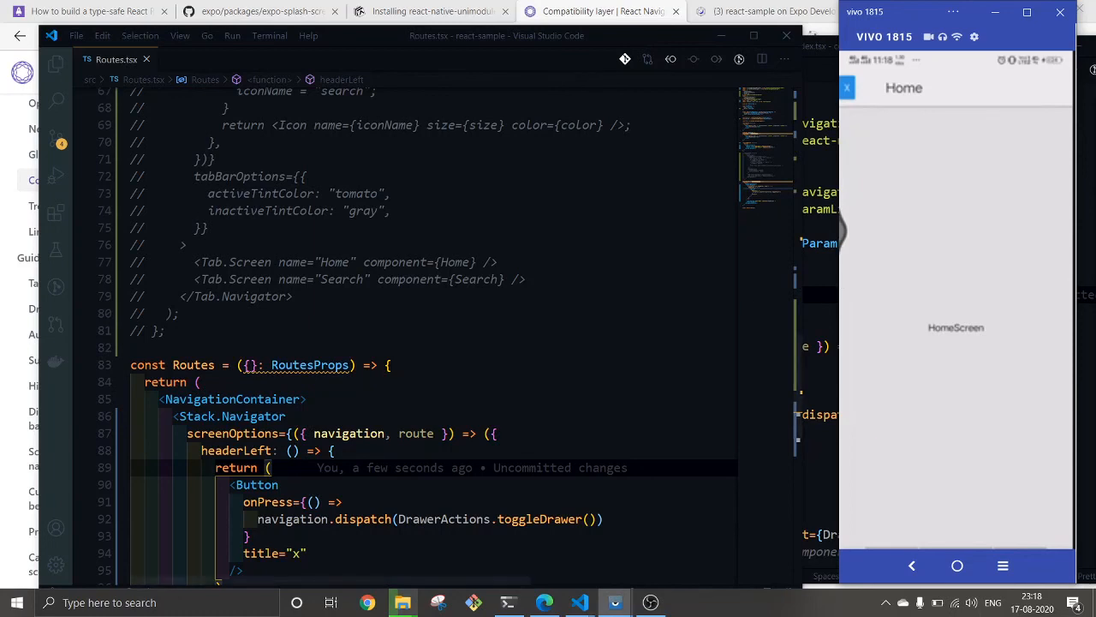
pyautogui.moveTo(541, 40)
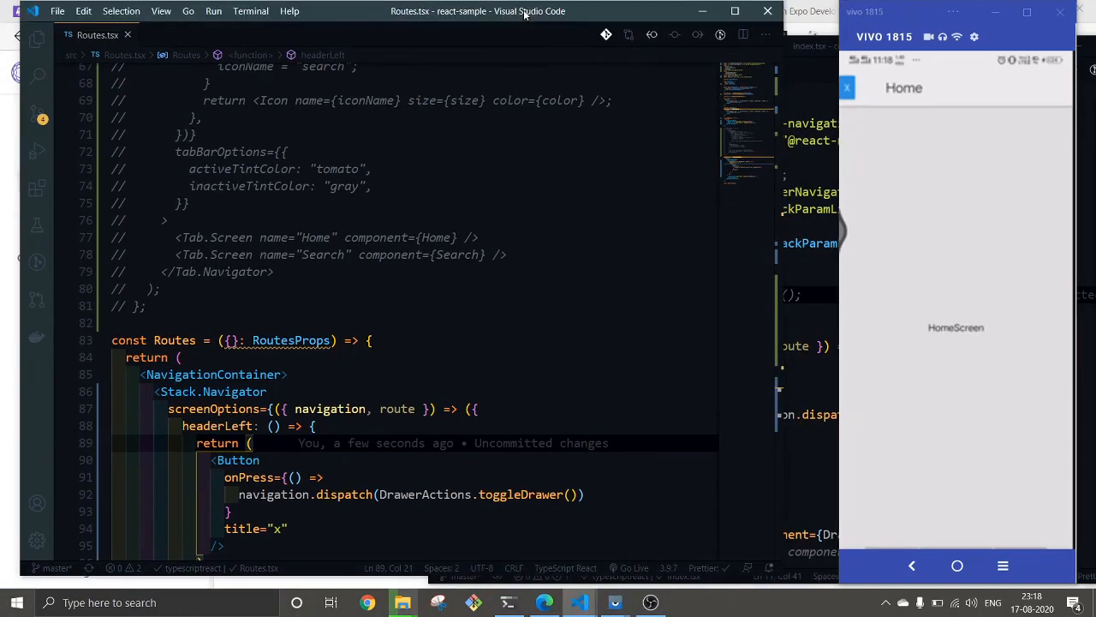
pyautogui.scroll(-3)
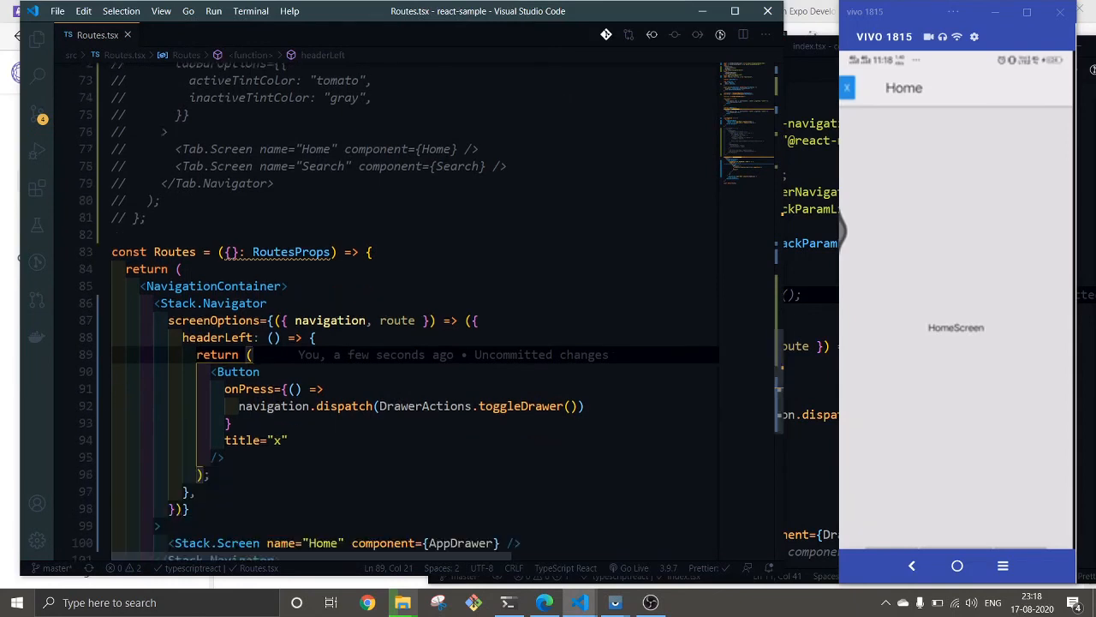
pyautogui.scroll(-3)
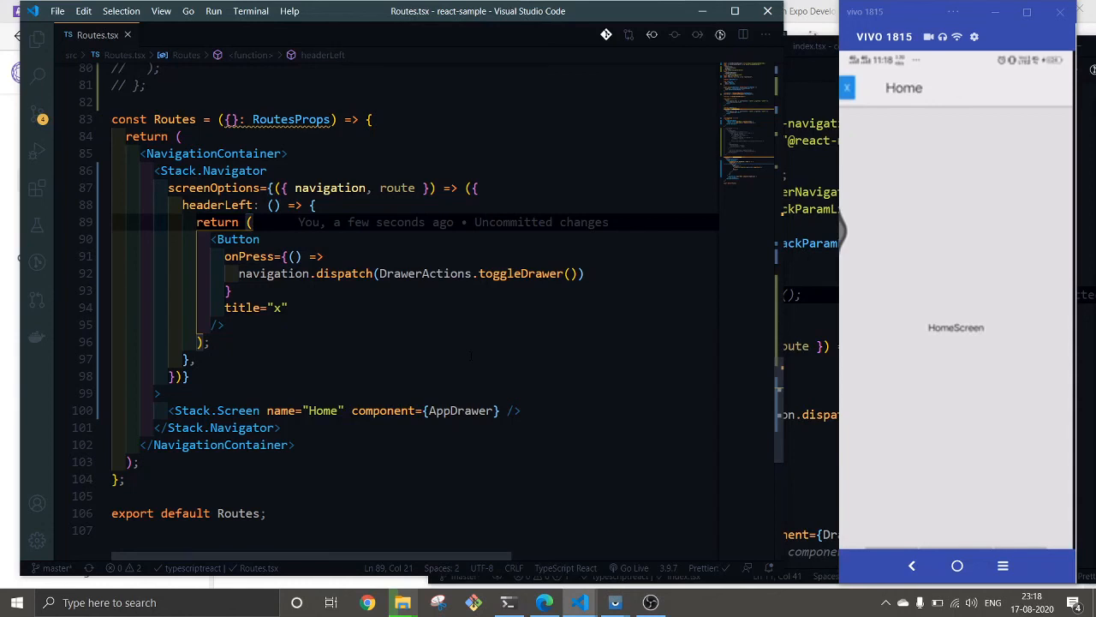
pyautogui.scroll(3)
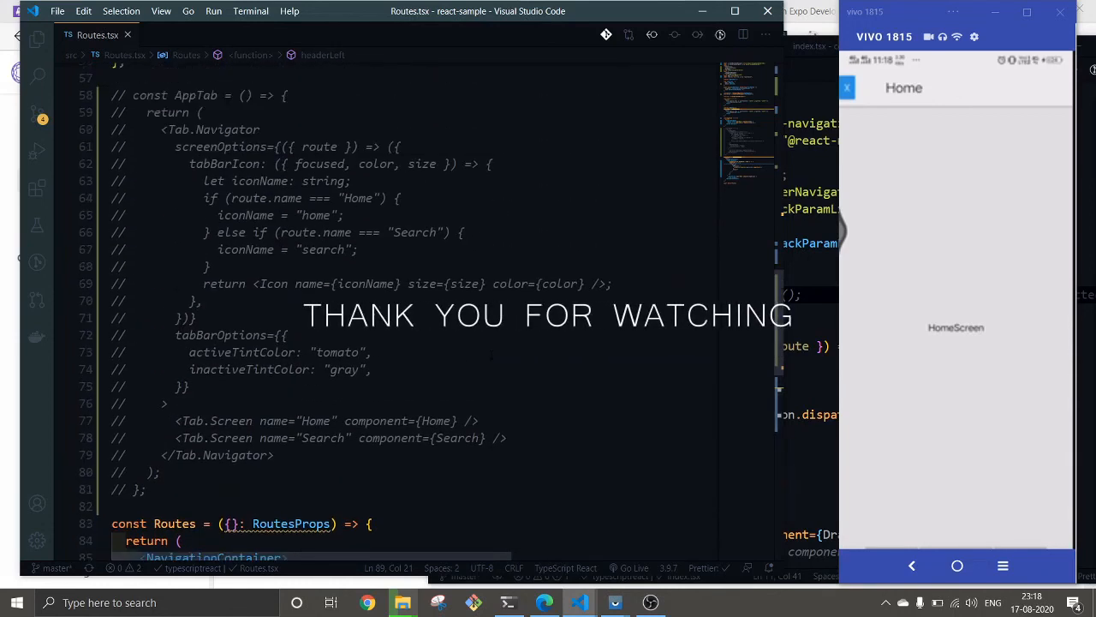